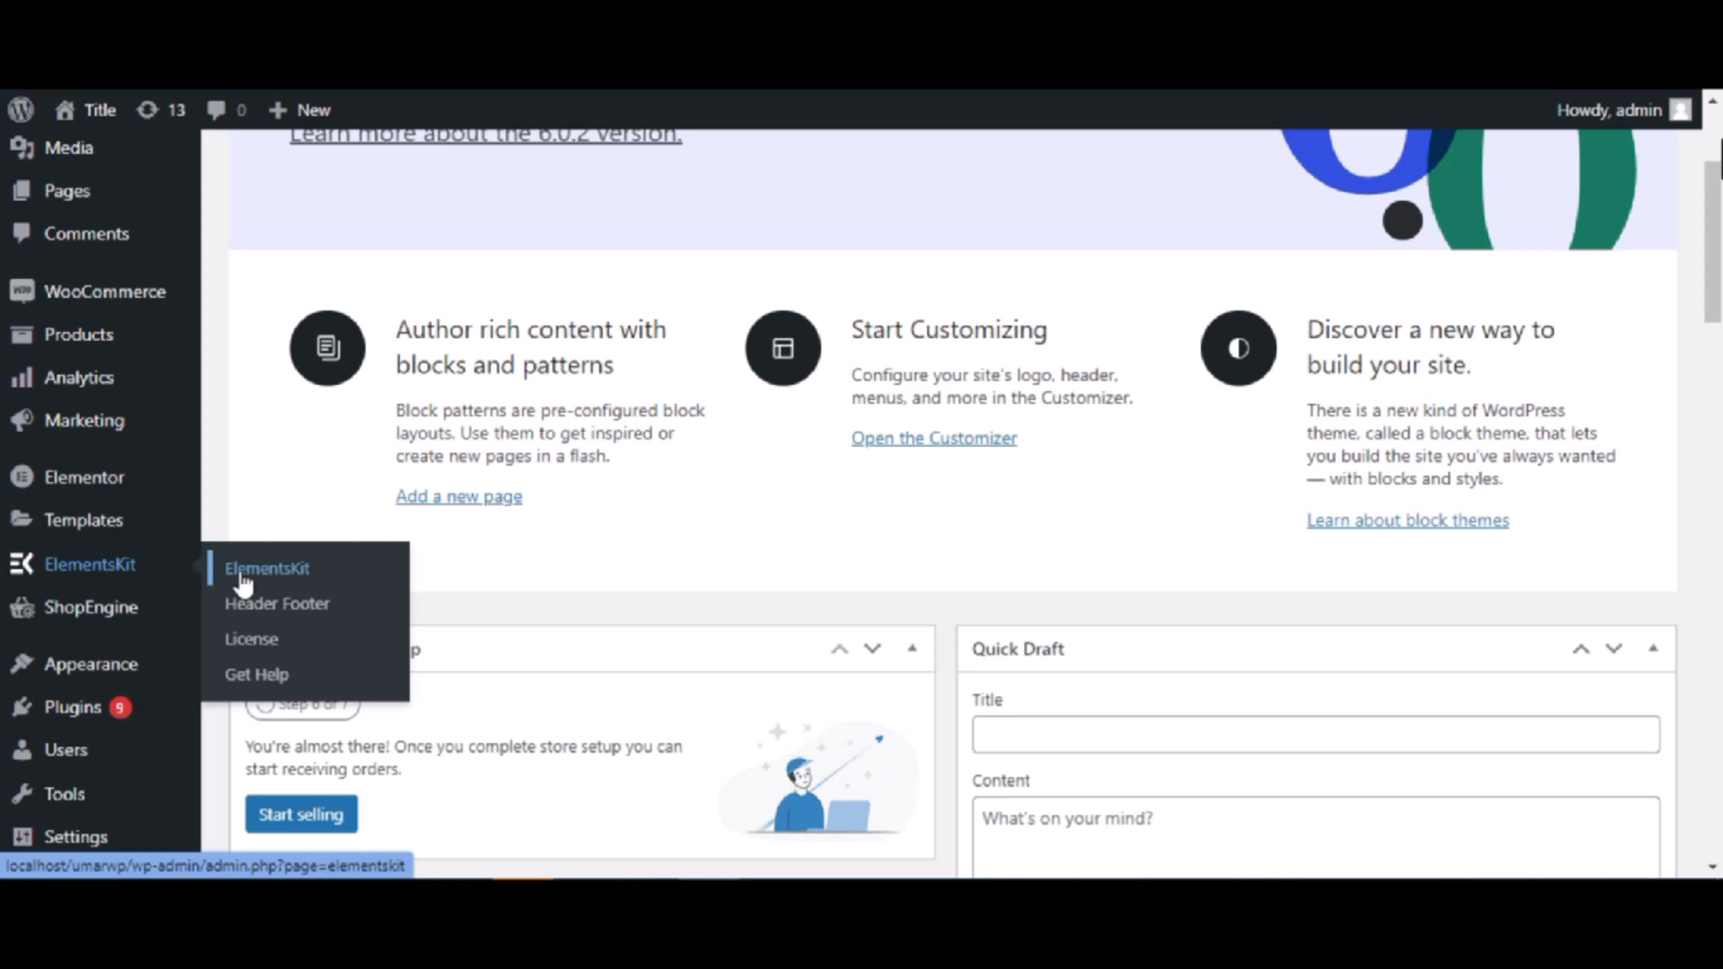
# Open the ElementsKit dashboard from the admin sidebar and scroll its general info page
pyautogui.click(266, 568)
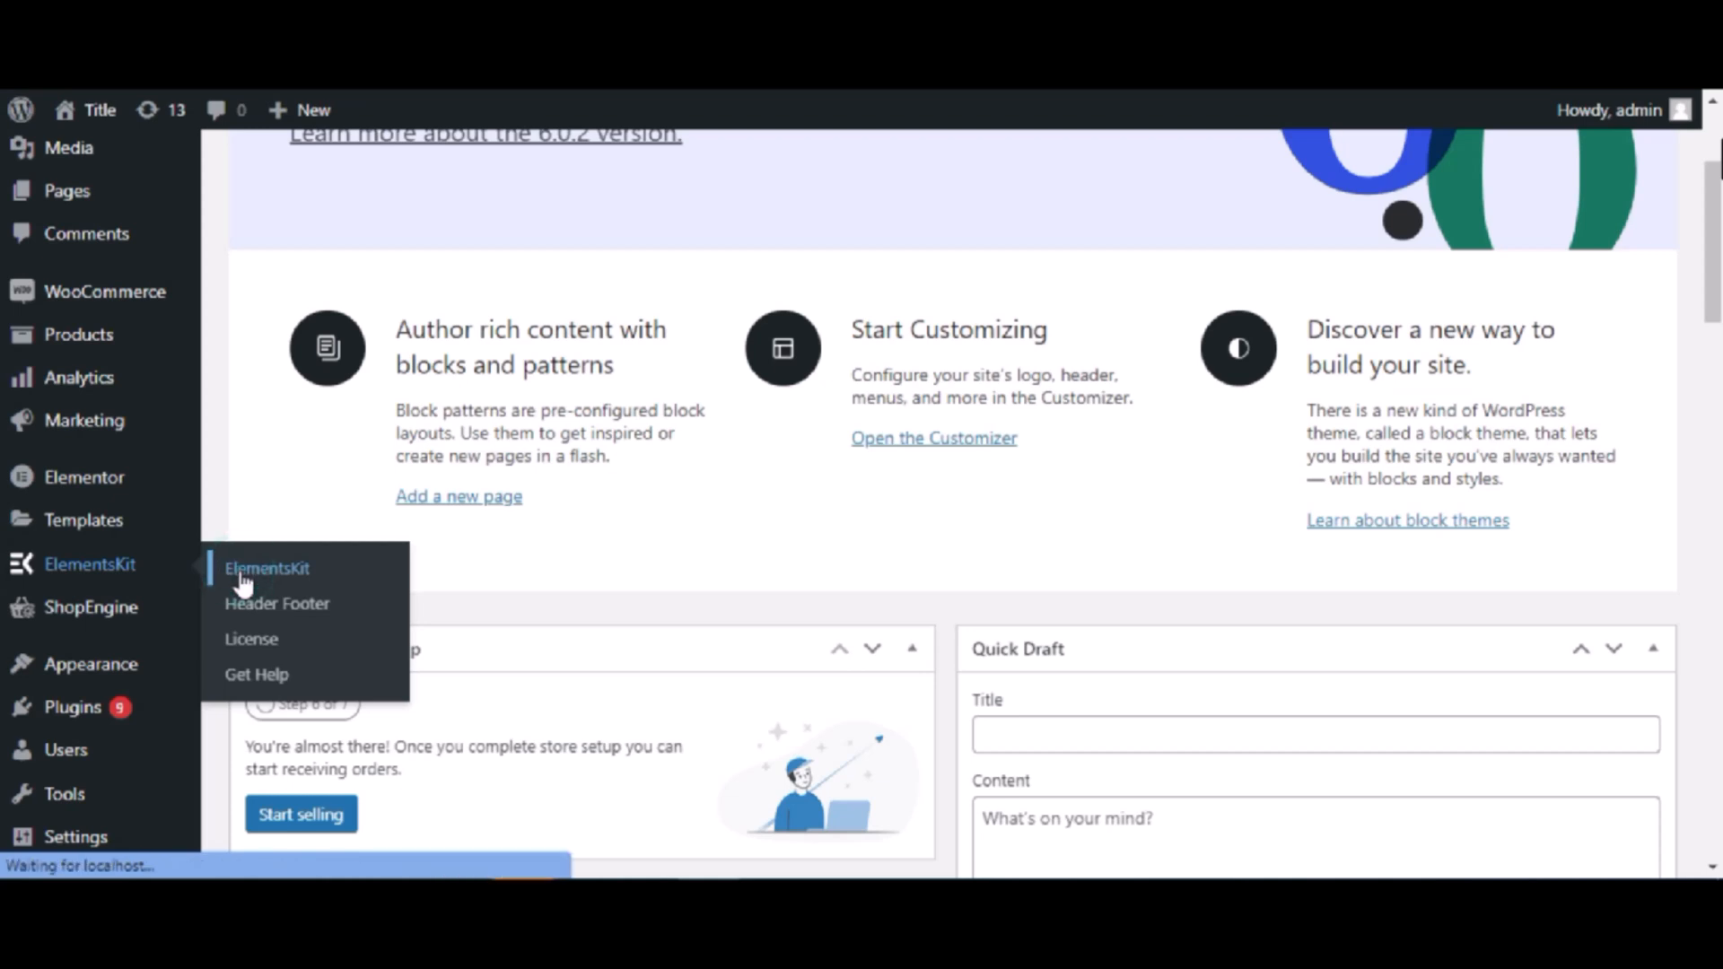
pyautogui.click(266, 568)
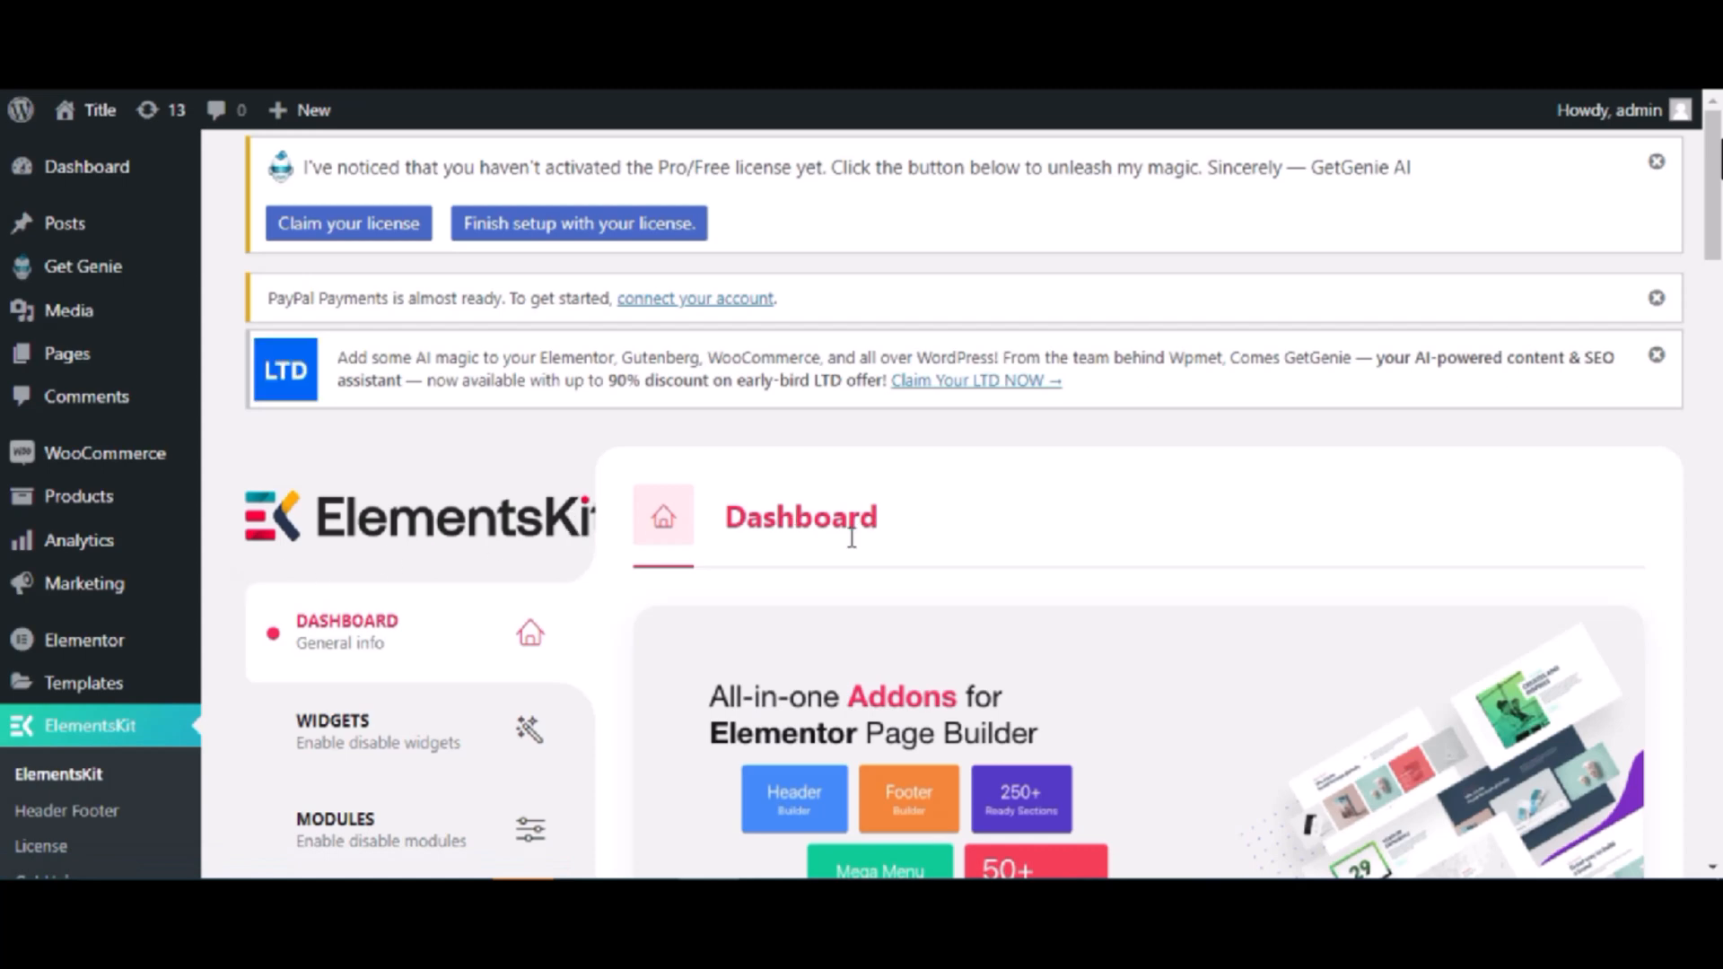
pyautogui.scroll(-3)
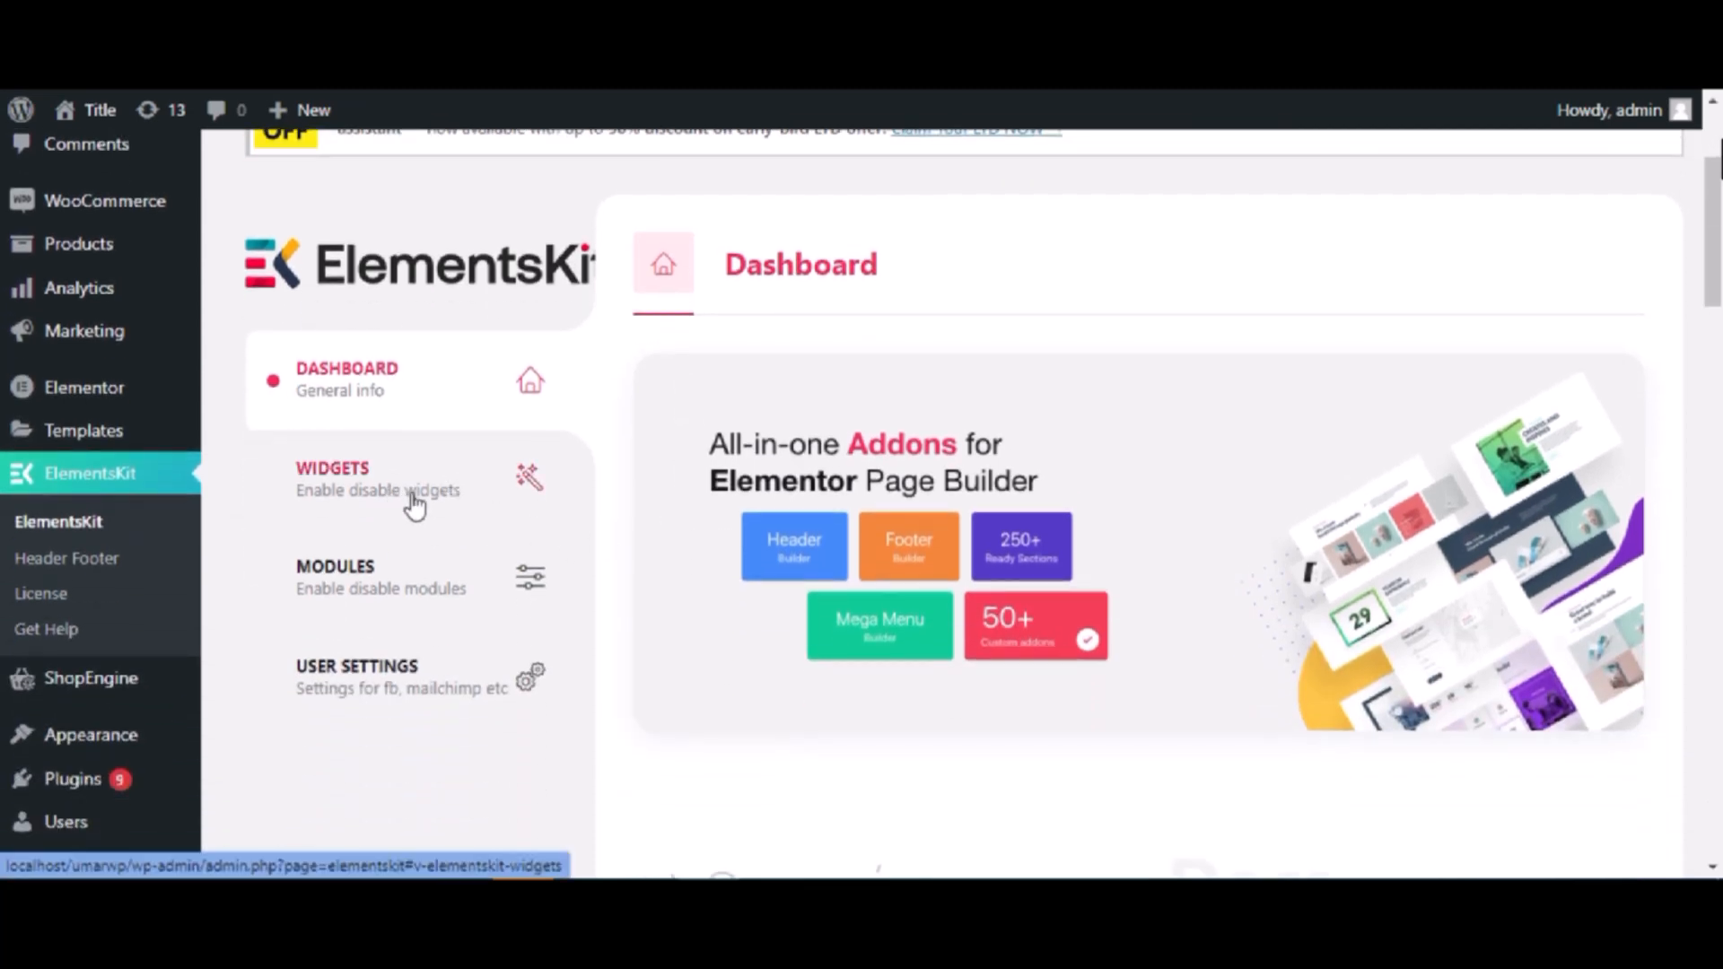
# Switch the Image Accordion widget on in ElementsKit's Widgets list
pyautogui.click(378, 479)
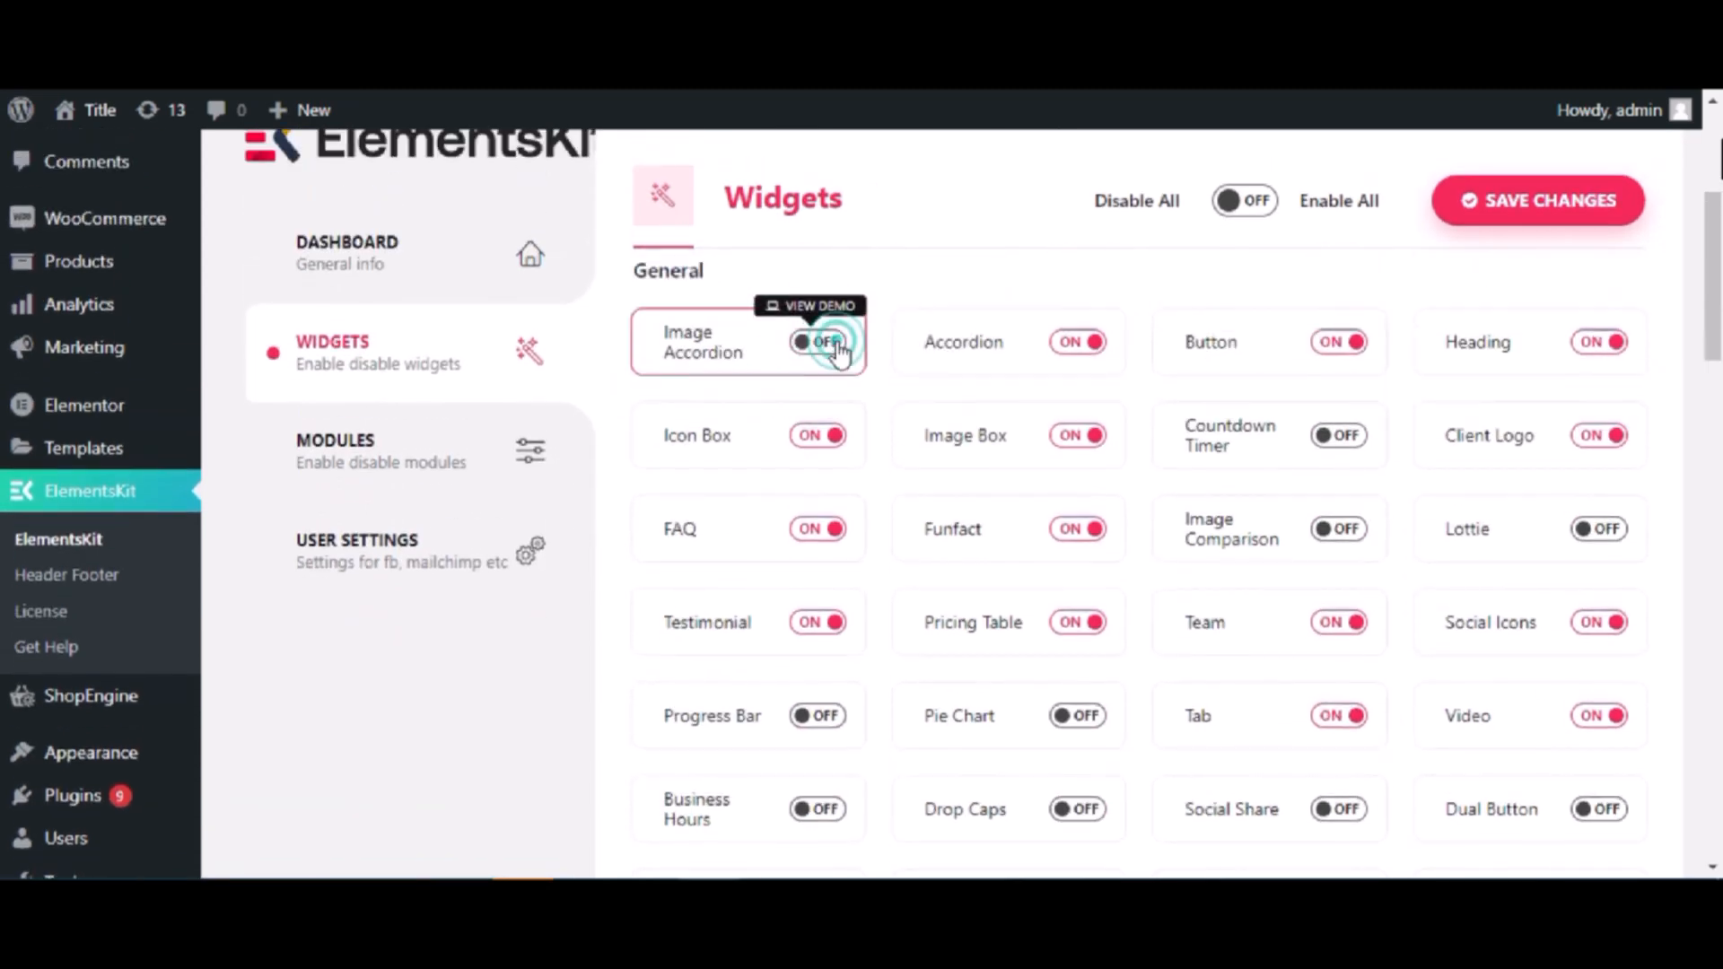
pyautogui.click(817, 342)
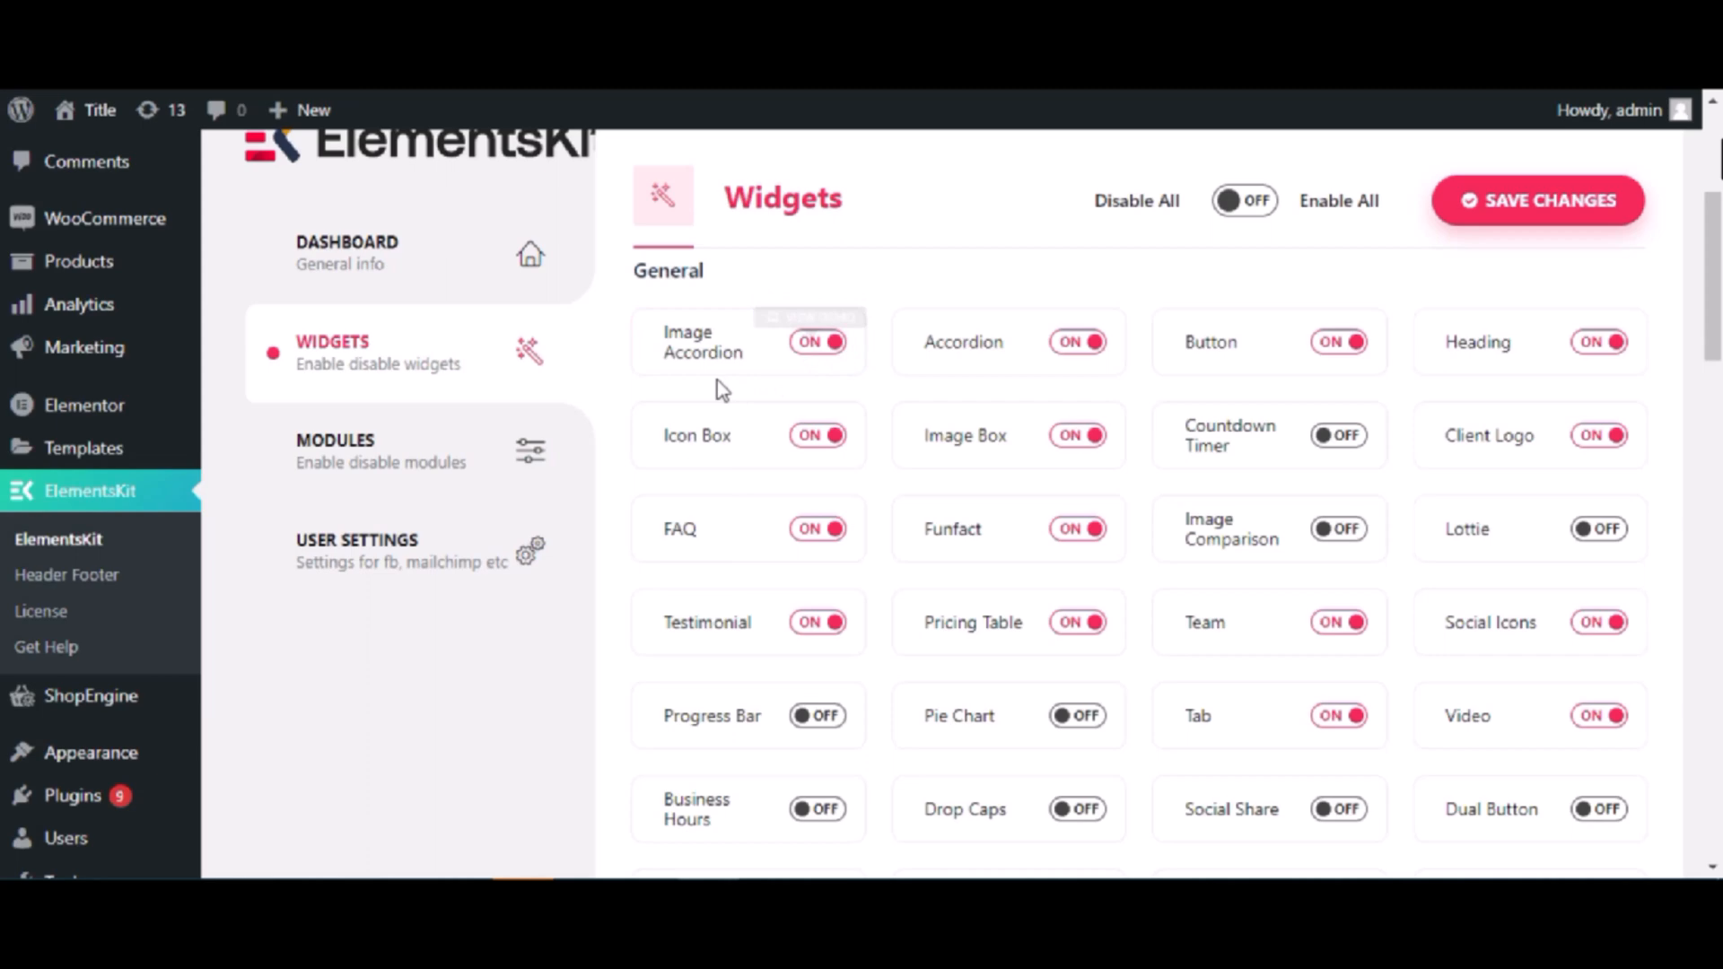
pyautogui.moveTo(110, 537)
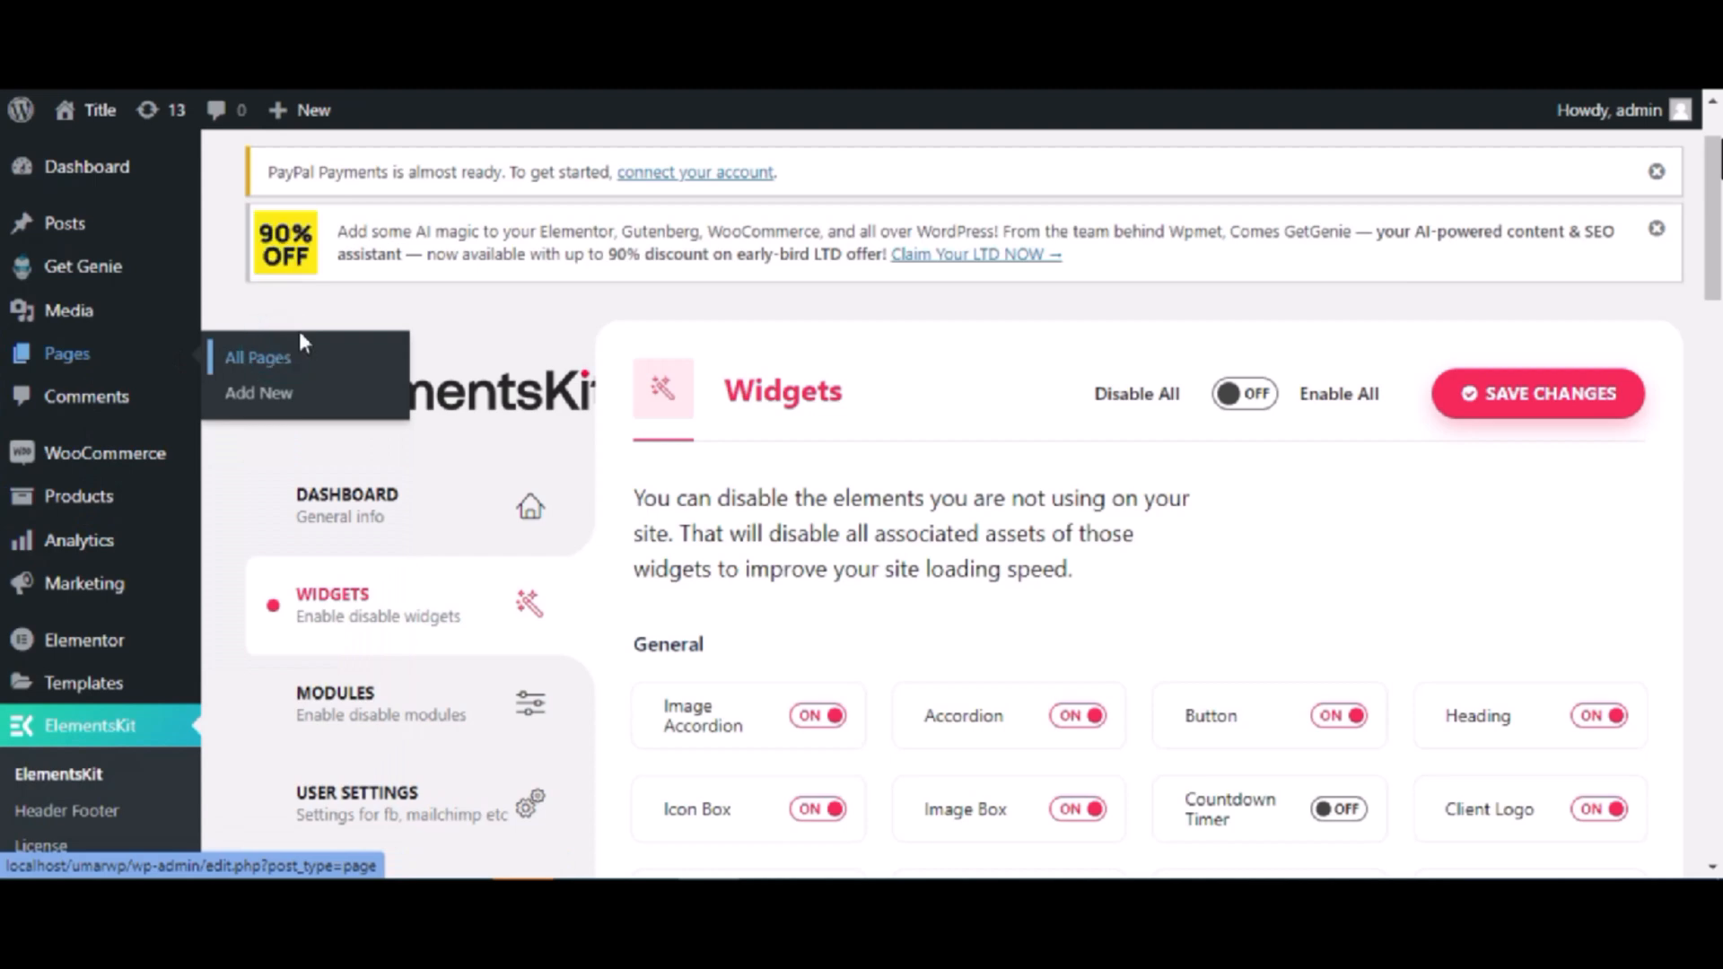
# Create a new page using the Elementor Canvas template and publish it
pyautogui.click(258, 357)
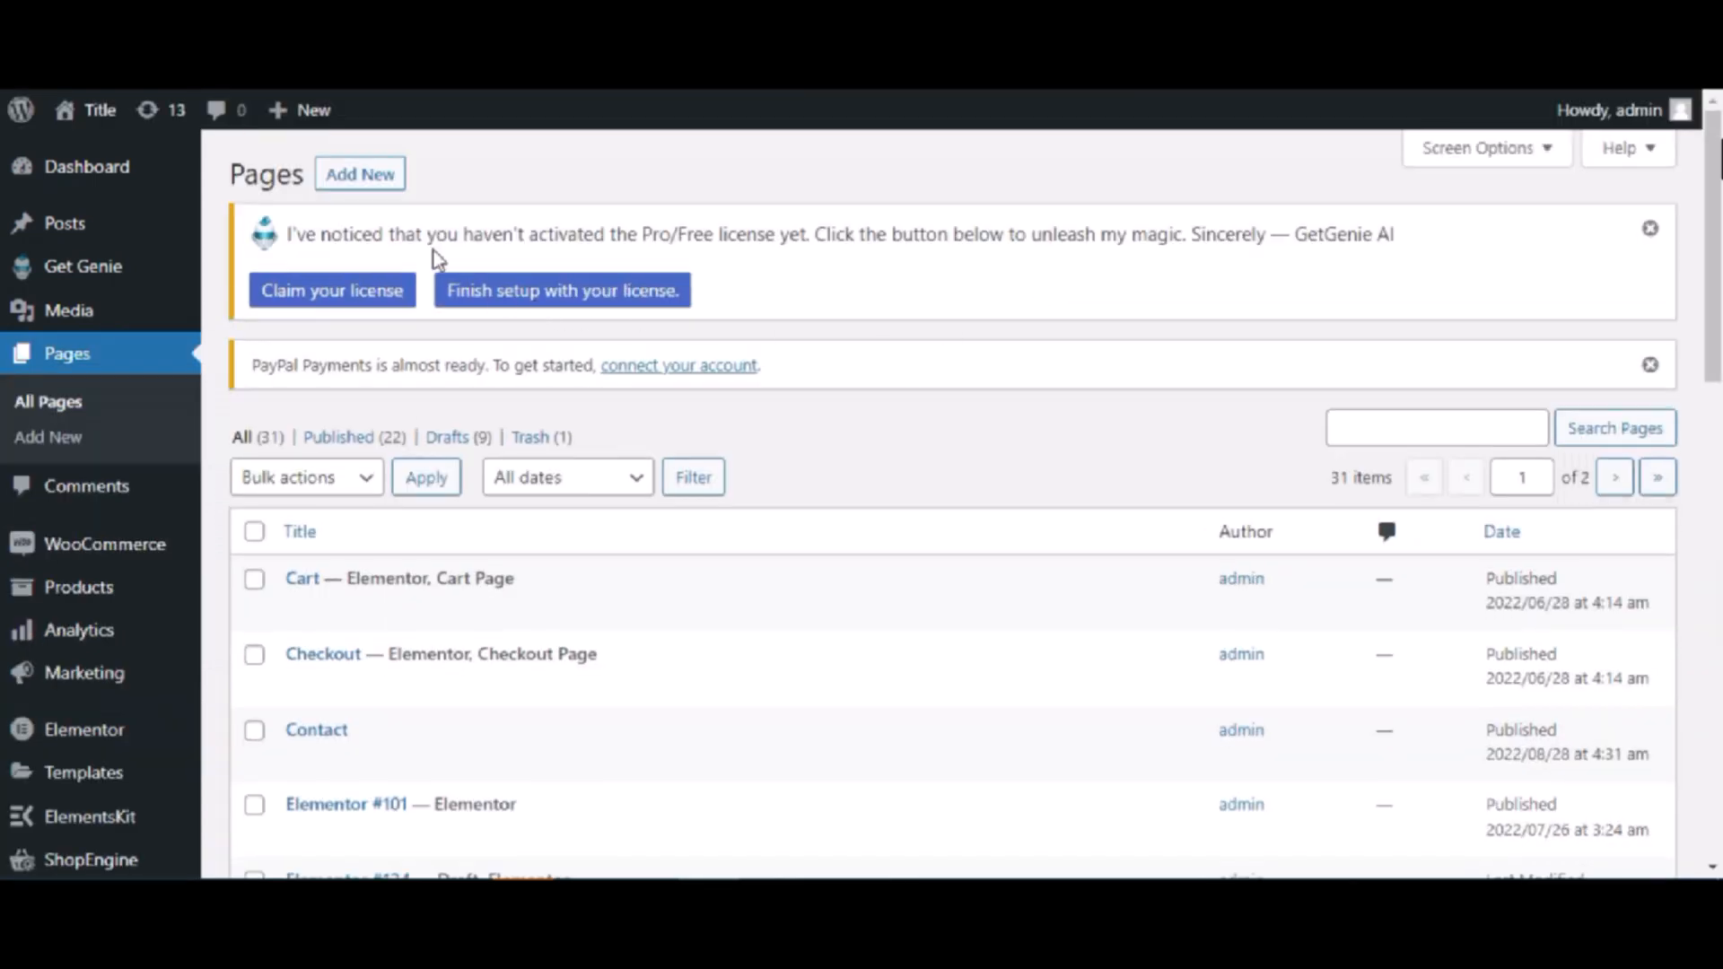
pyautogui.moveTo(361, 174)
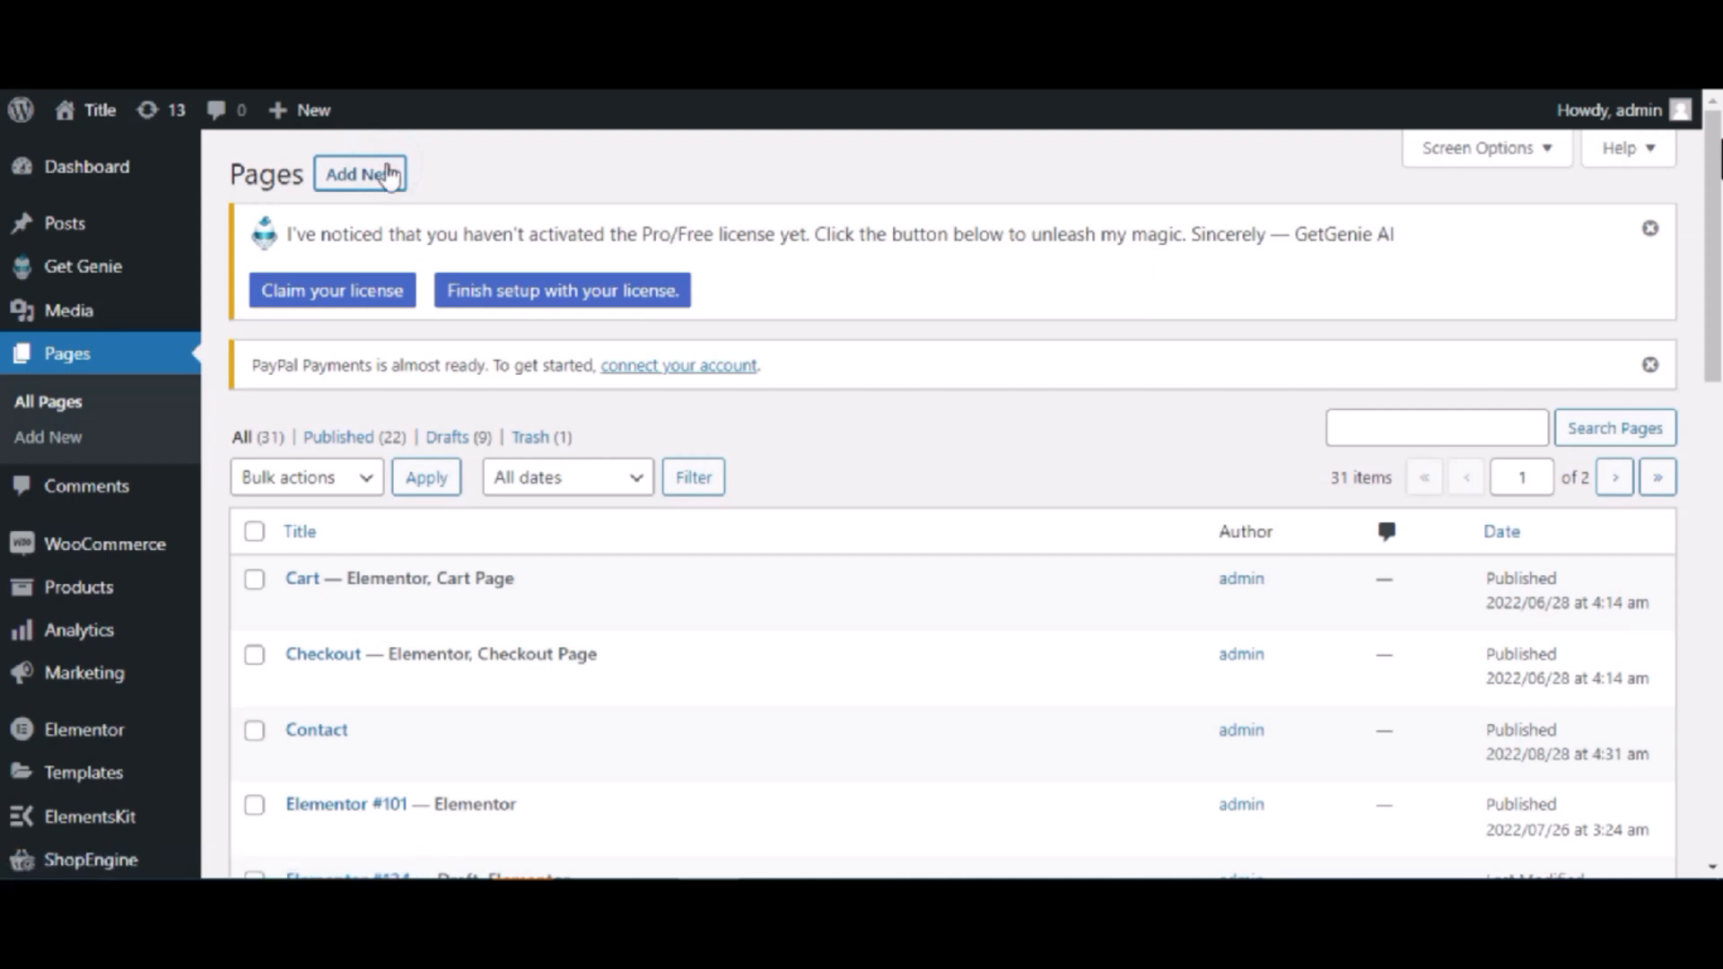
pyautogui.click(359, 173)
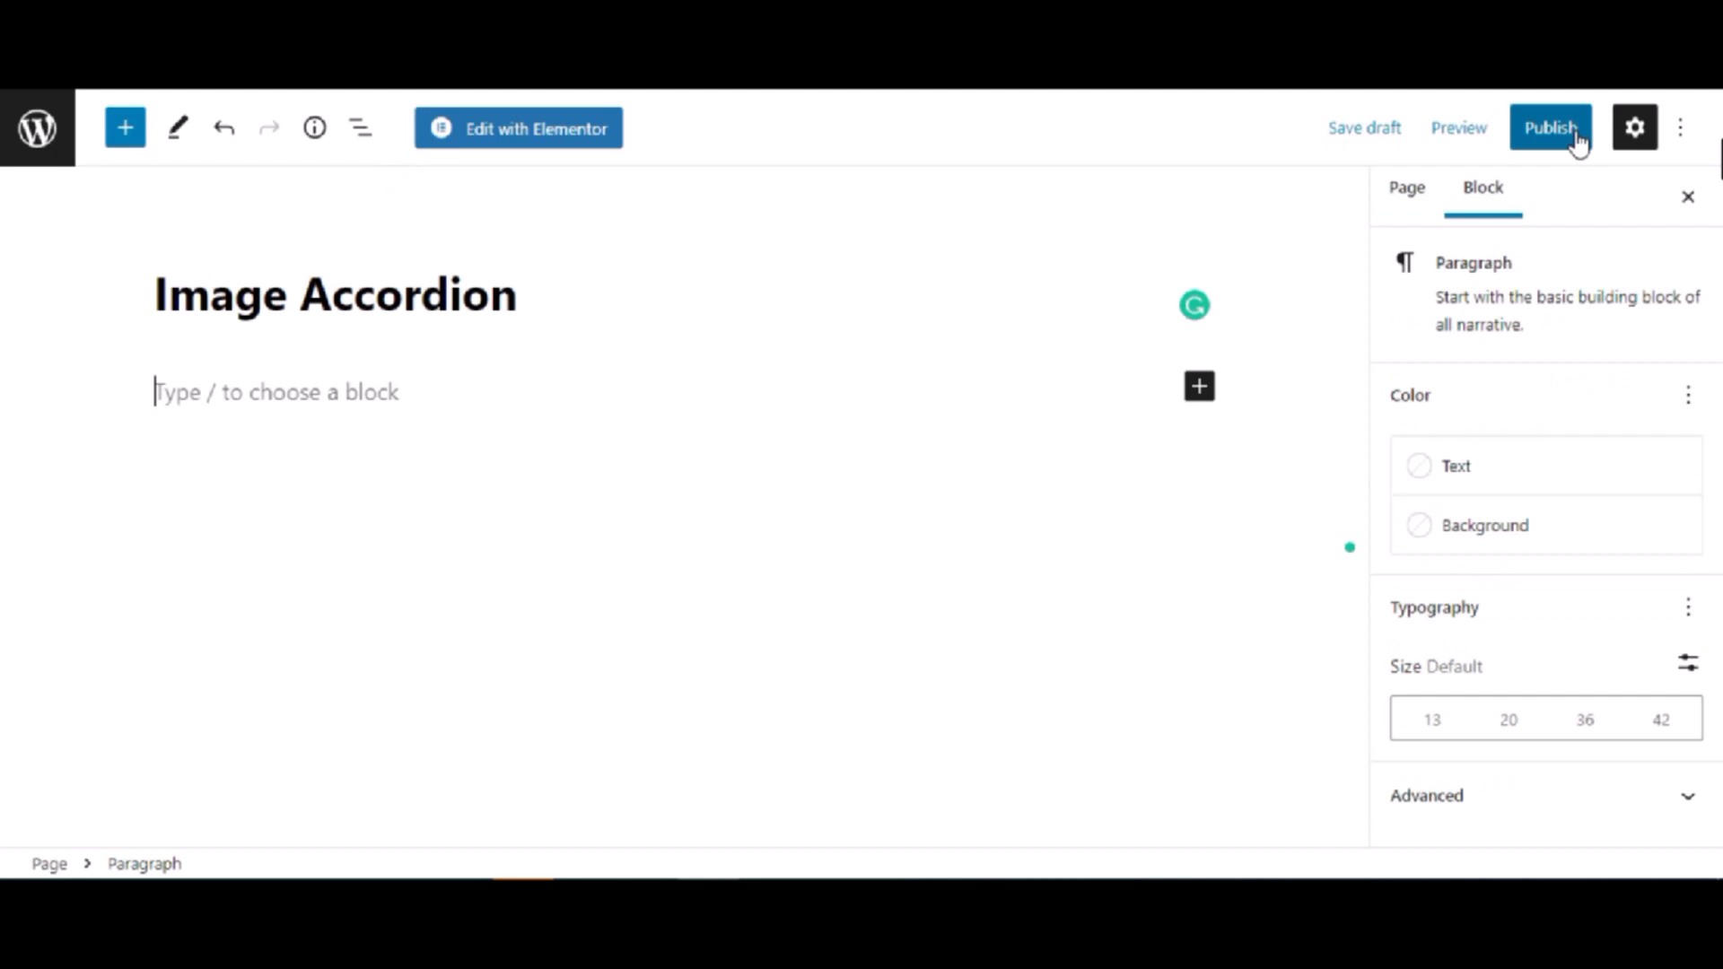
pyautogui.moveTo(1425, 215)
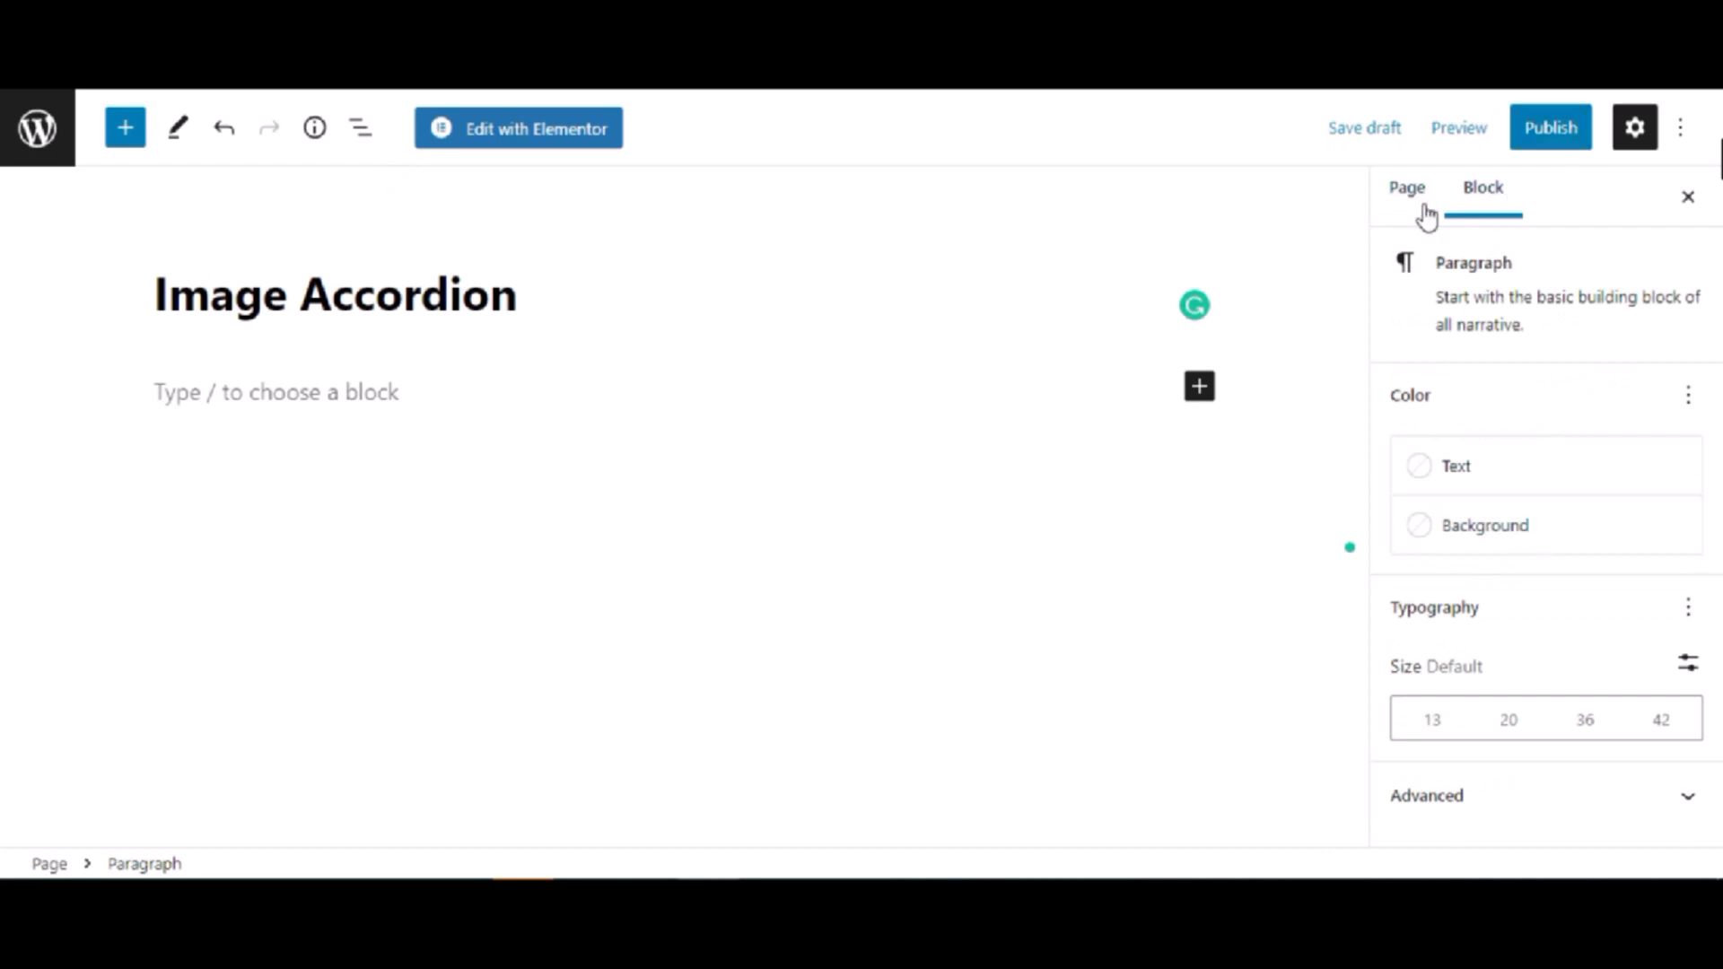
pyautogui.click(1406, 187)
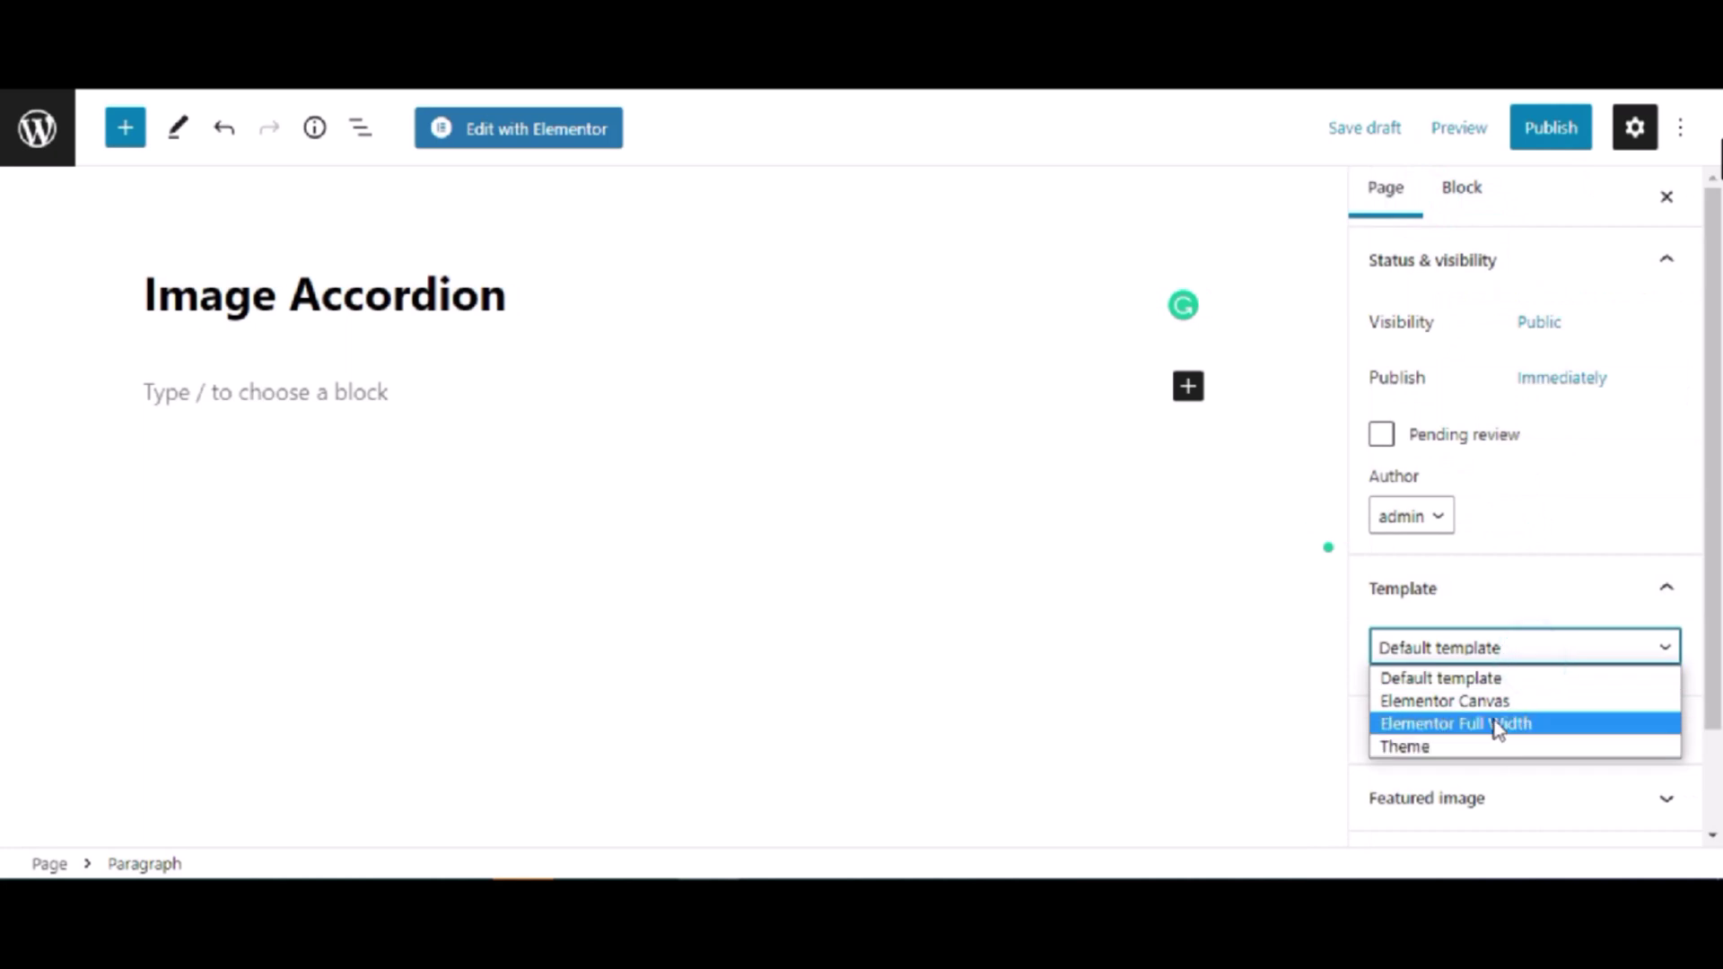
pyautogui.click(1444, 700)
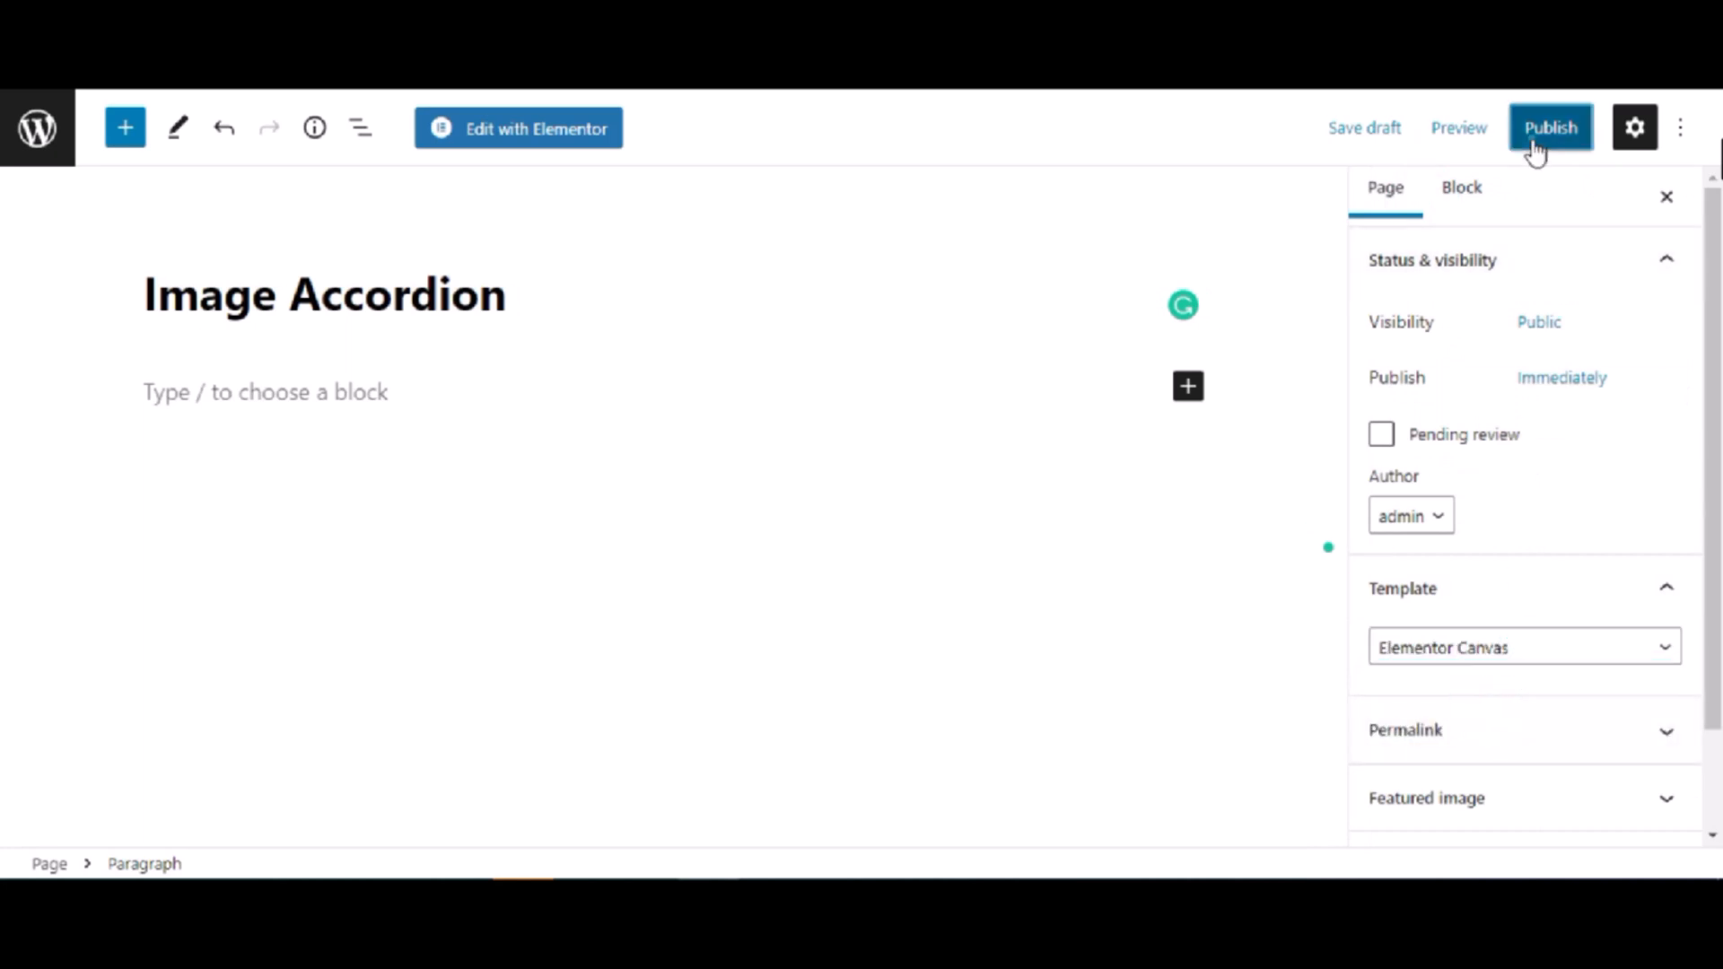
pyautogui.click(518, 127)
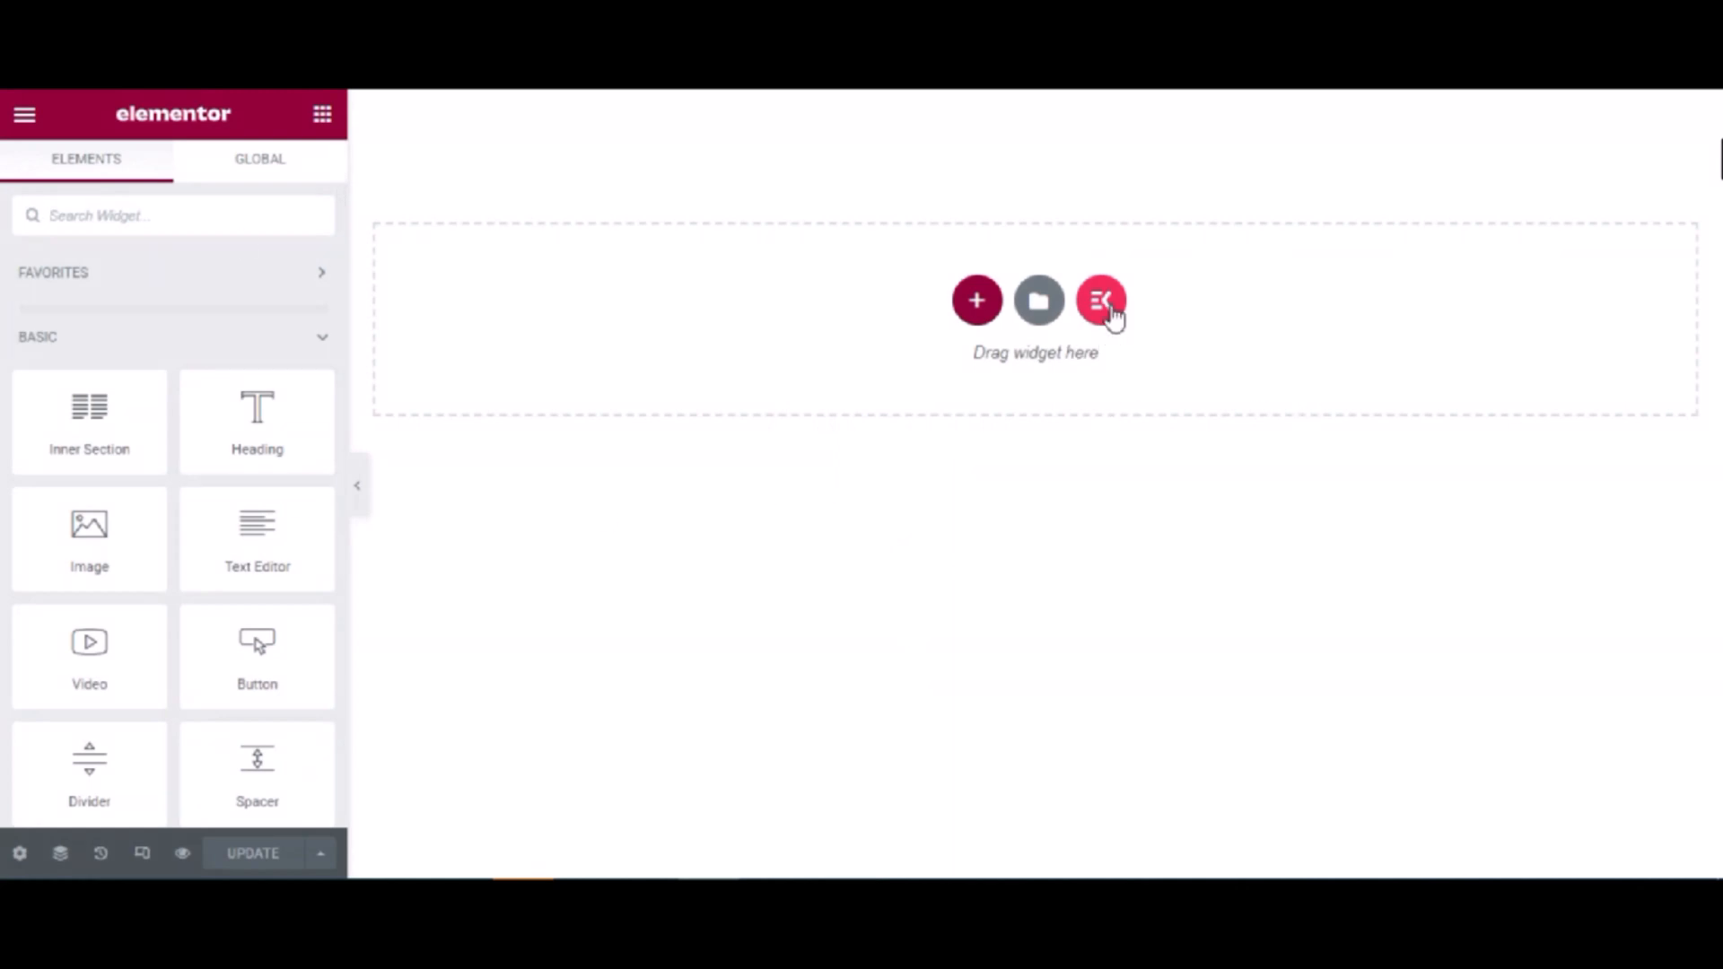
# Search the ElementsKit library for 'accordion' and insert the Let the Journey Begin section
pyautogui.click(1103, 300)
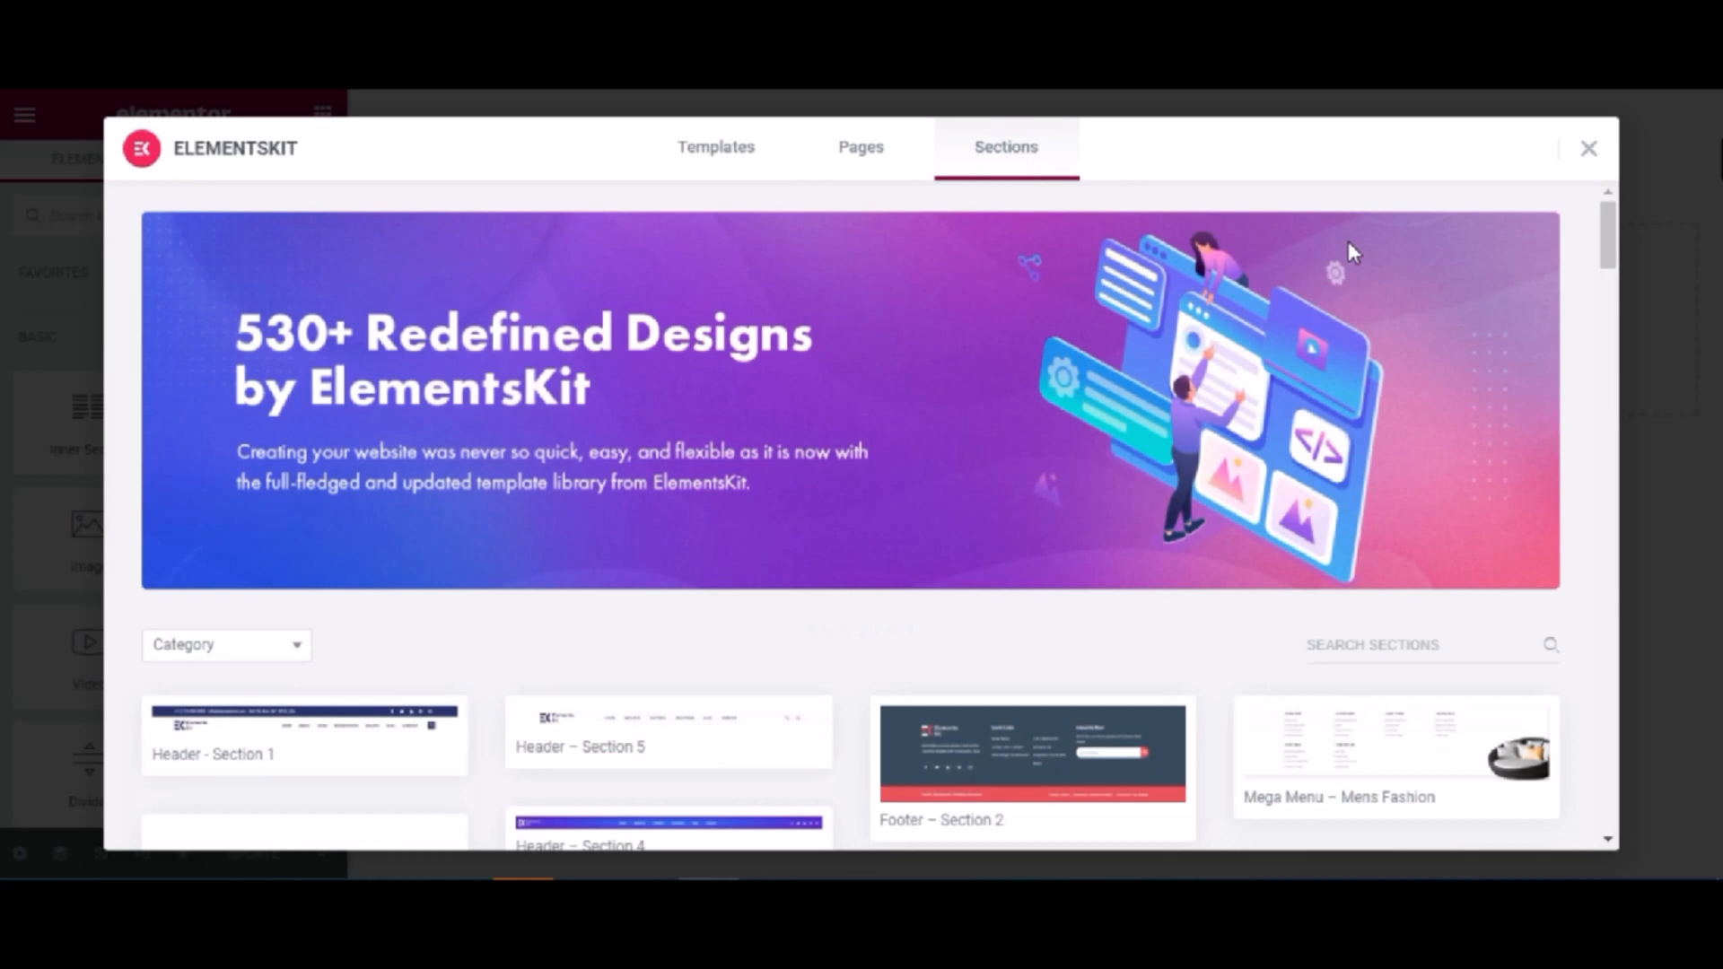
pyautogui.moveTo(1363, 261)
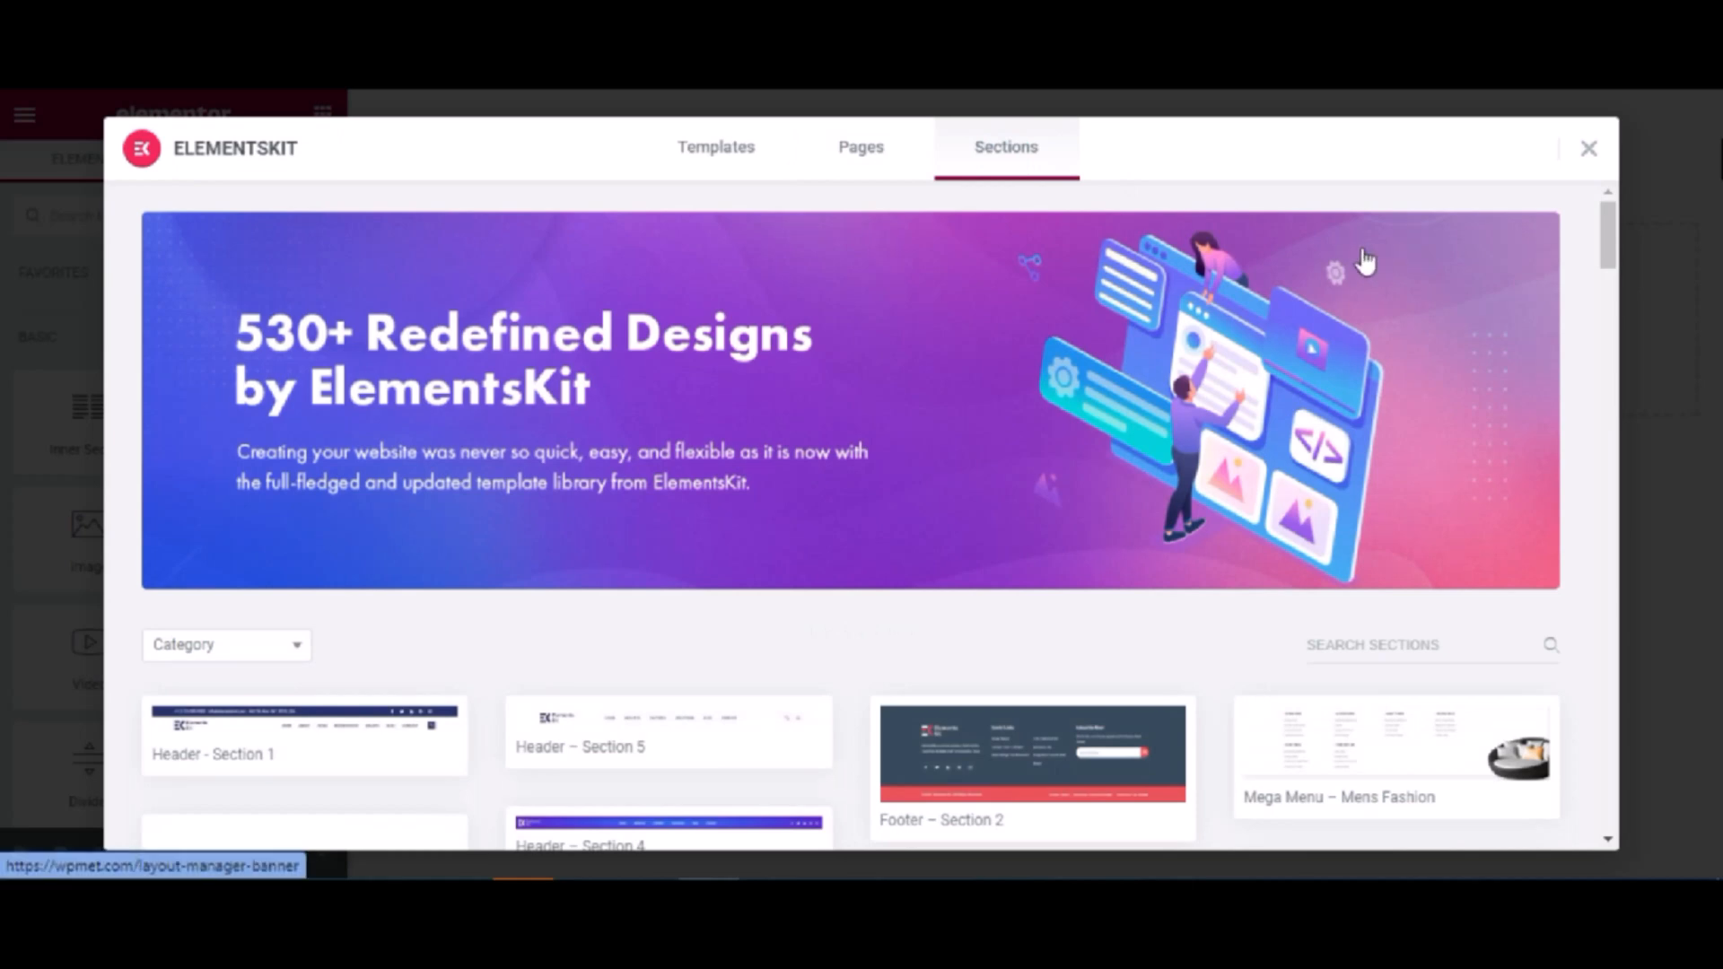
pyautogui.moveTo(1424, 643)
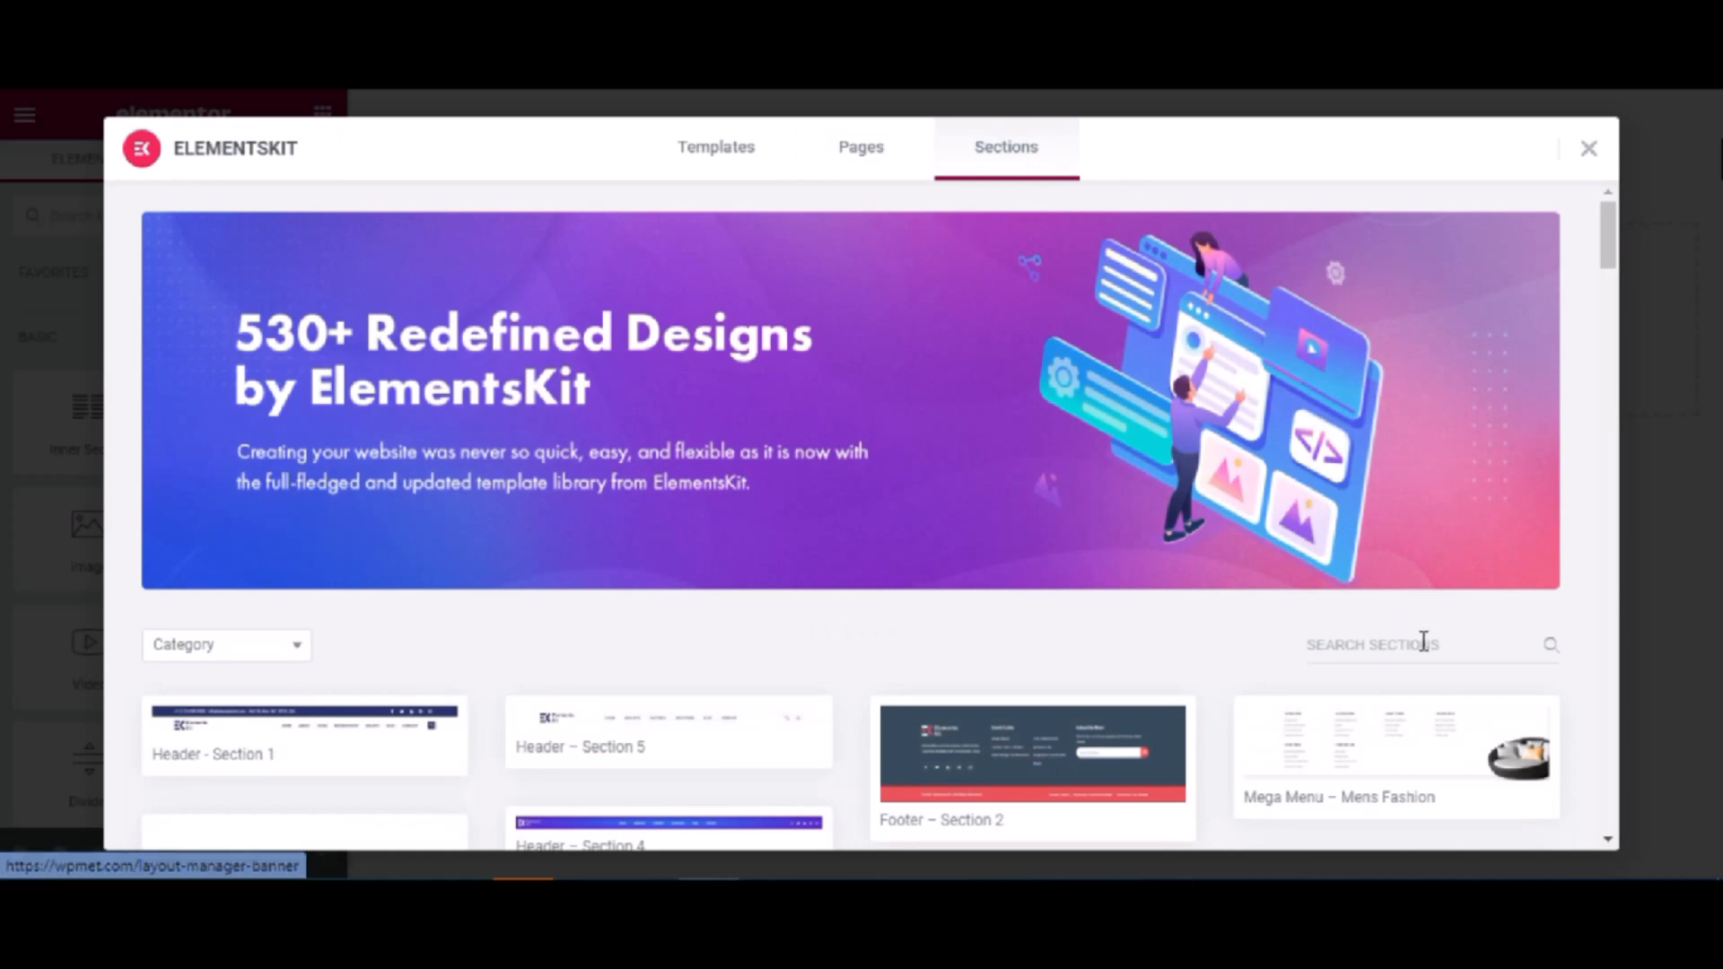
pyautogui.write('accordion')
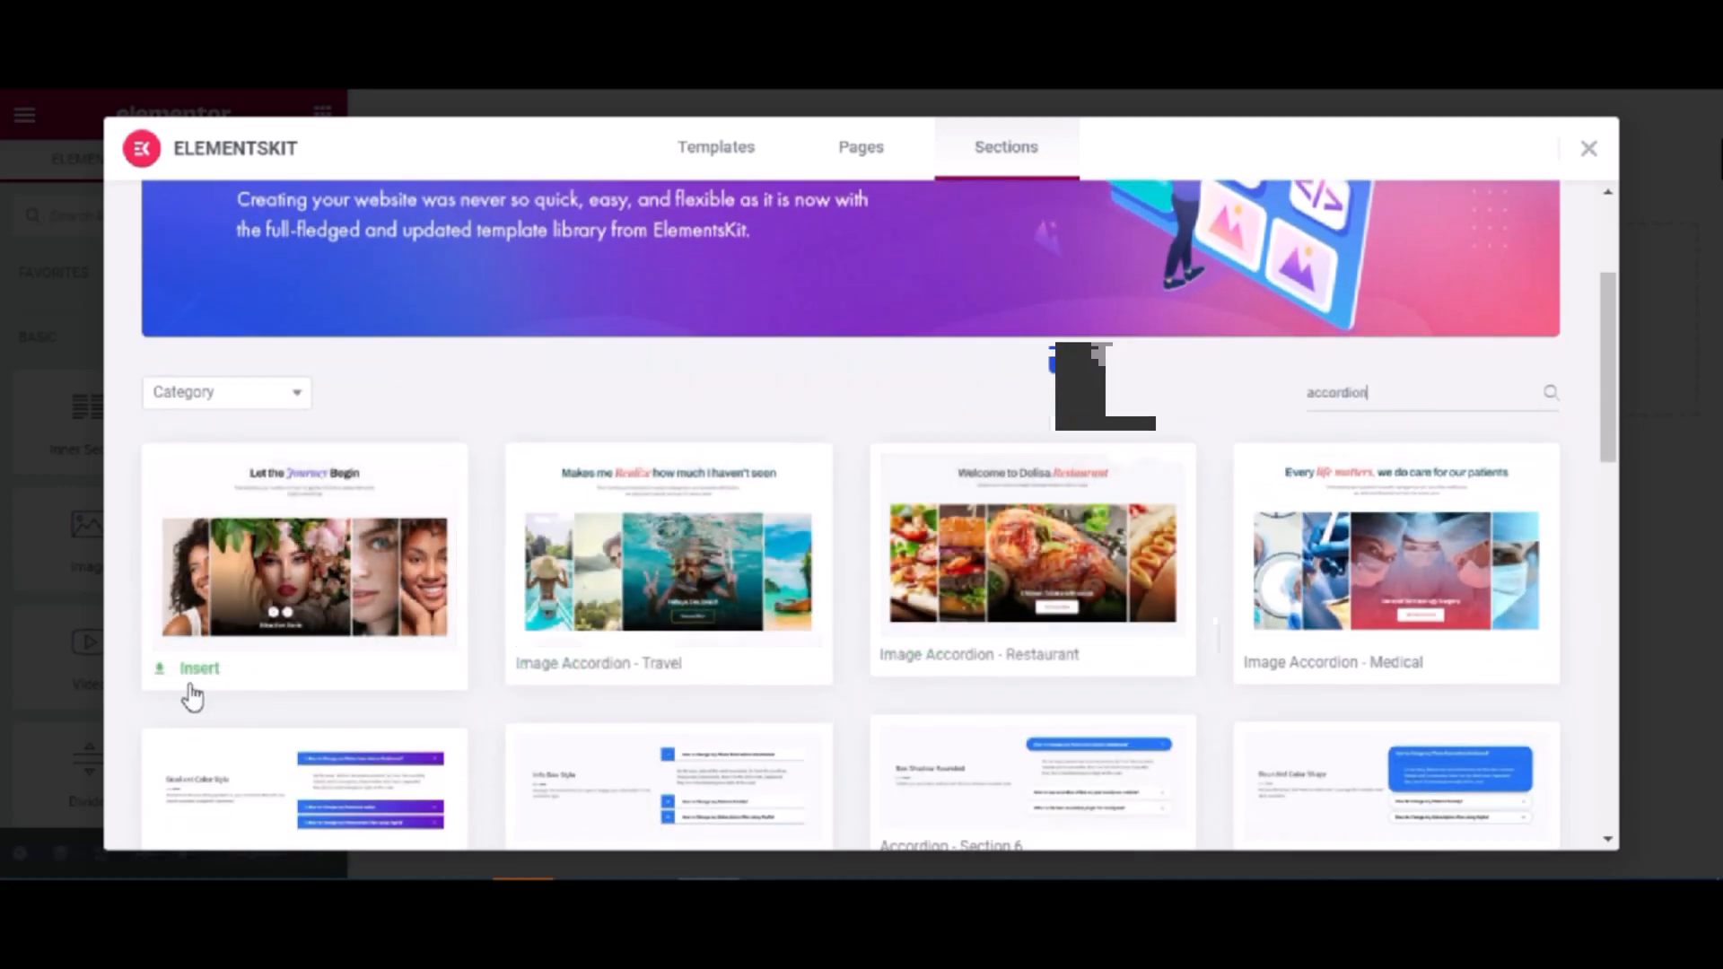
pyautogui.click(199, 668)
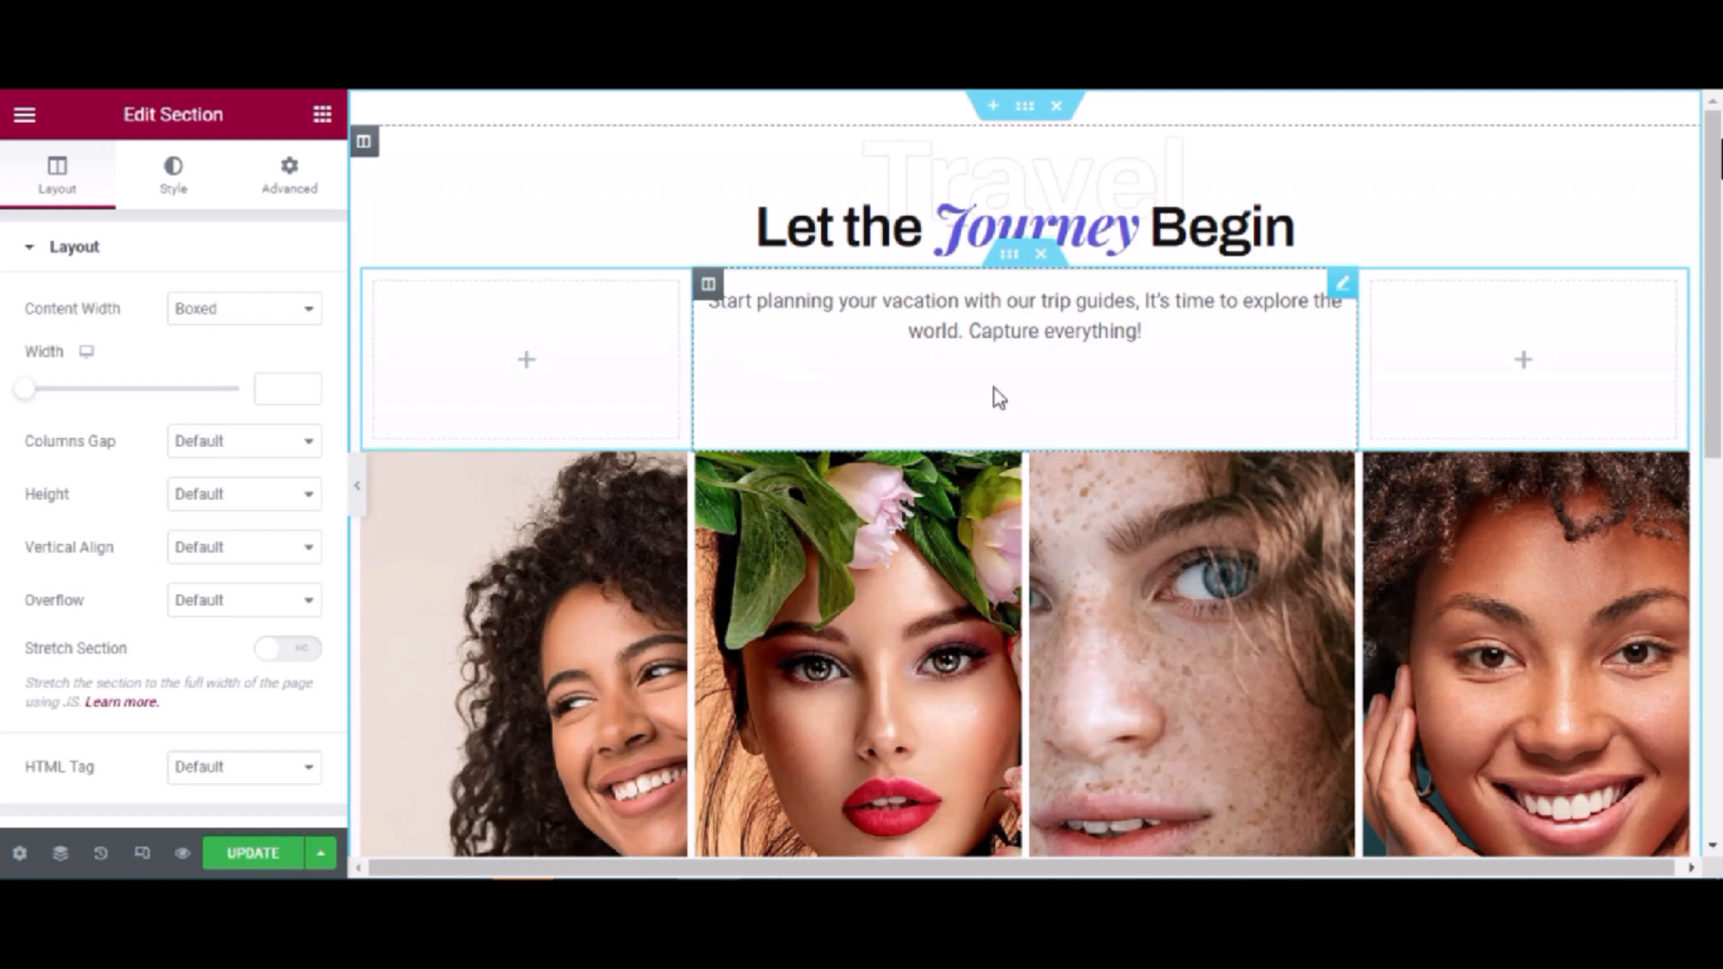
# Inspect the Journey heading's Subtitle settings and scroll below the accordion section
pyautogui.click(1022, 225)
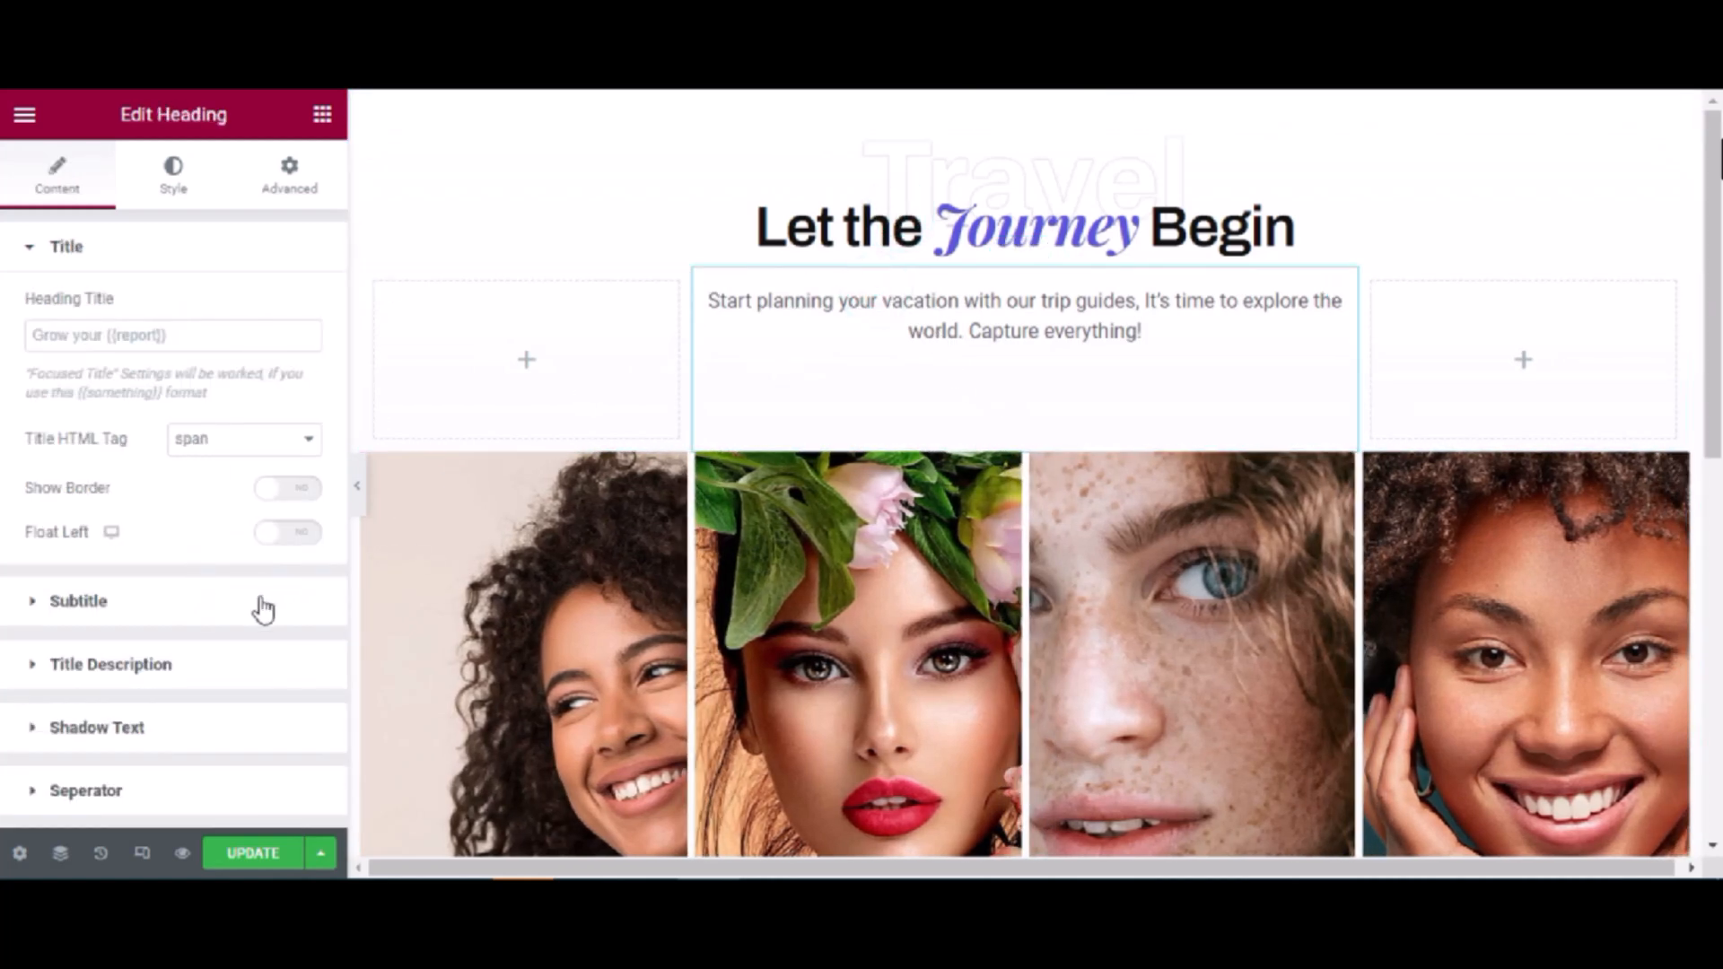
pyautogui.click(78, 601)
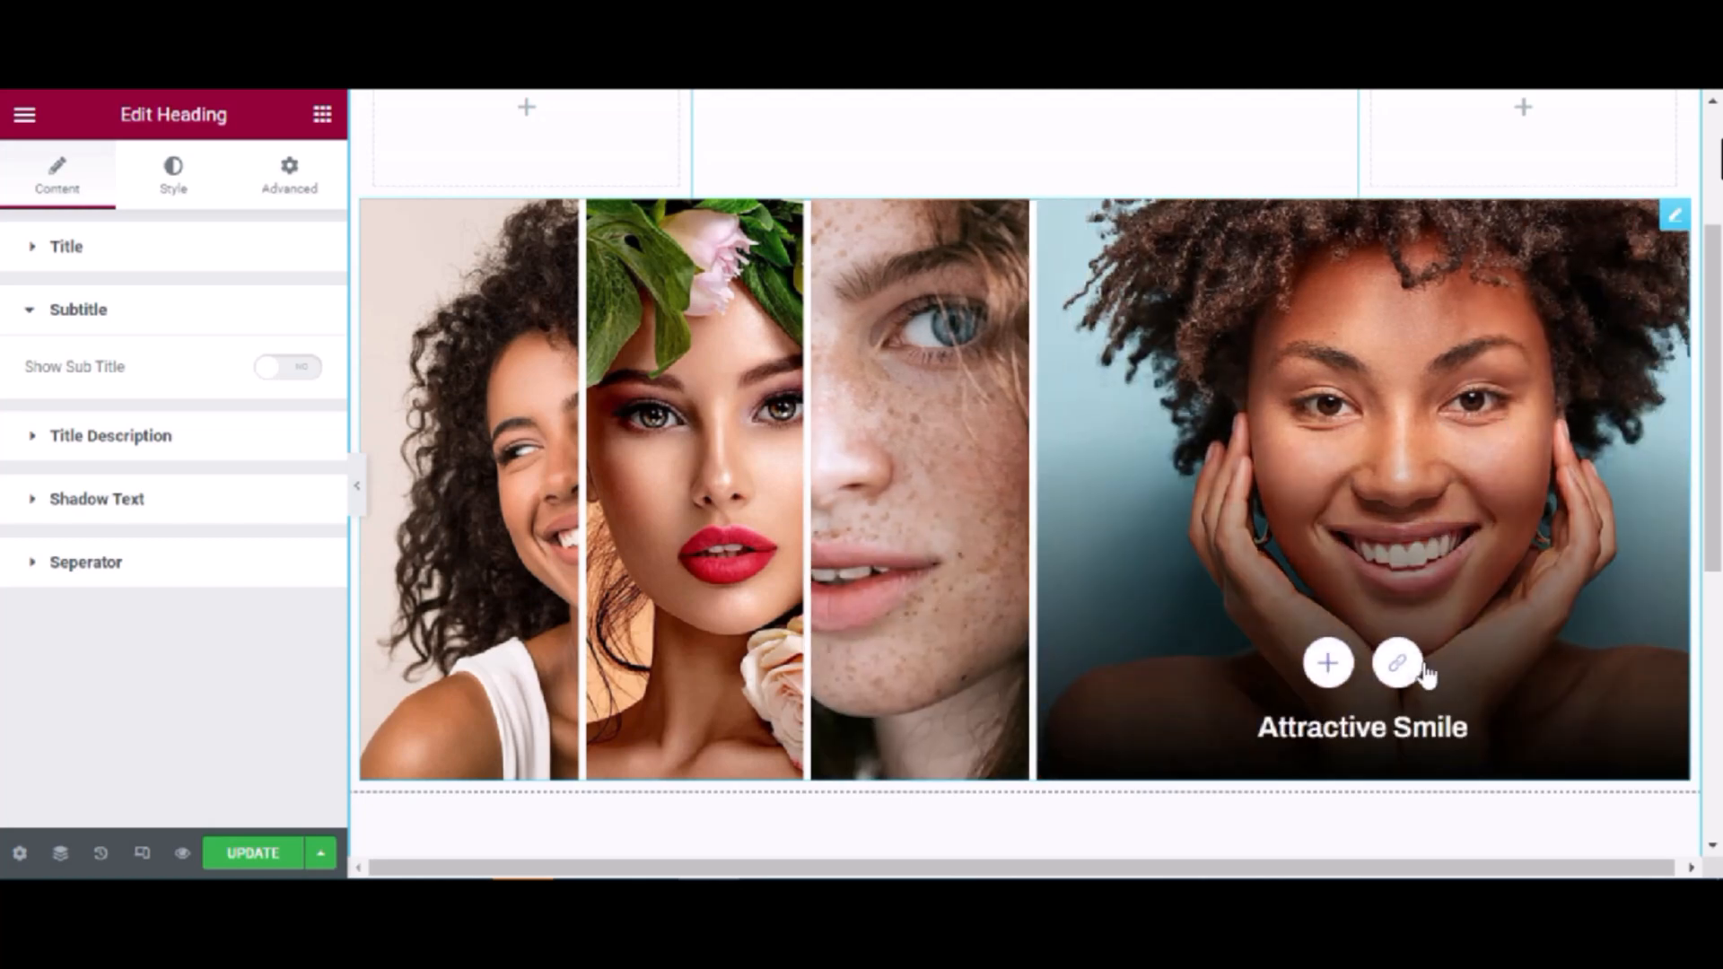
pyautogui.scroll(-3)
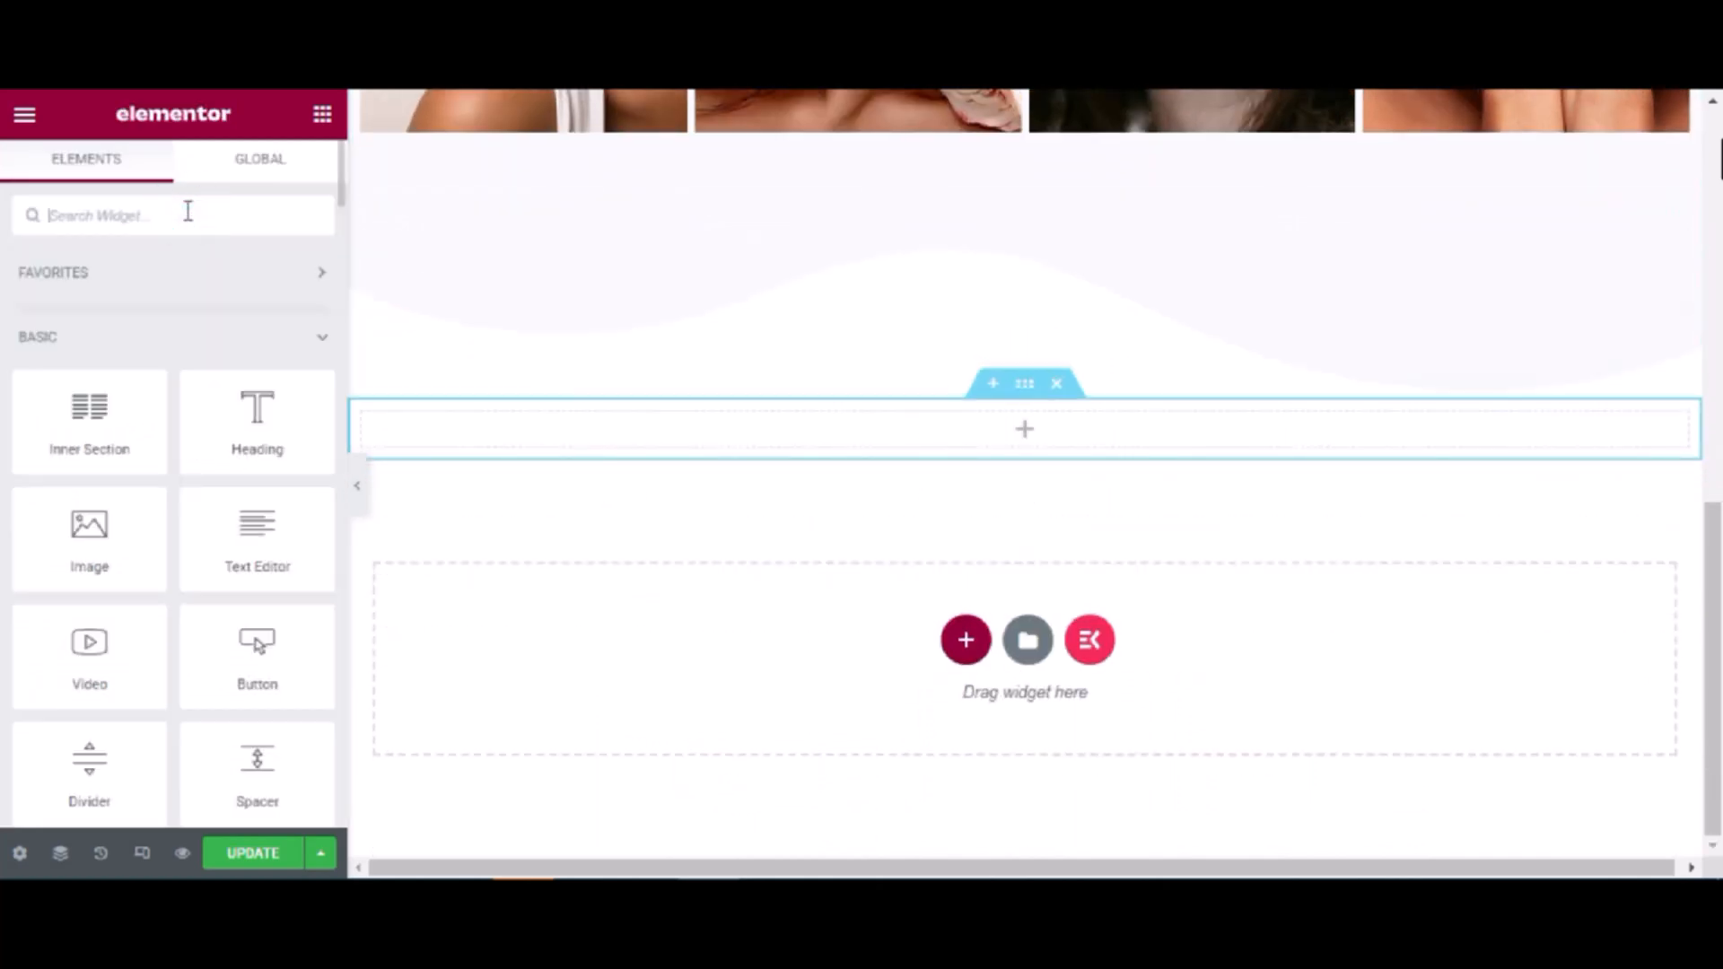
# Search 'accor' and place the ElementsKit Image Accordion widget below the Journey section
pyautogui.write('i')
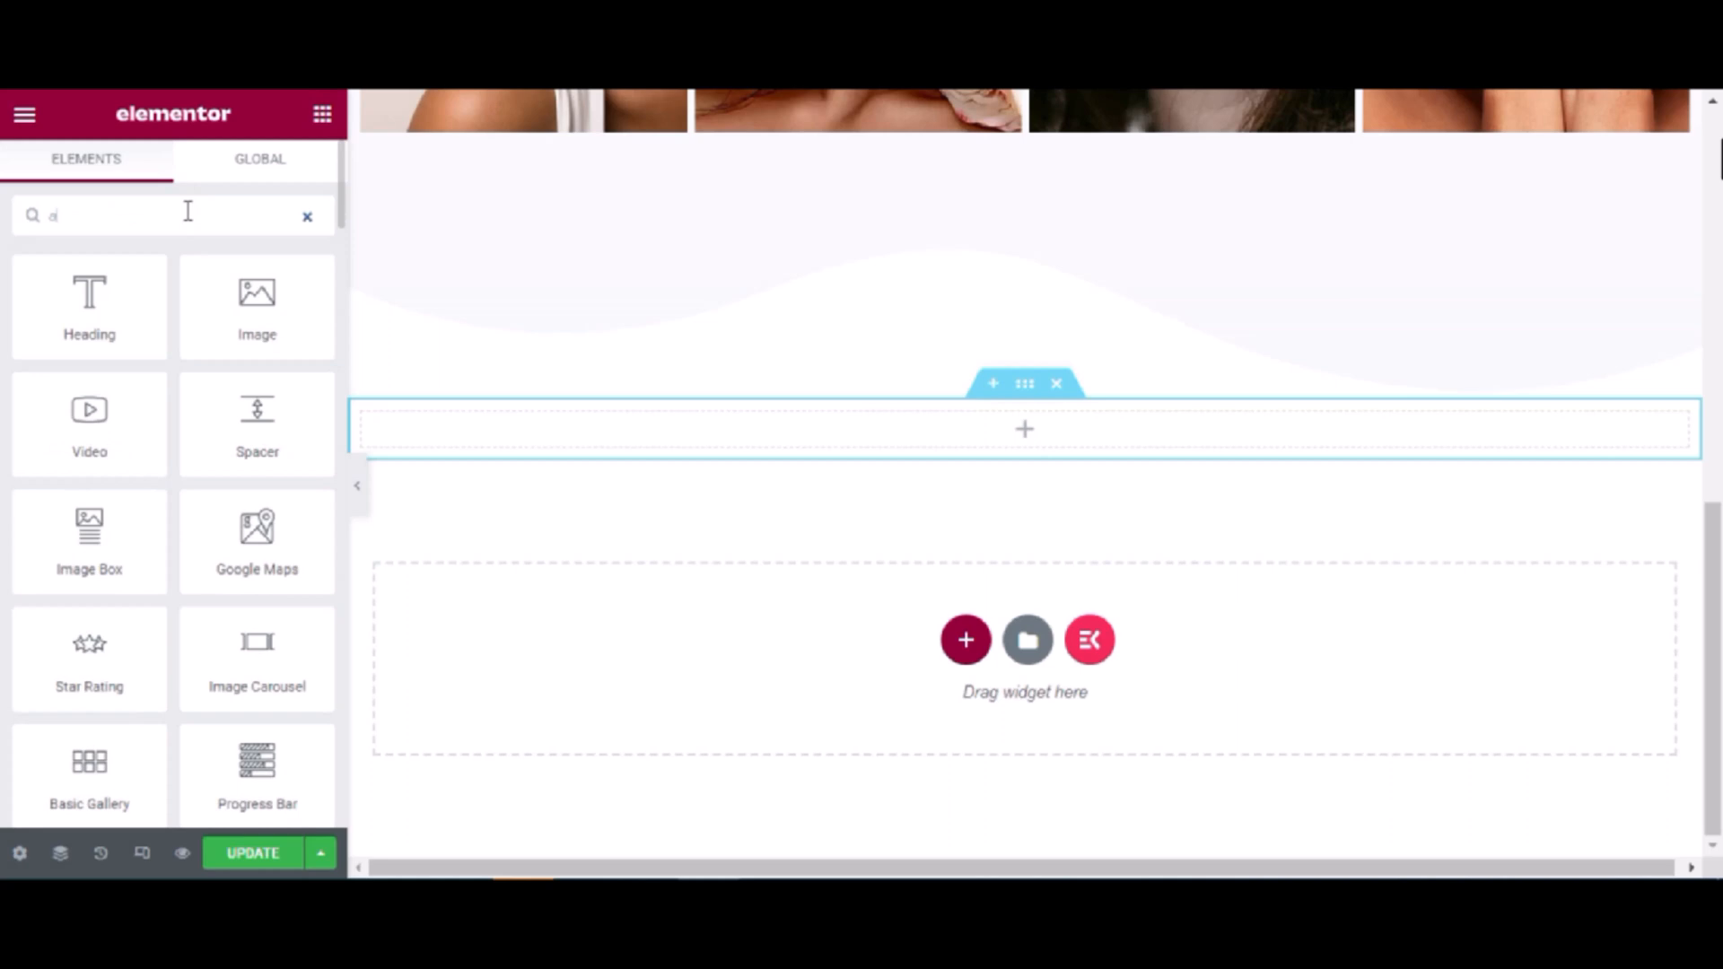
pyautogui.write('ccor')
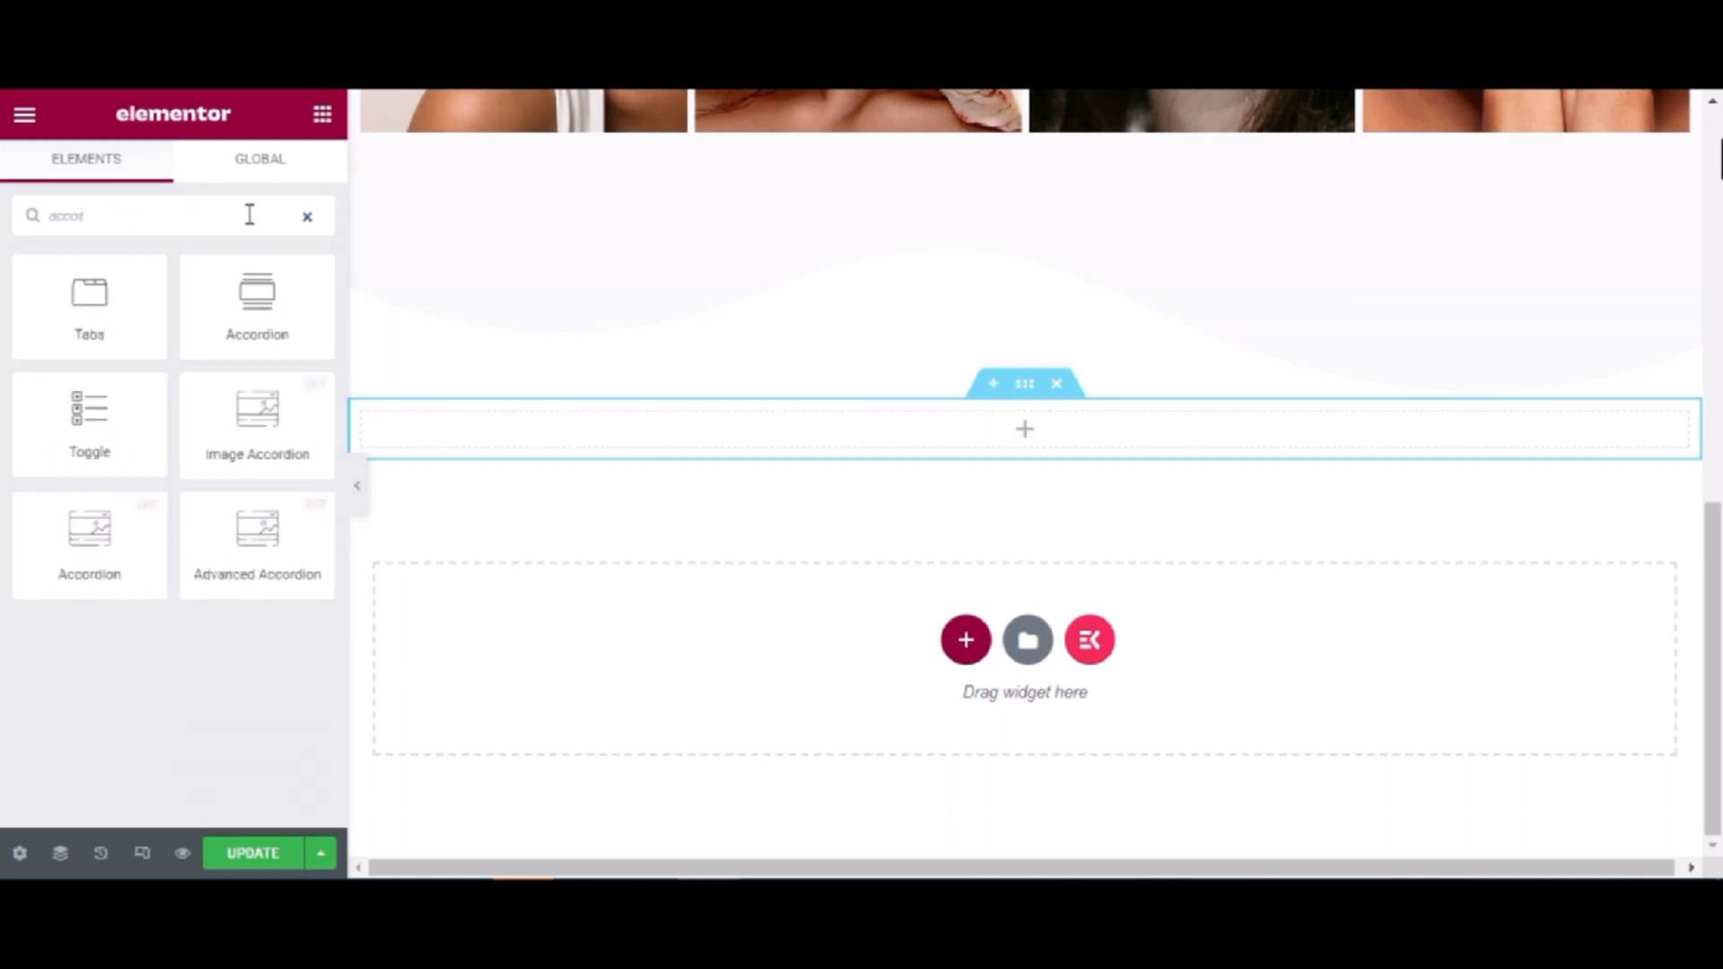
pyautogui.moveTo(256, 426)
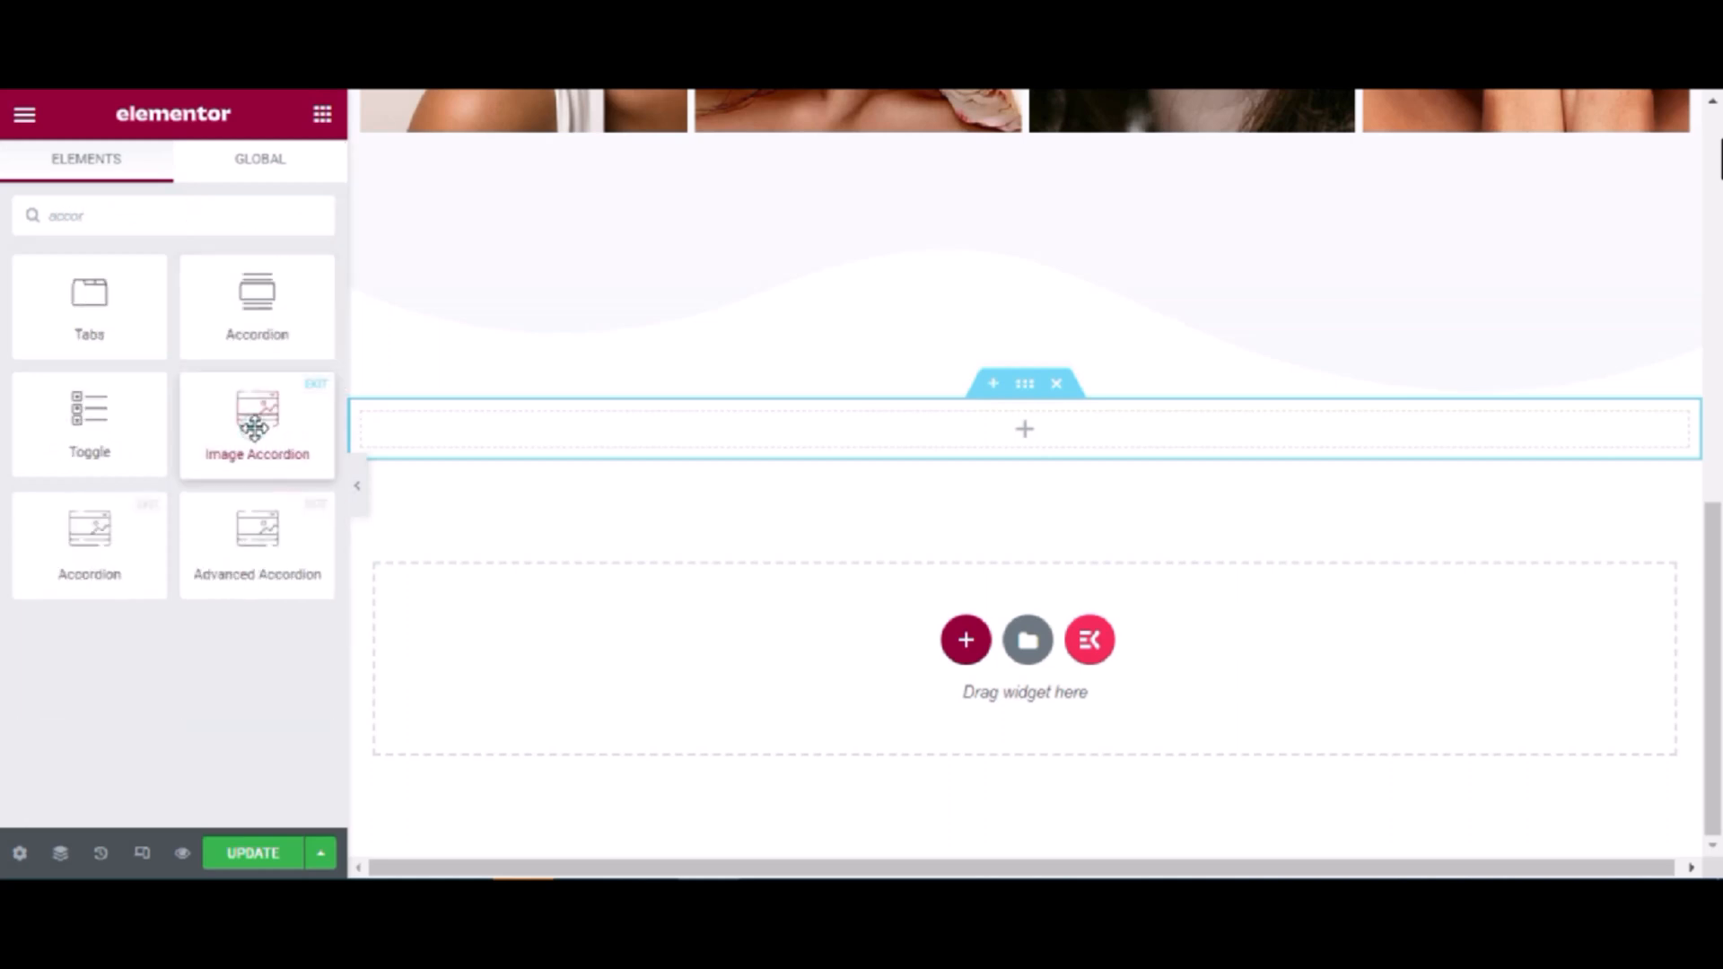
pyautogui.click(256, 423)
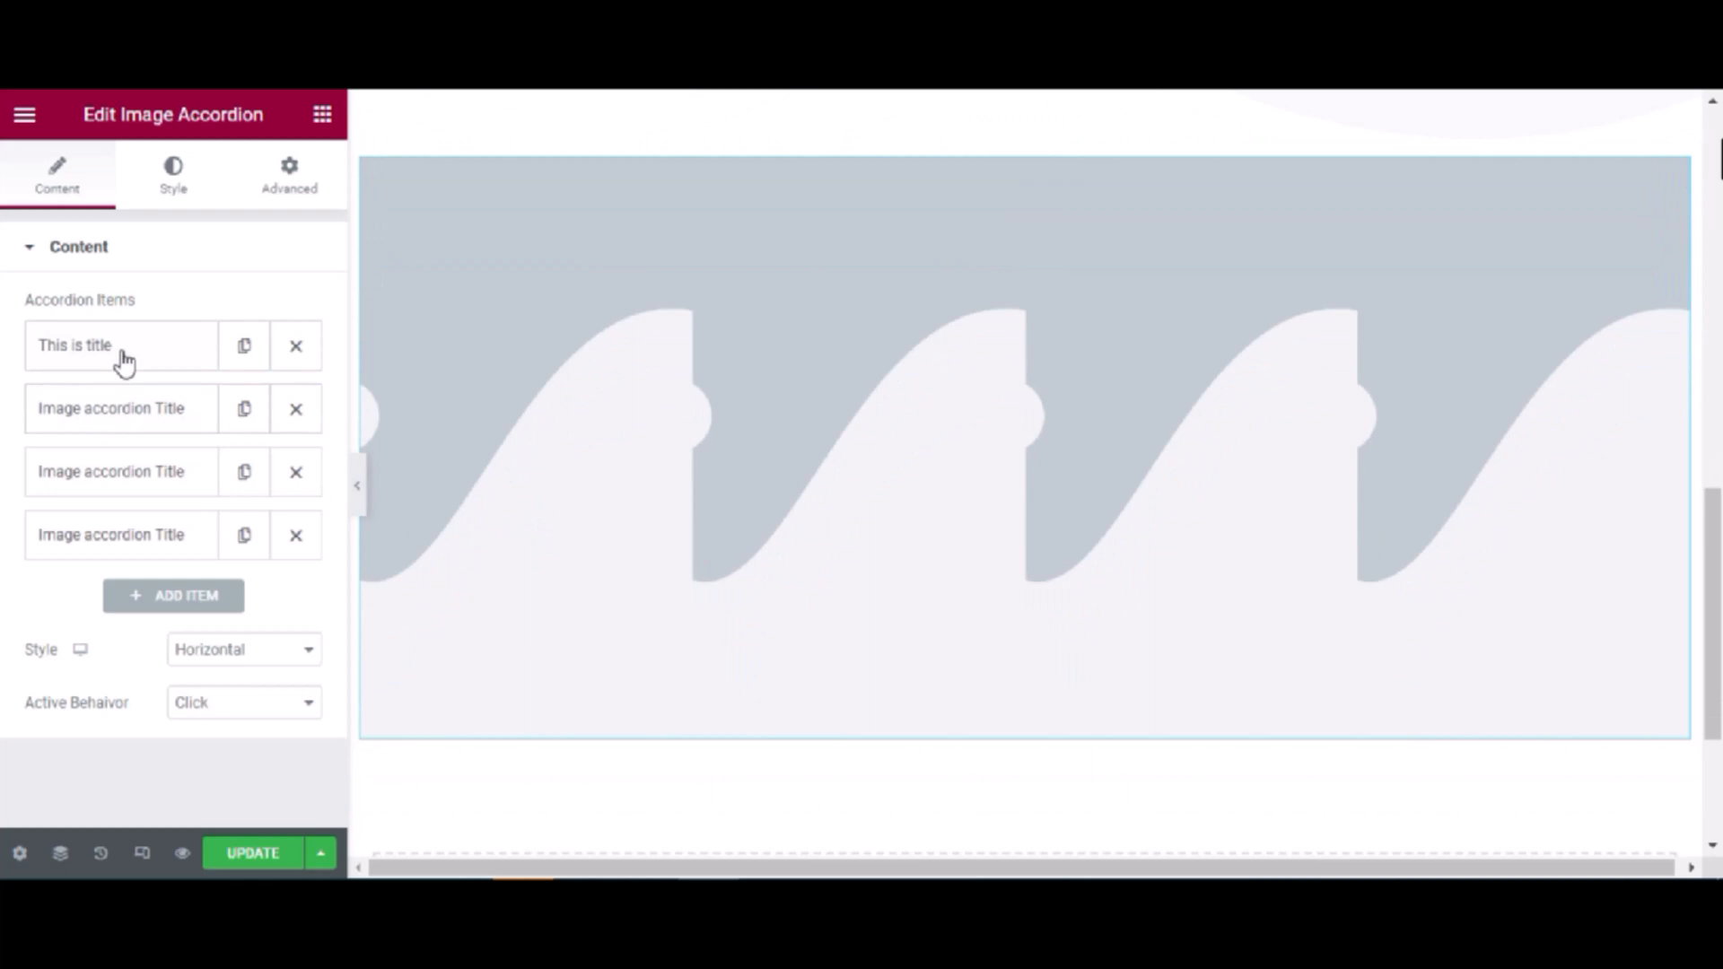
# Expand the first accordion item and replace its title text
pyautogui.click(74, 345)
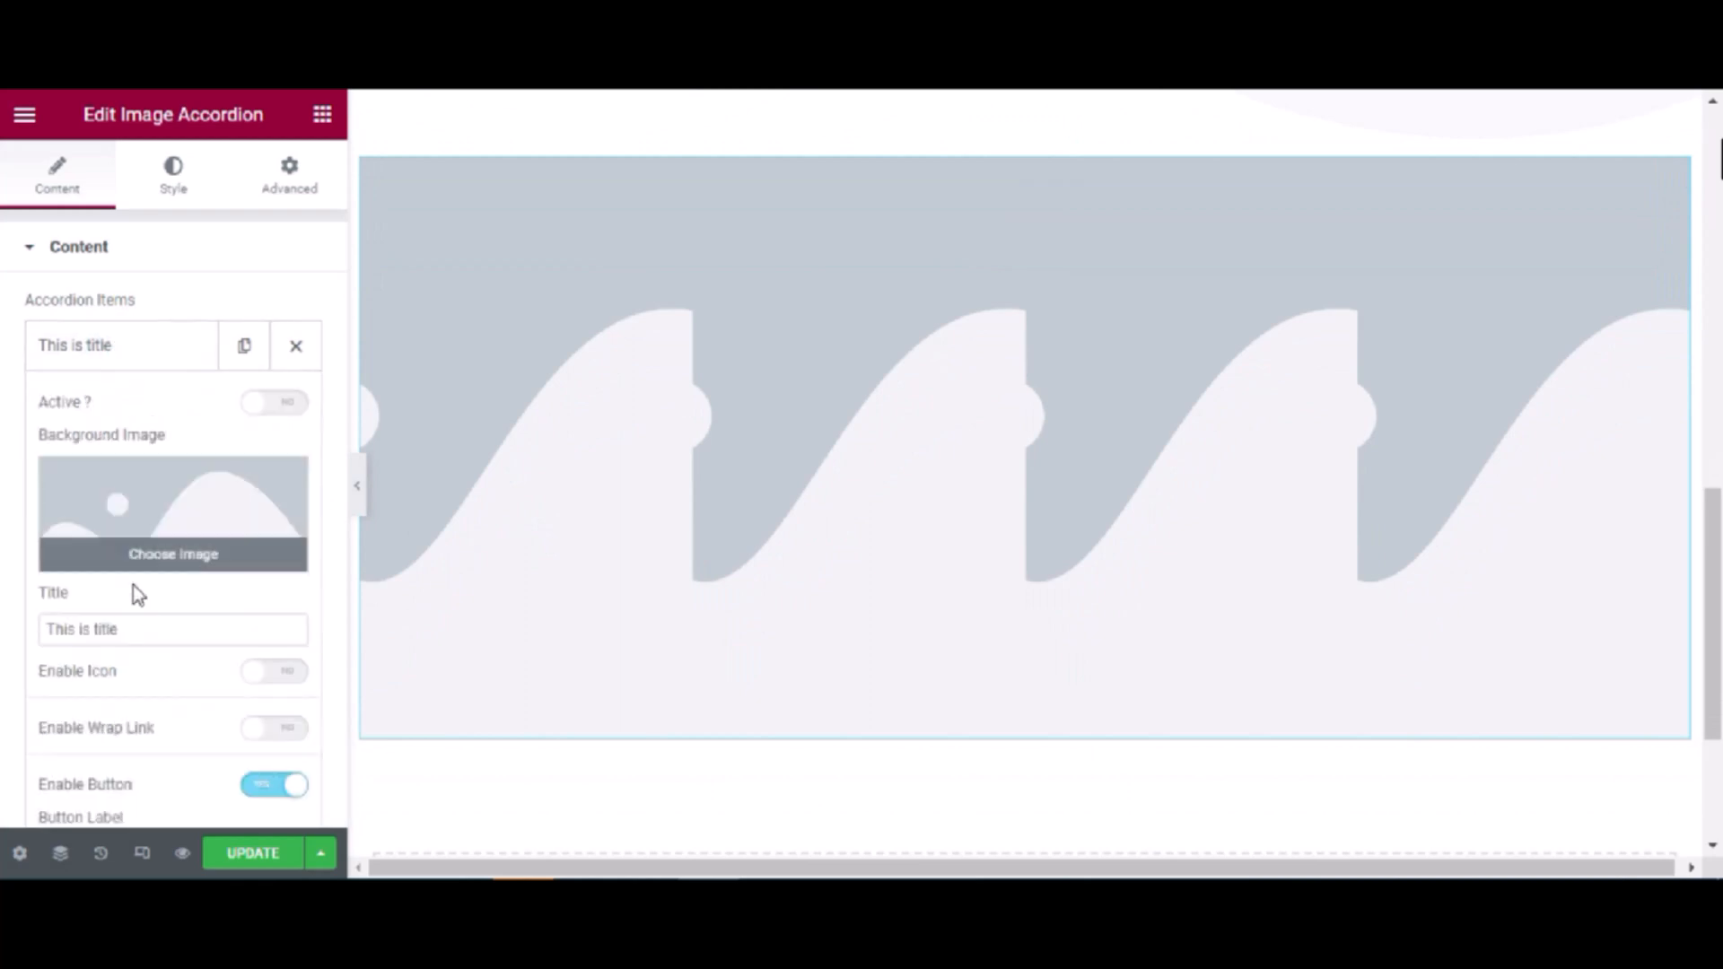
pyautogui.tripleClick(172, 629)
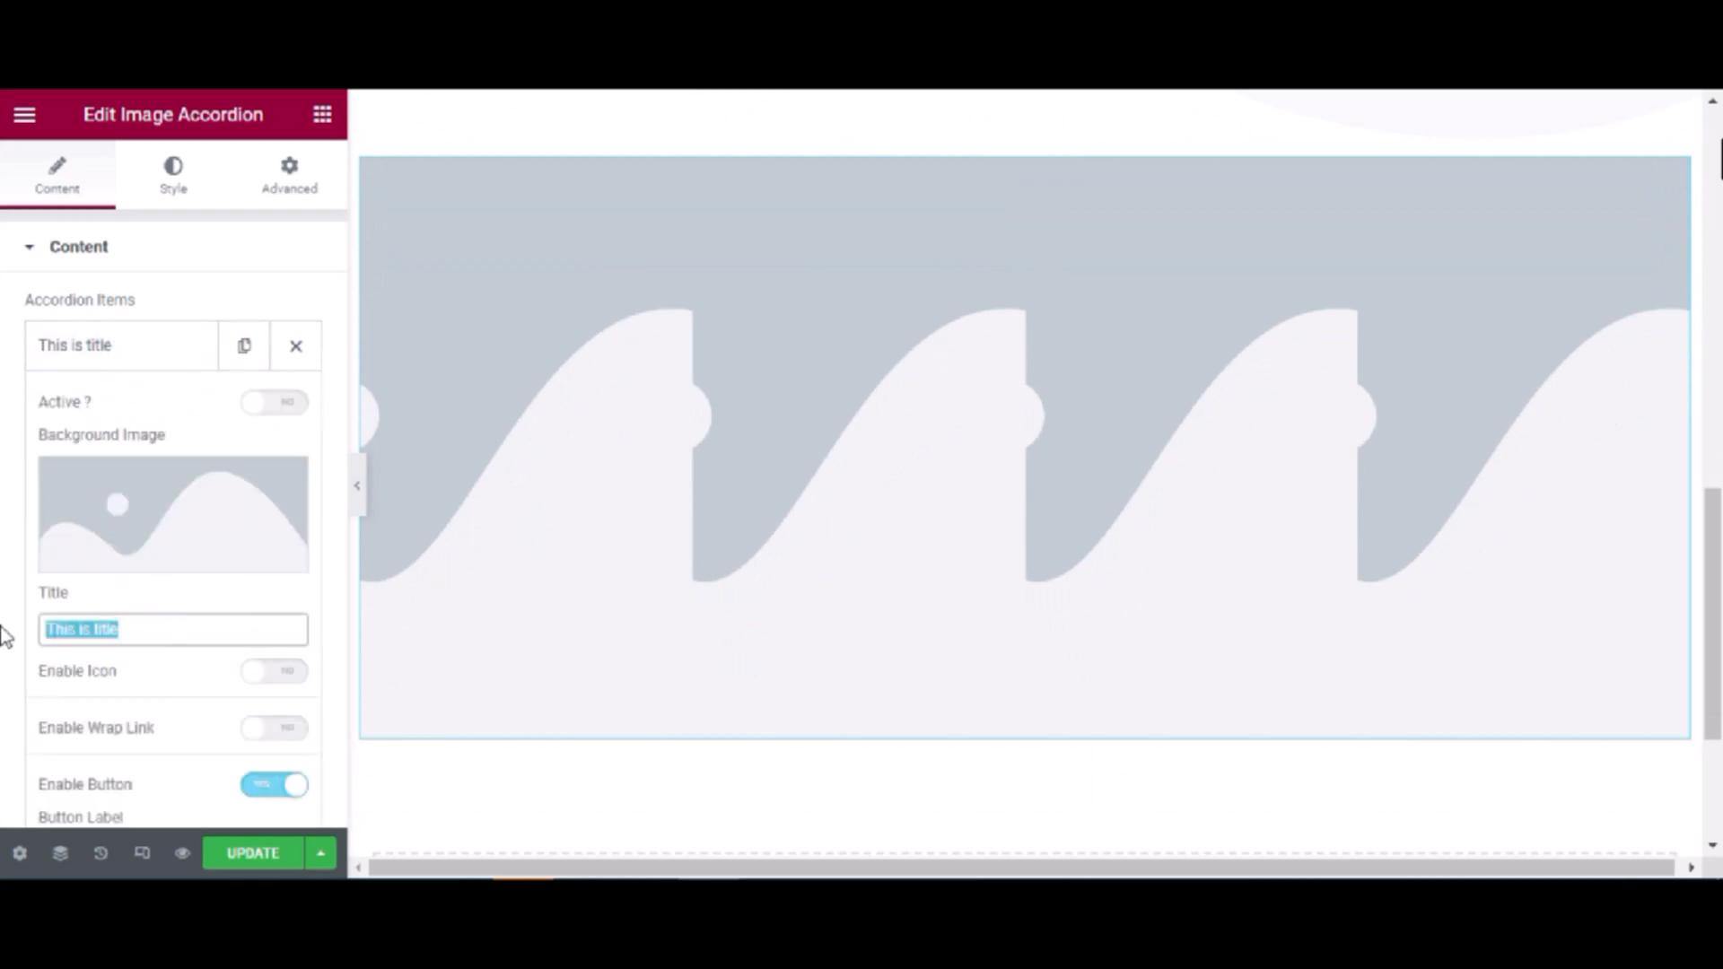
pyautogui.write('M')
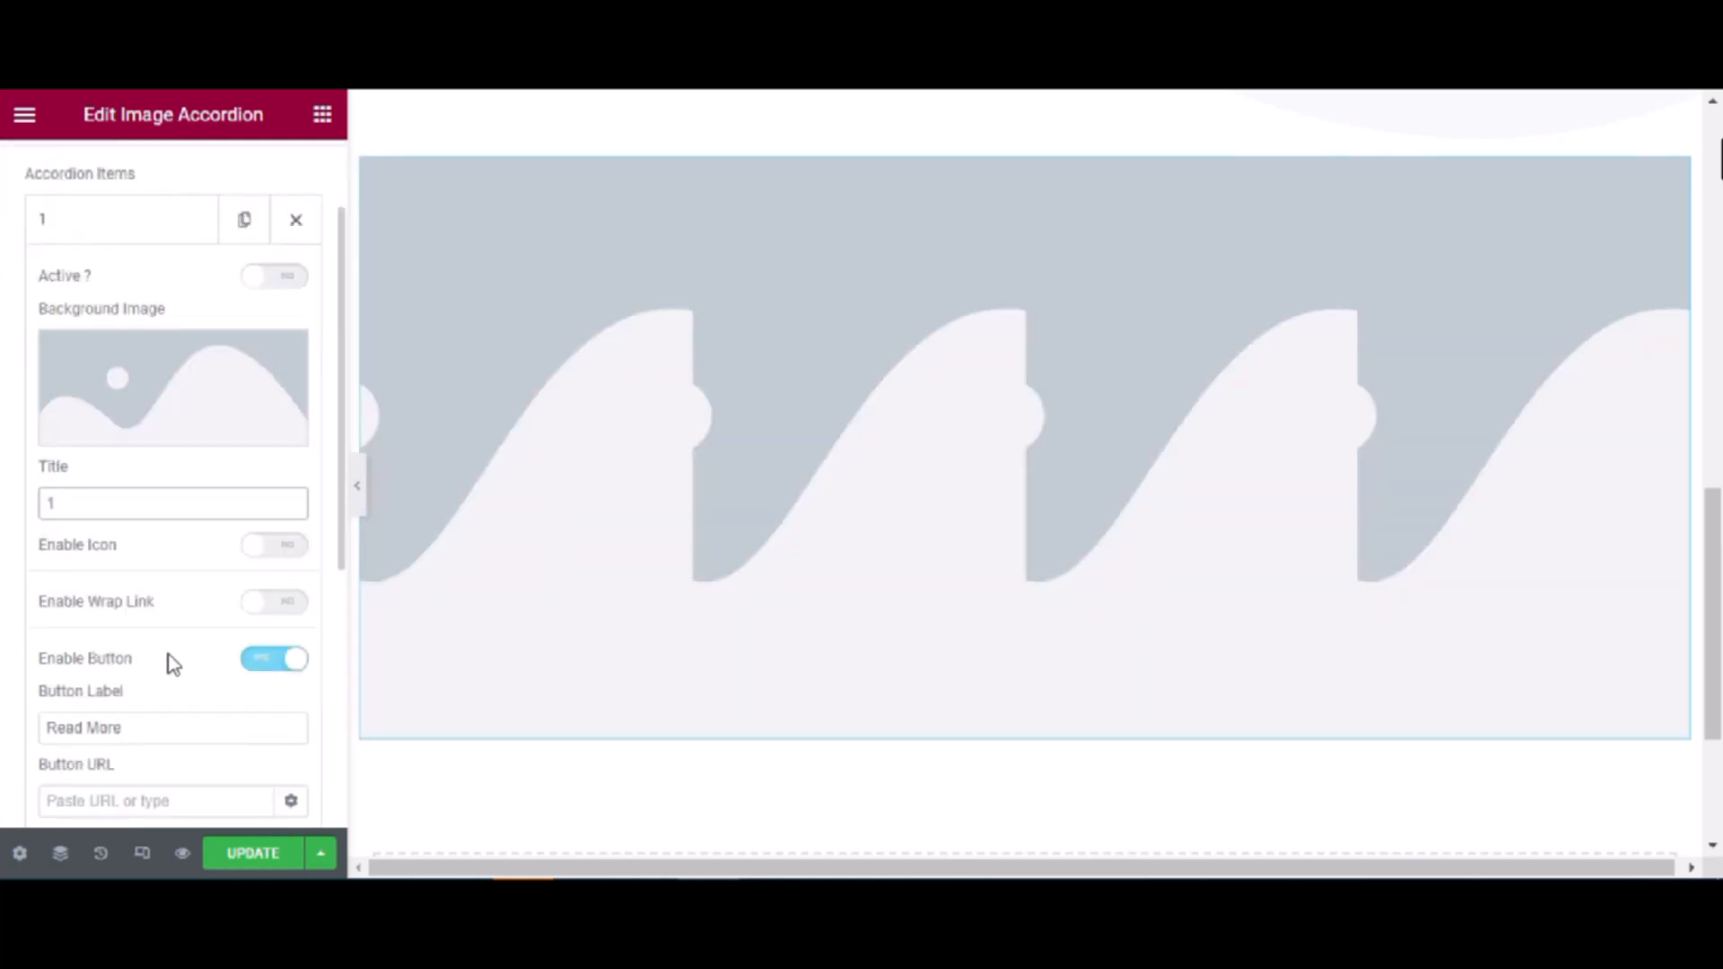
pyautogui.scroll(-3)
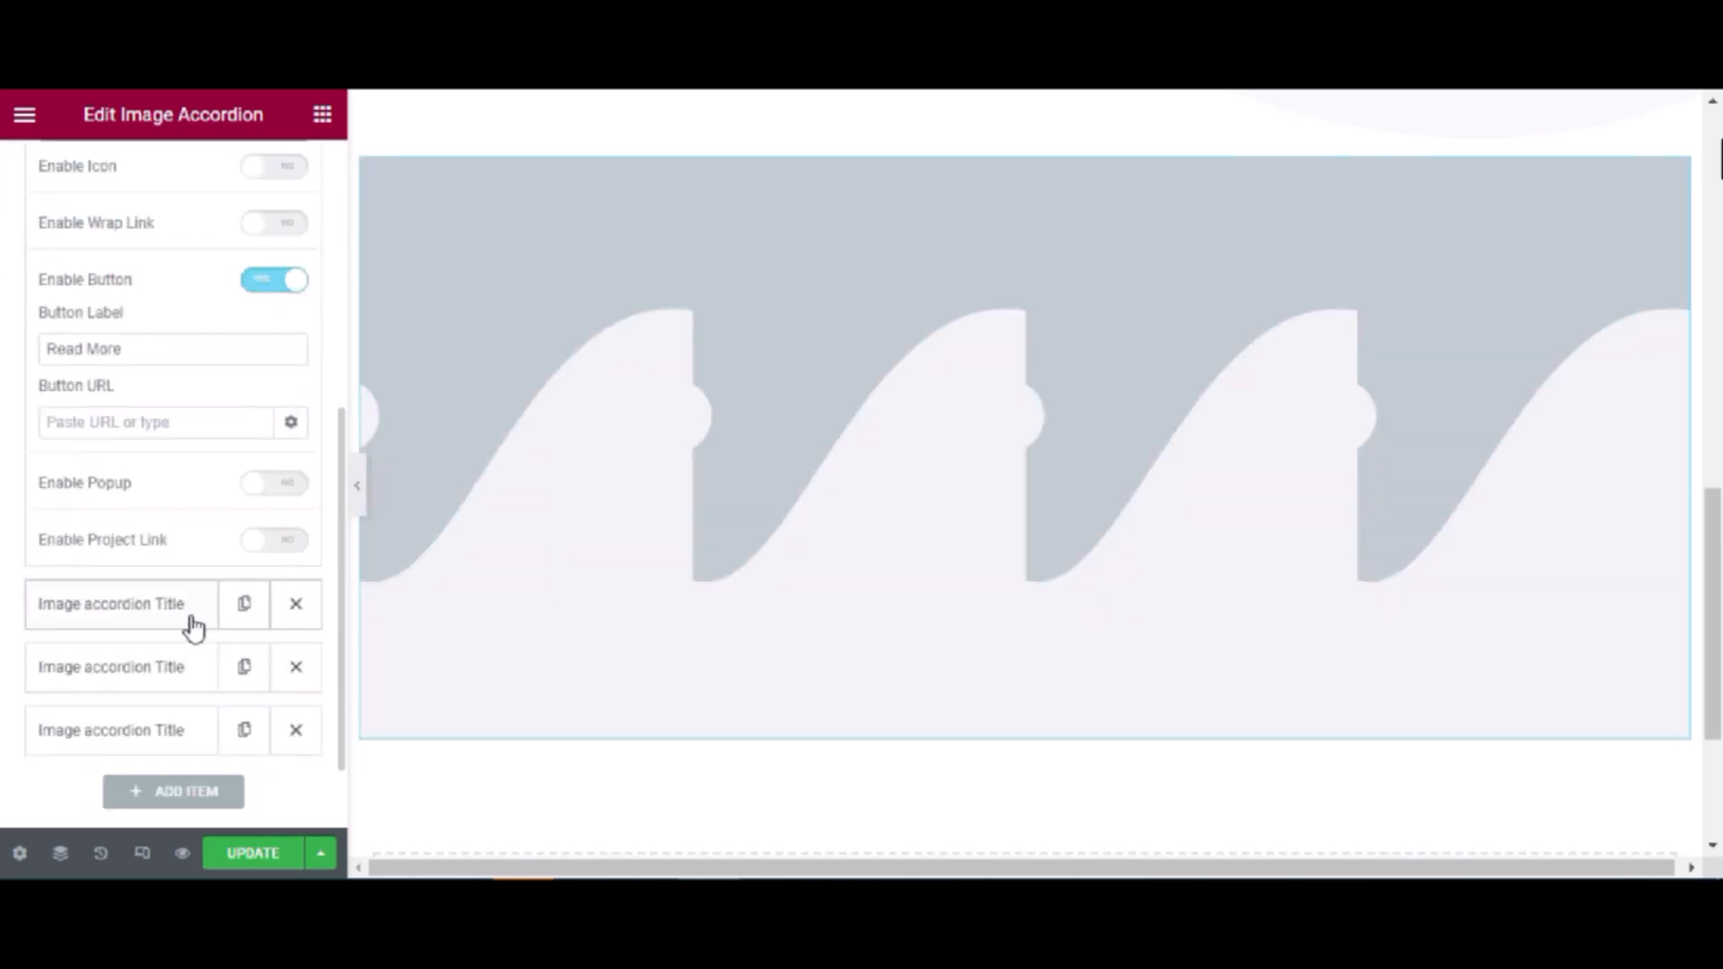
# Enter the first item's button link and switch Enable Popup off
pyautogui.click(153, 422)
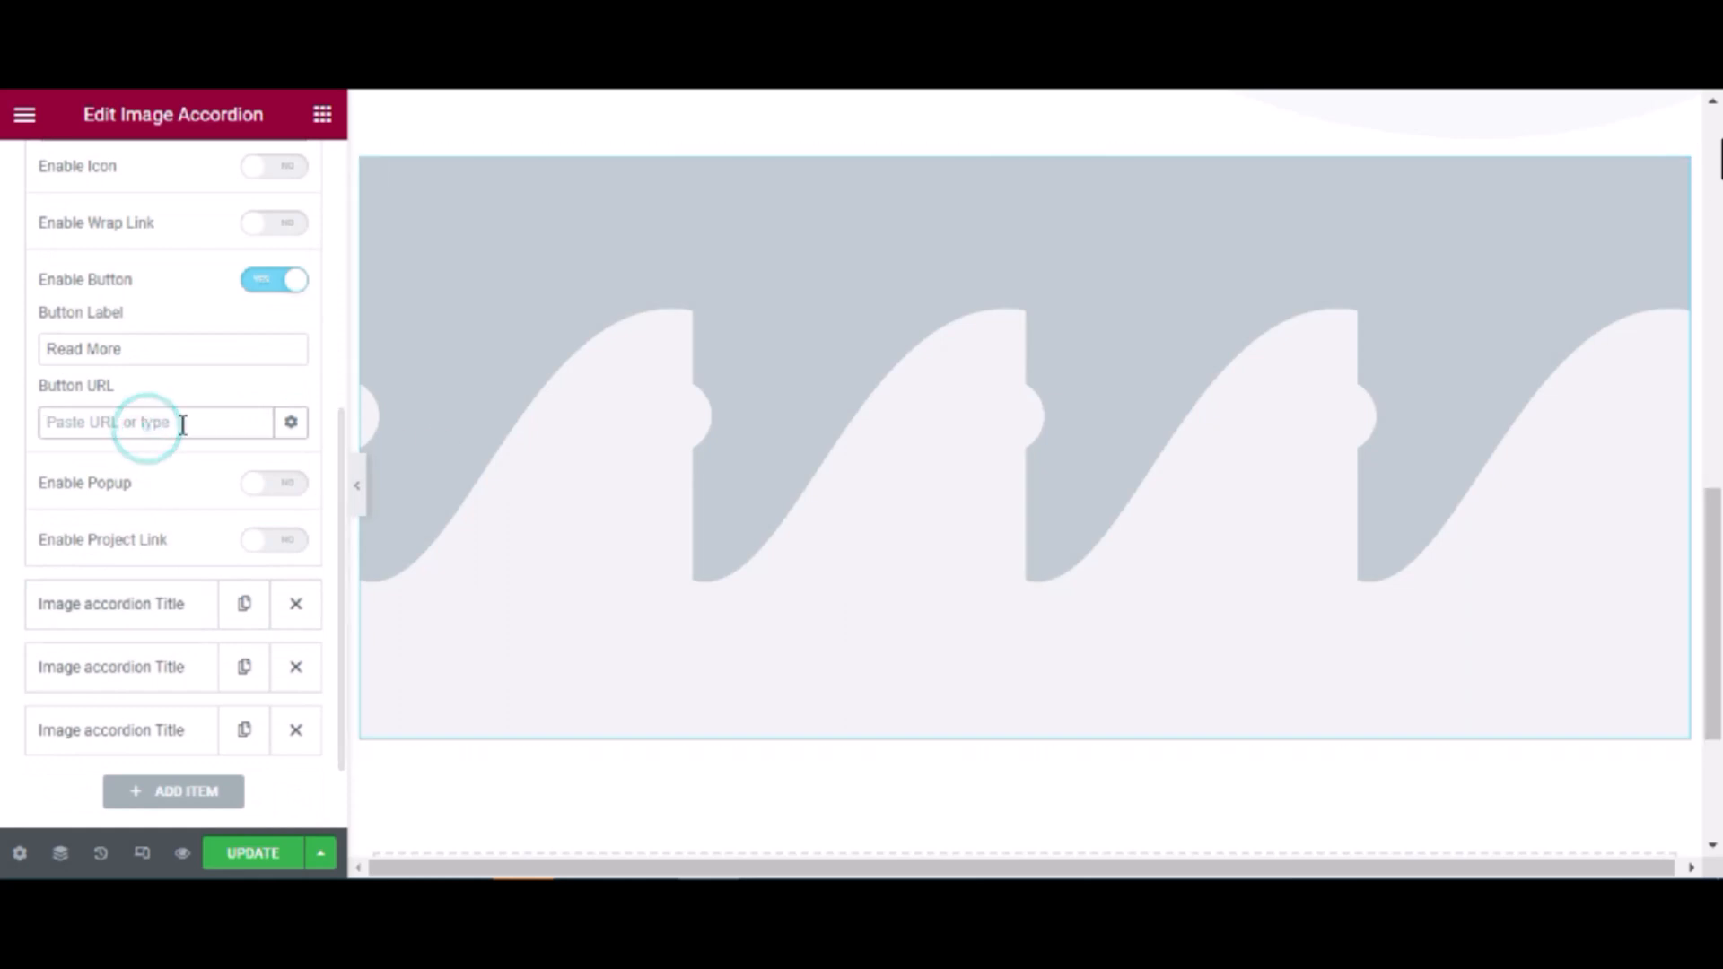
pyautogui.moveTo(264, 491)
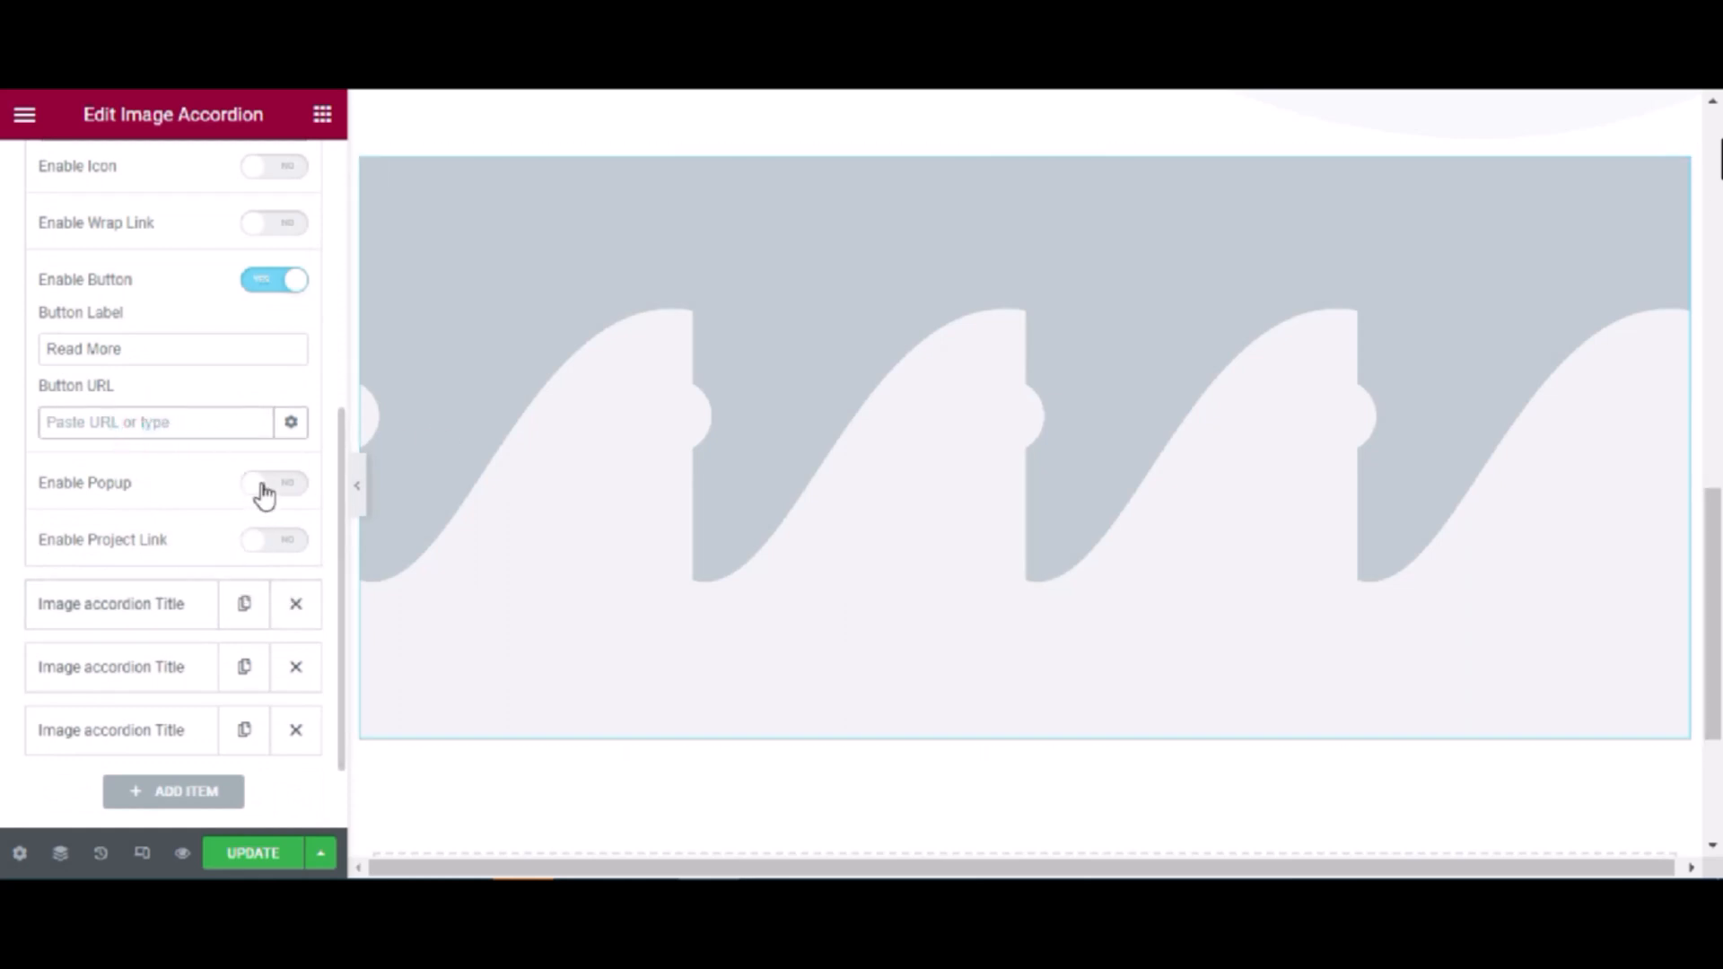
pyautogui.click(273, 484)
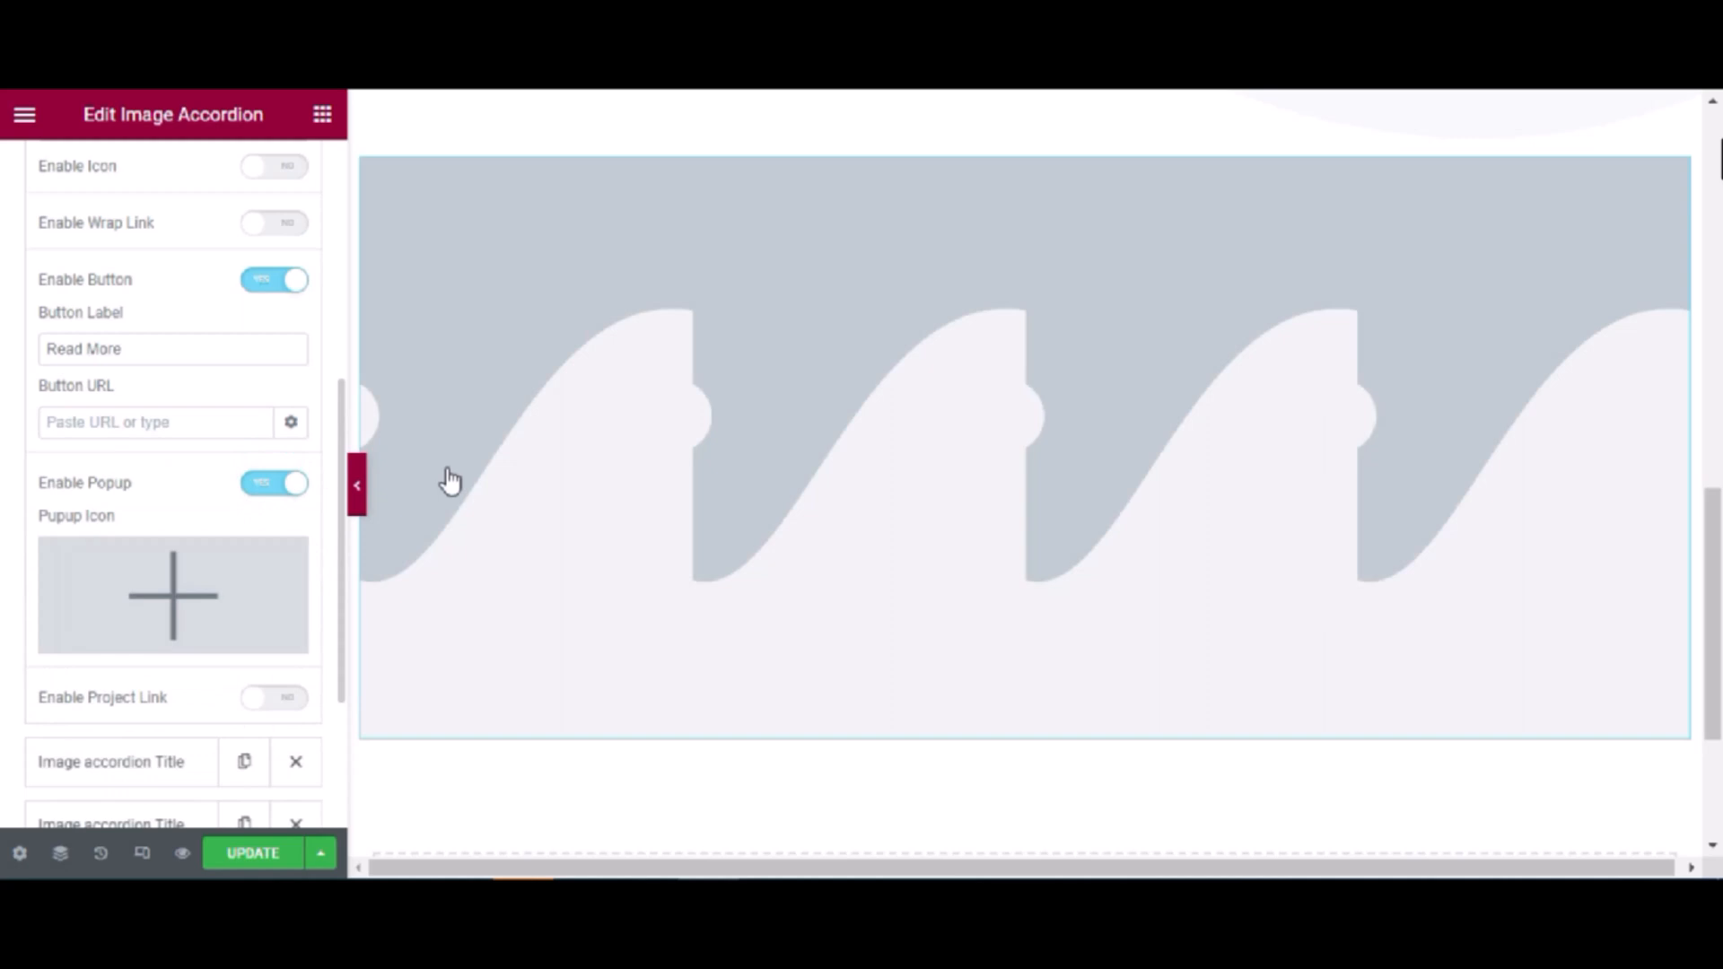
pyautogui.click(274, 484)
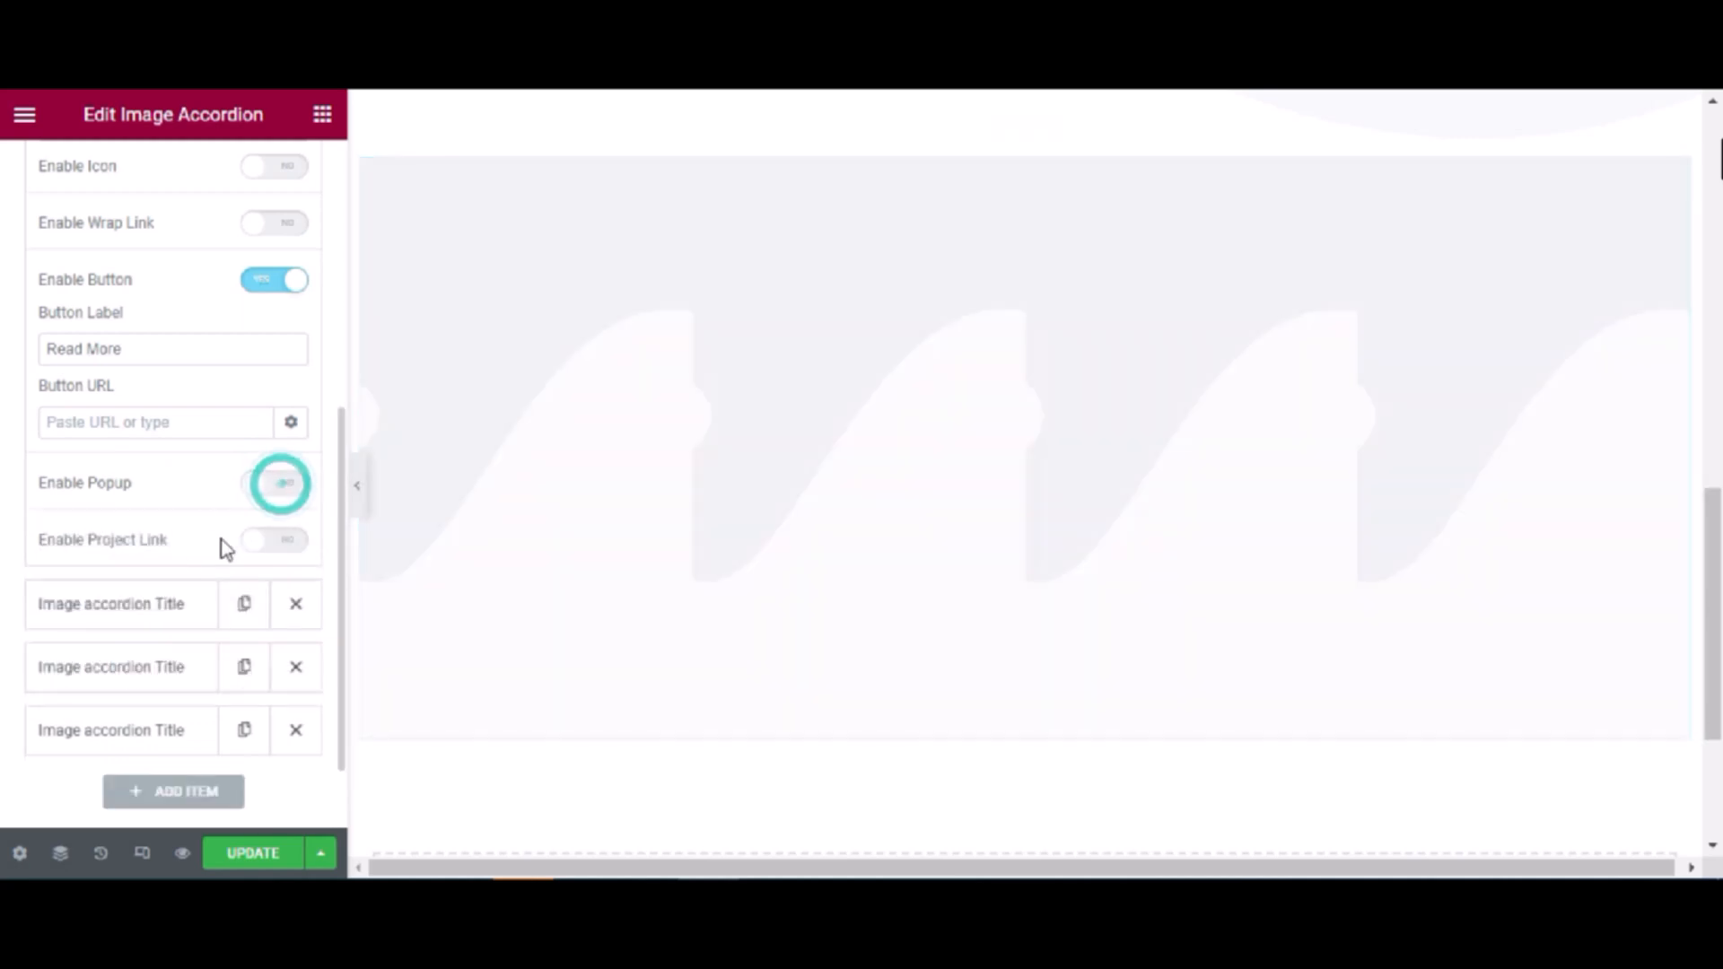
pyautogui.click(273, 483)
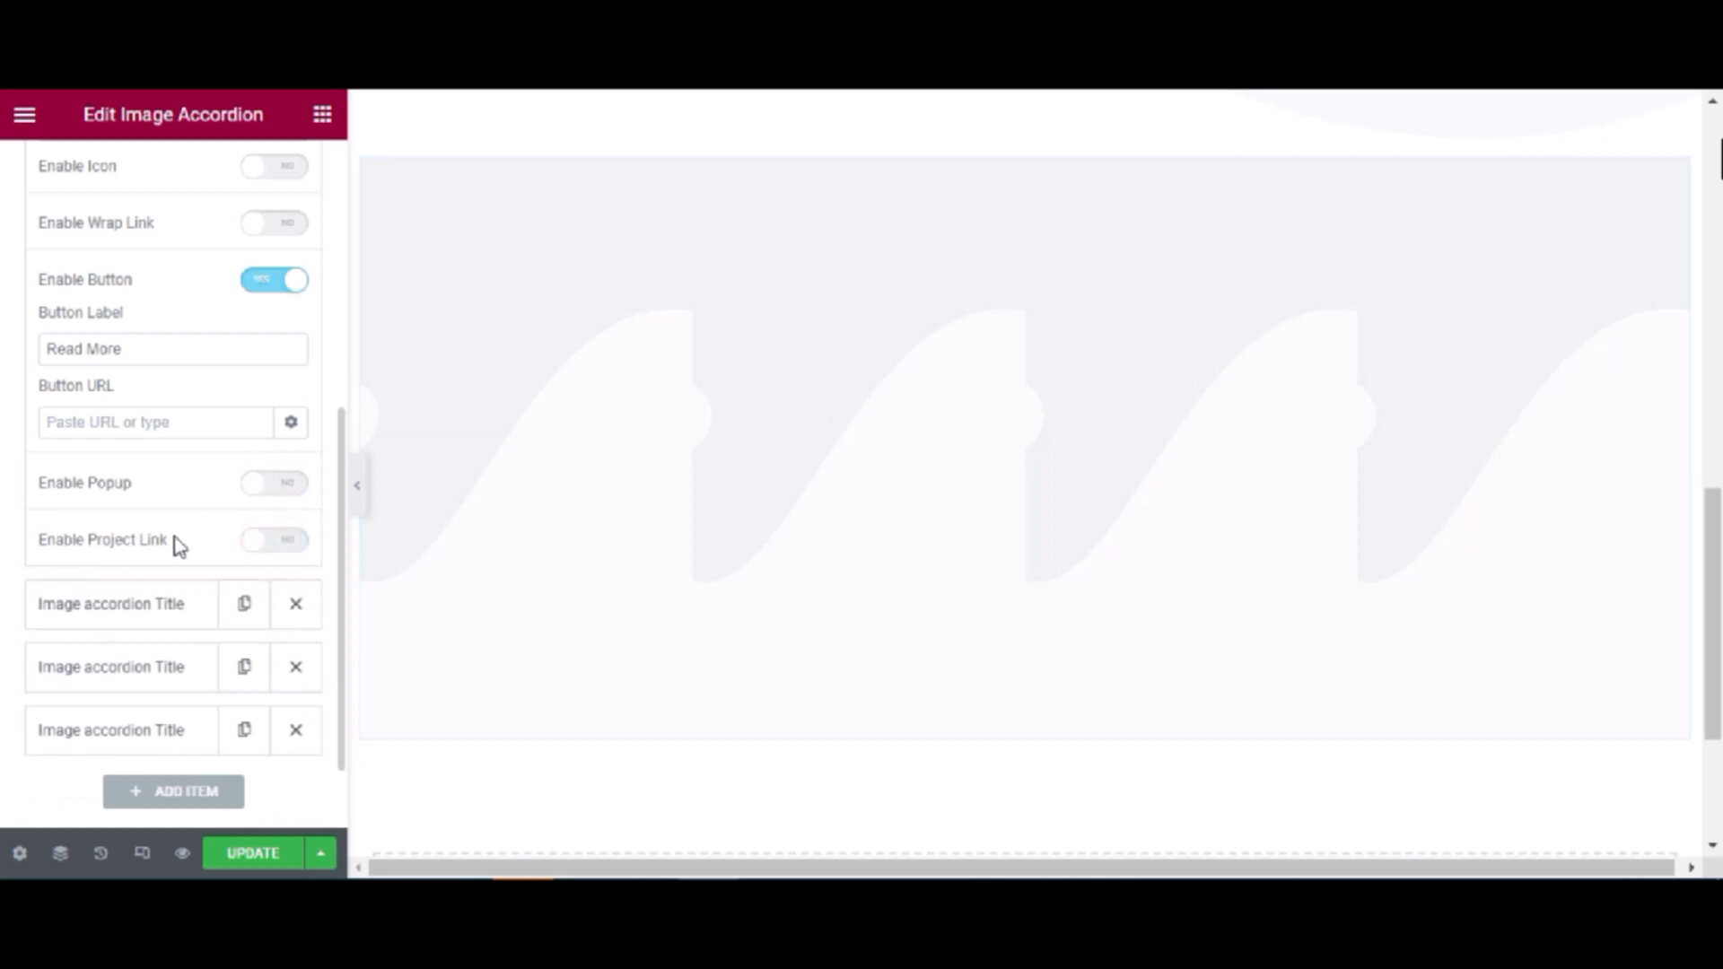
pyautogui.scroll(3)
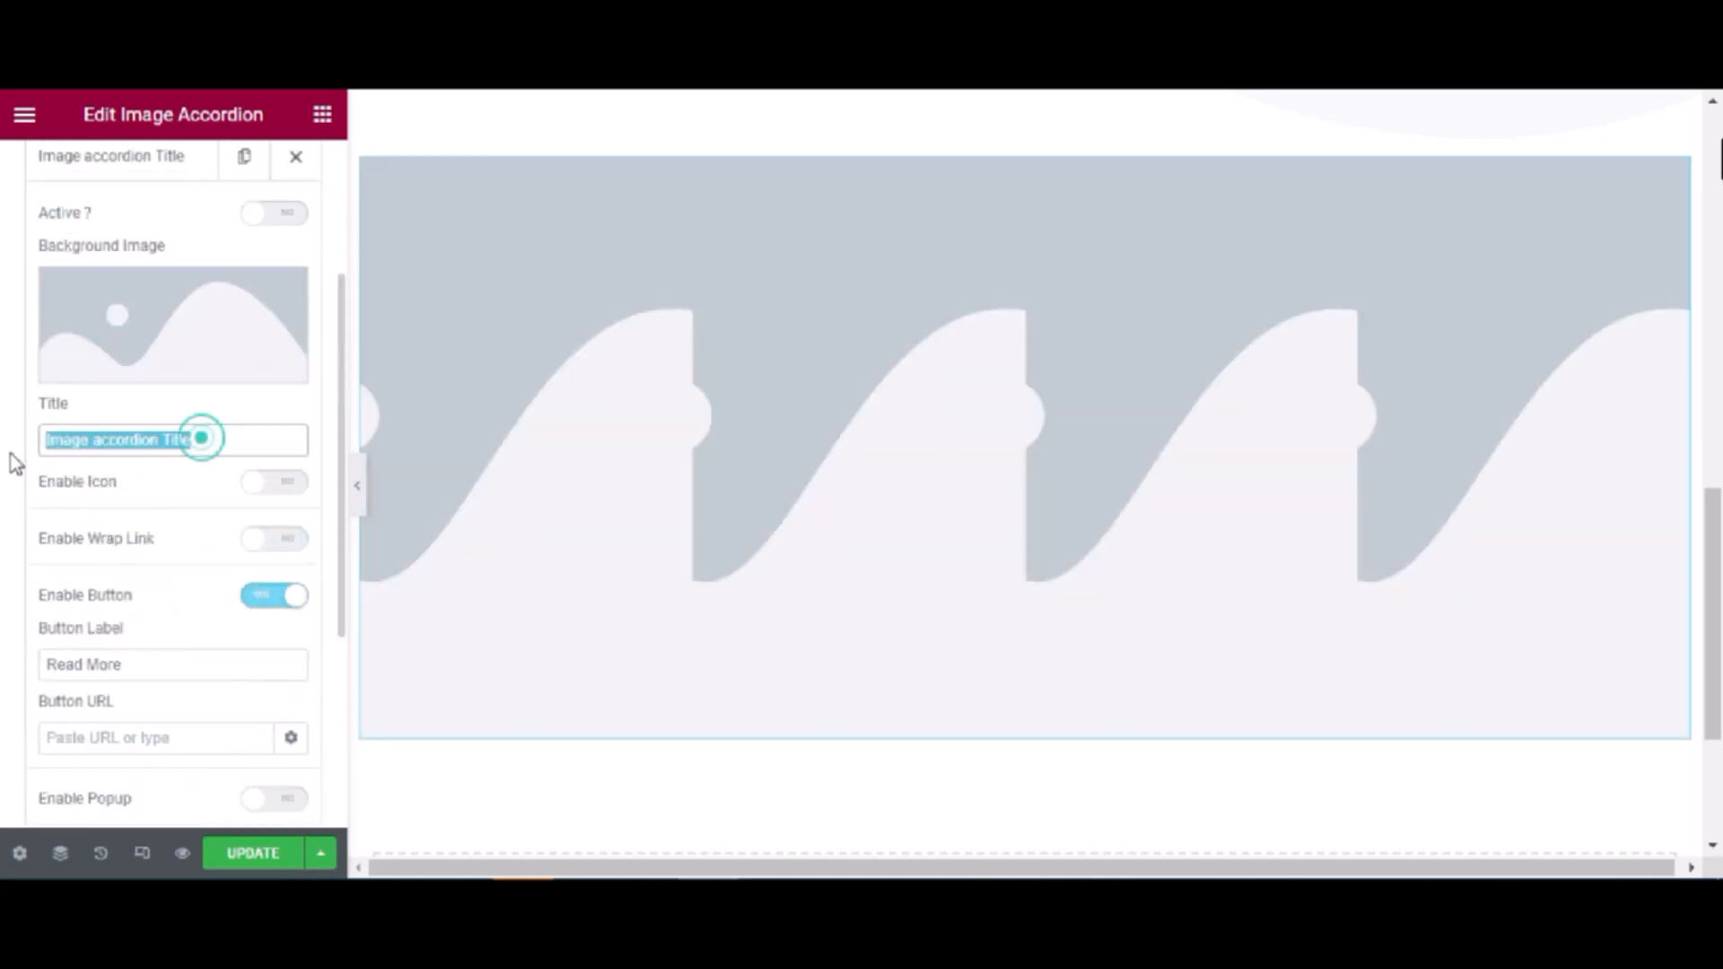
# Set the beach-with-boats photo as an accordion item's background image
pyautogui.click(173, 323)
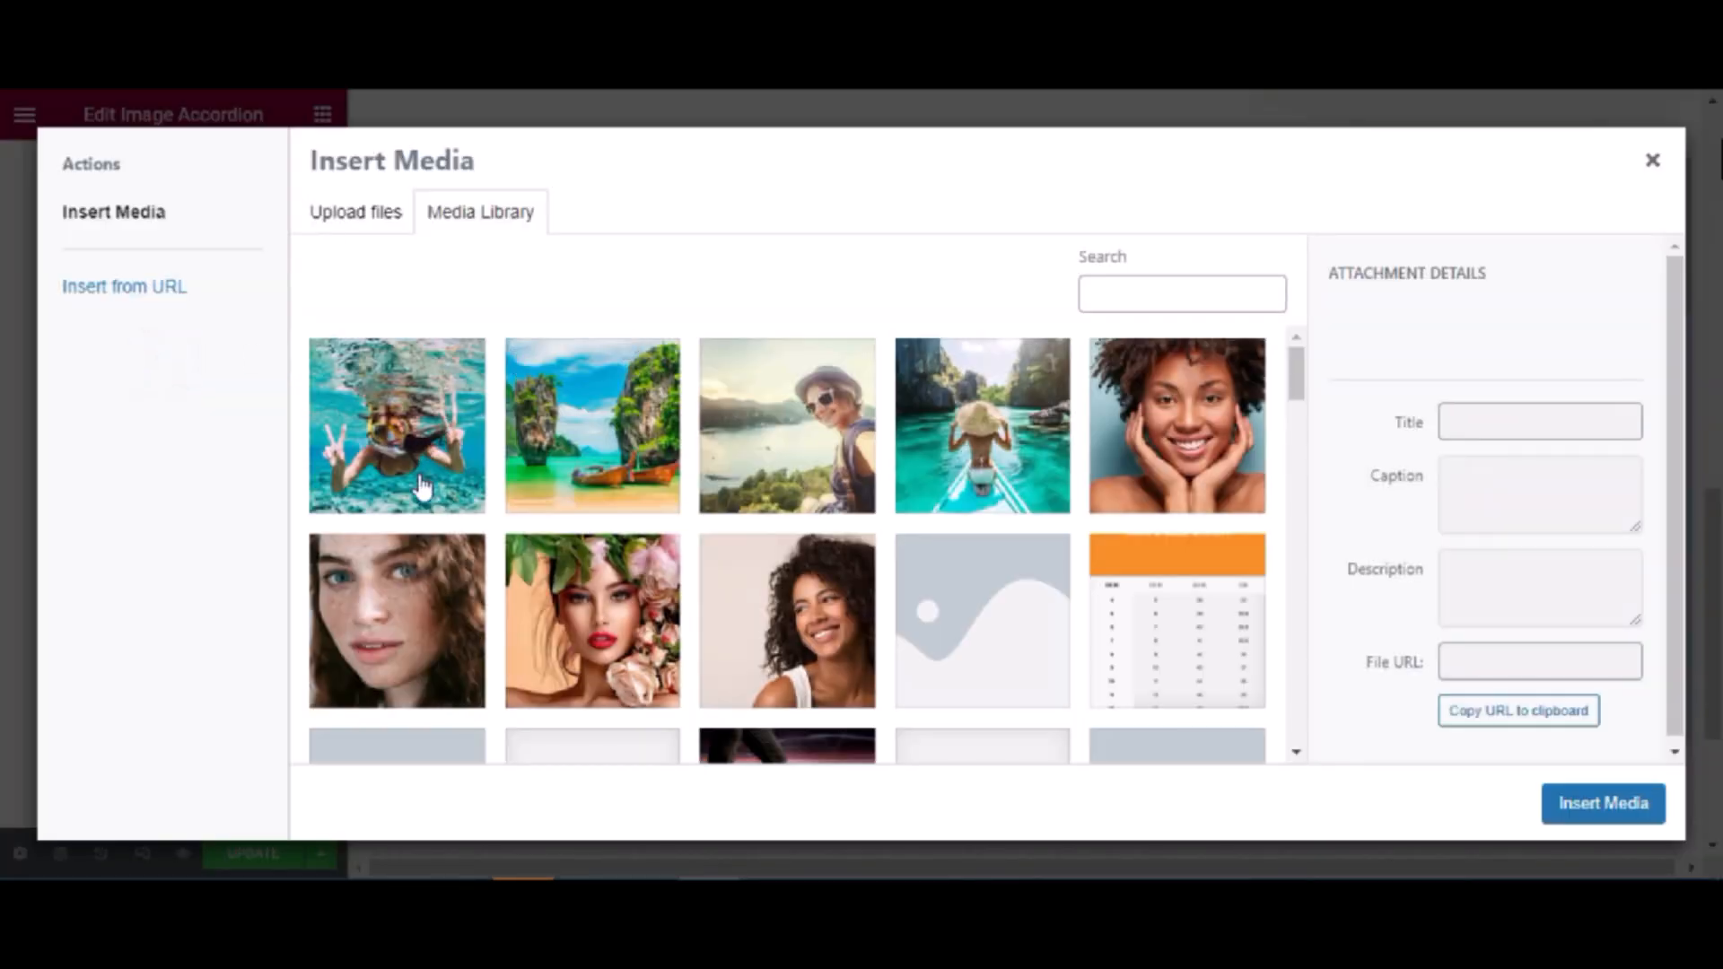
pyautogui.click(591, 426)
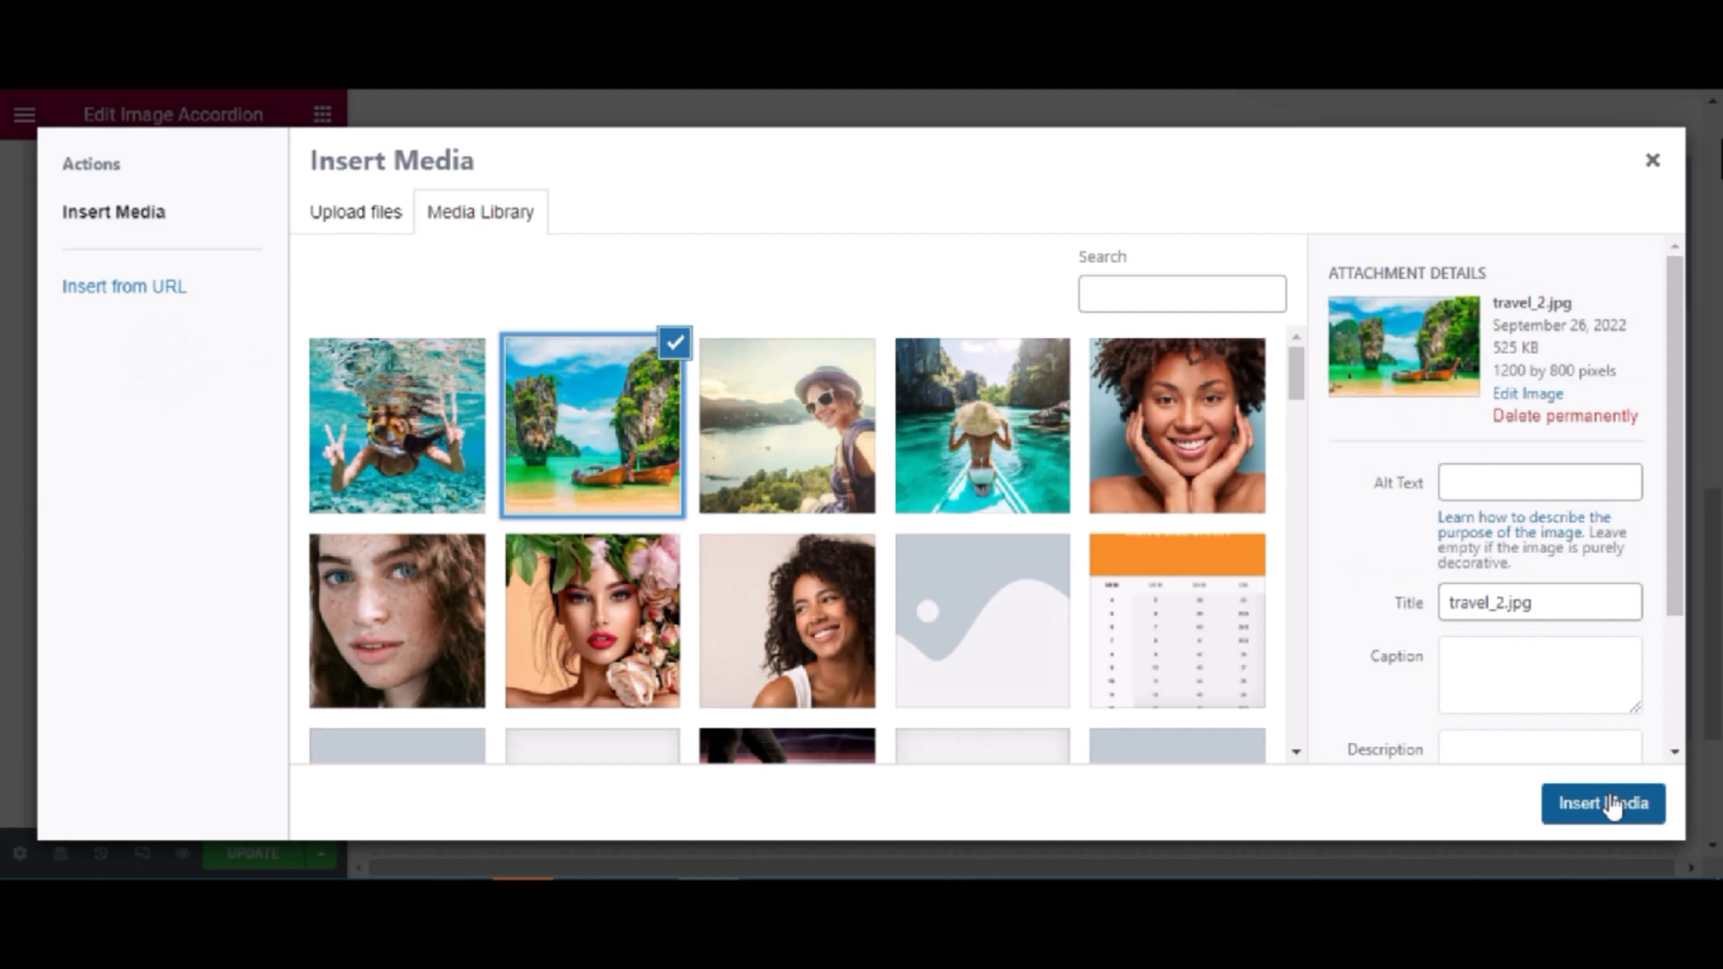
pyautogui.click(1601, 803)
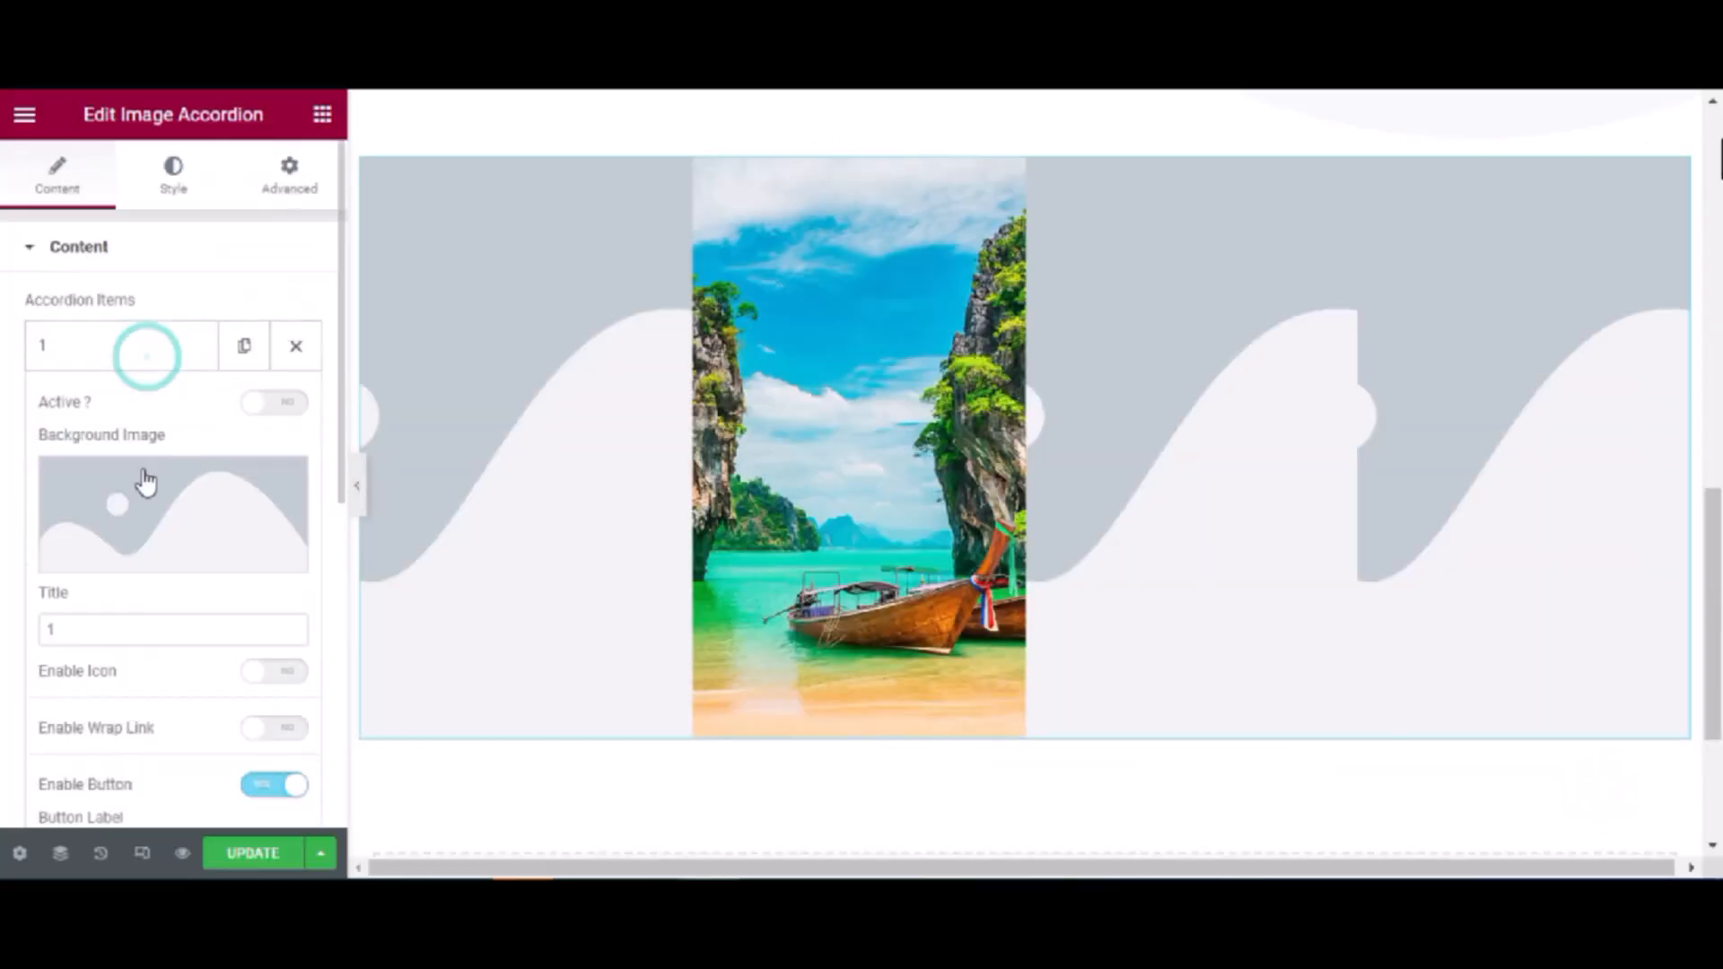
# Set item 1's background image to the hat-wearing traveller photo
pyautogui.click(172, 513)
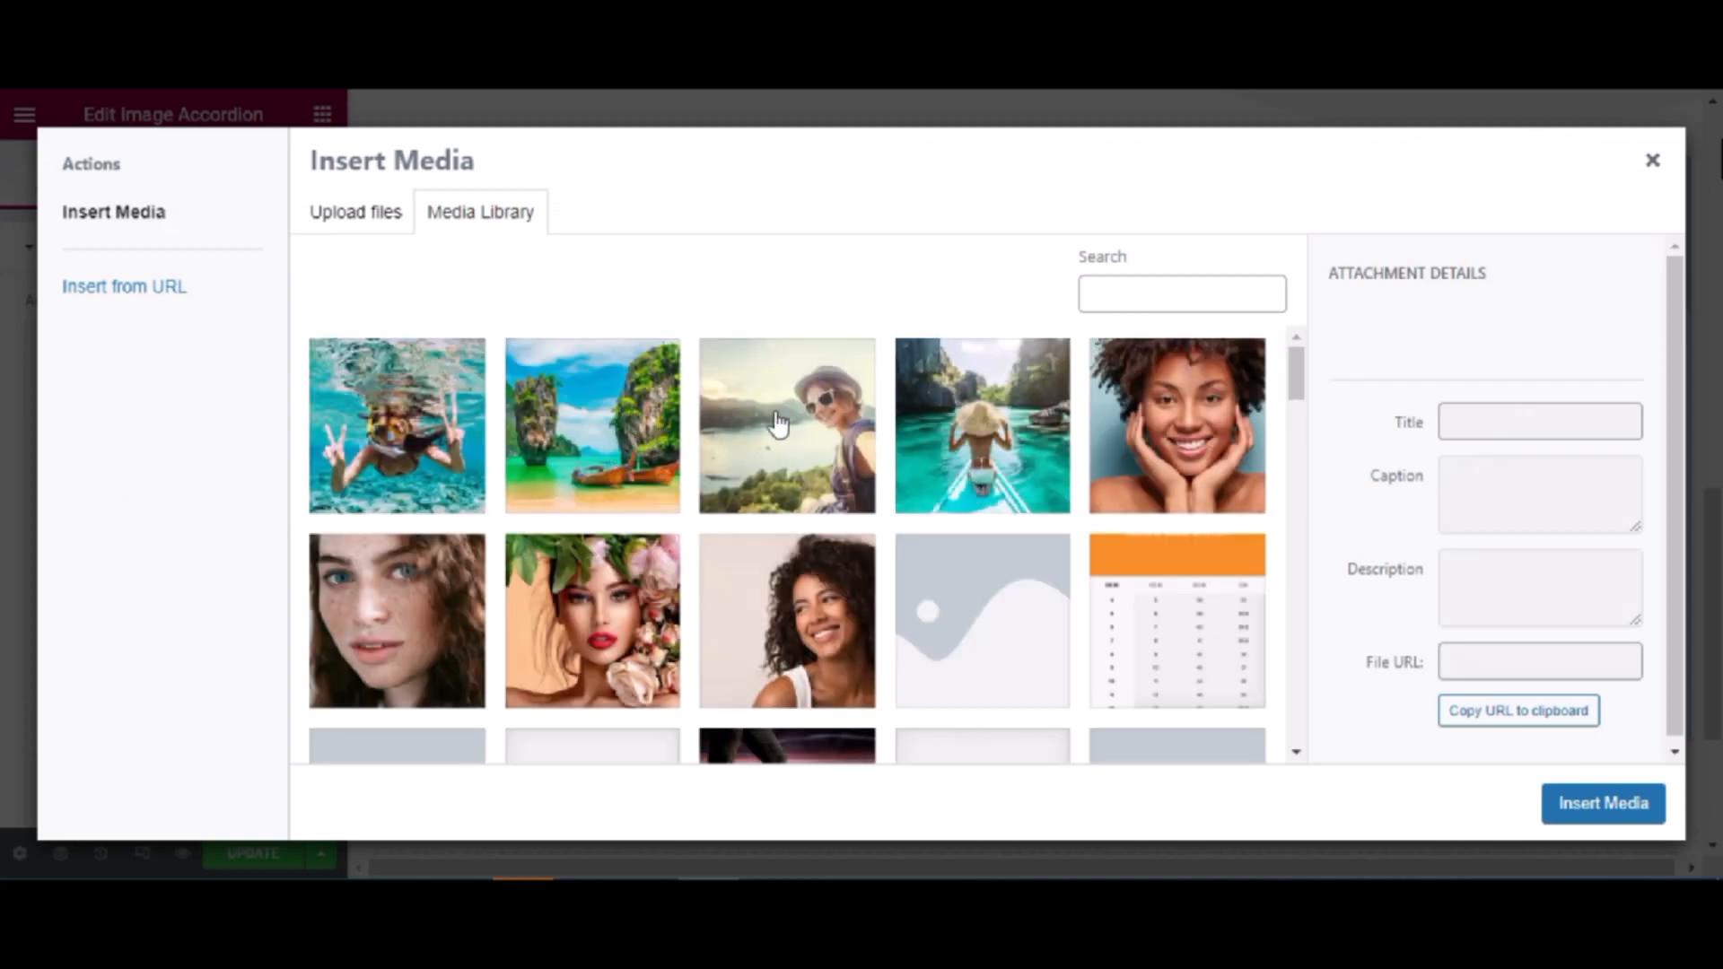
pyautogui.click(1601, 803)
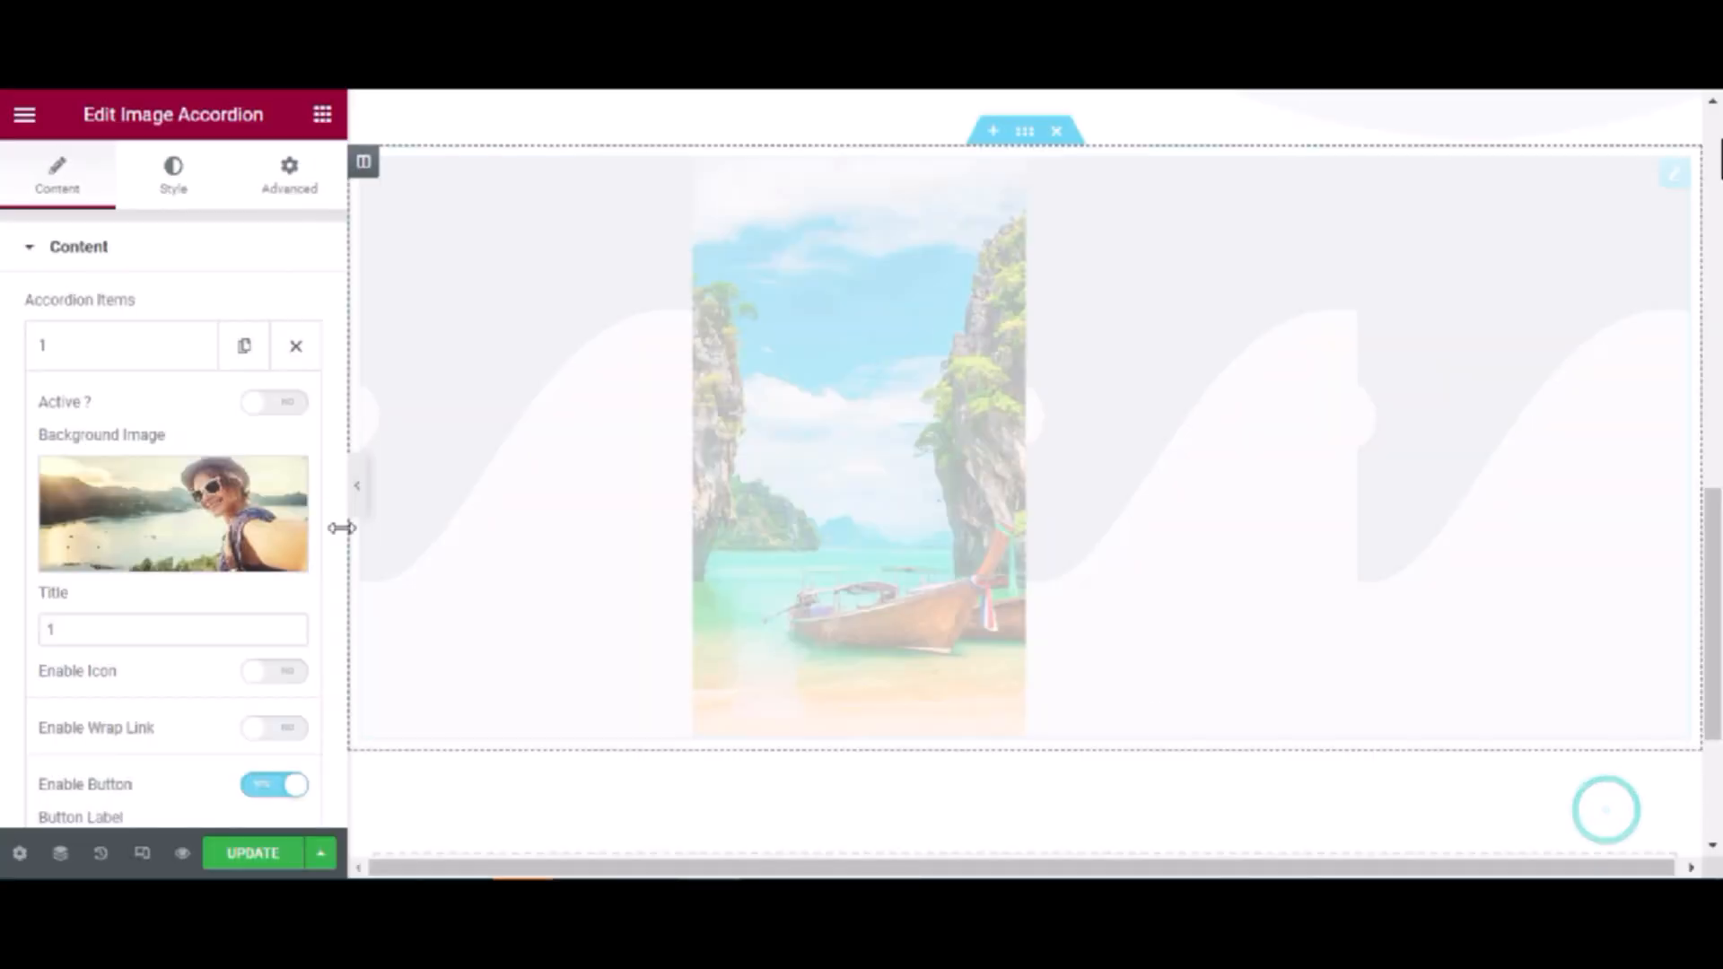
pyautogui.scroll(-3)
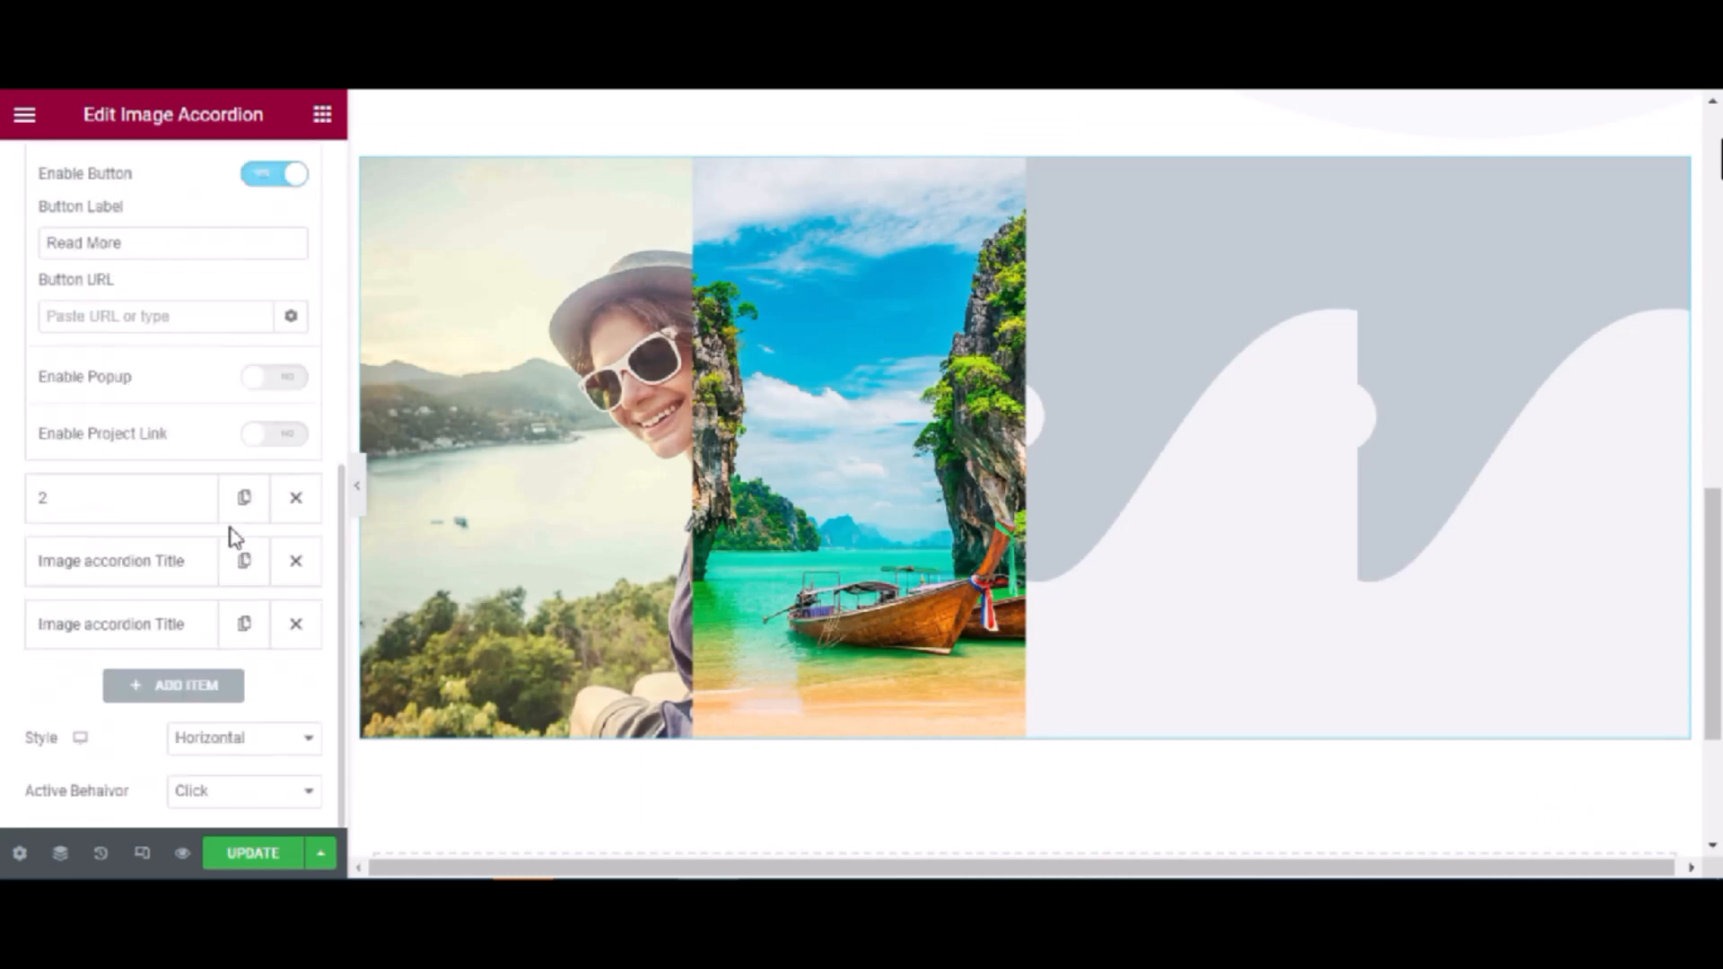
pyautogui.scroll(3)
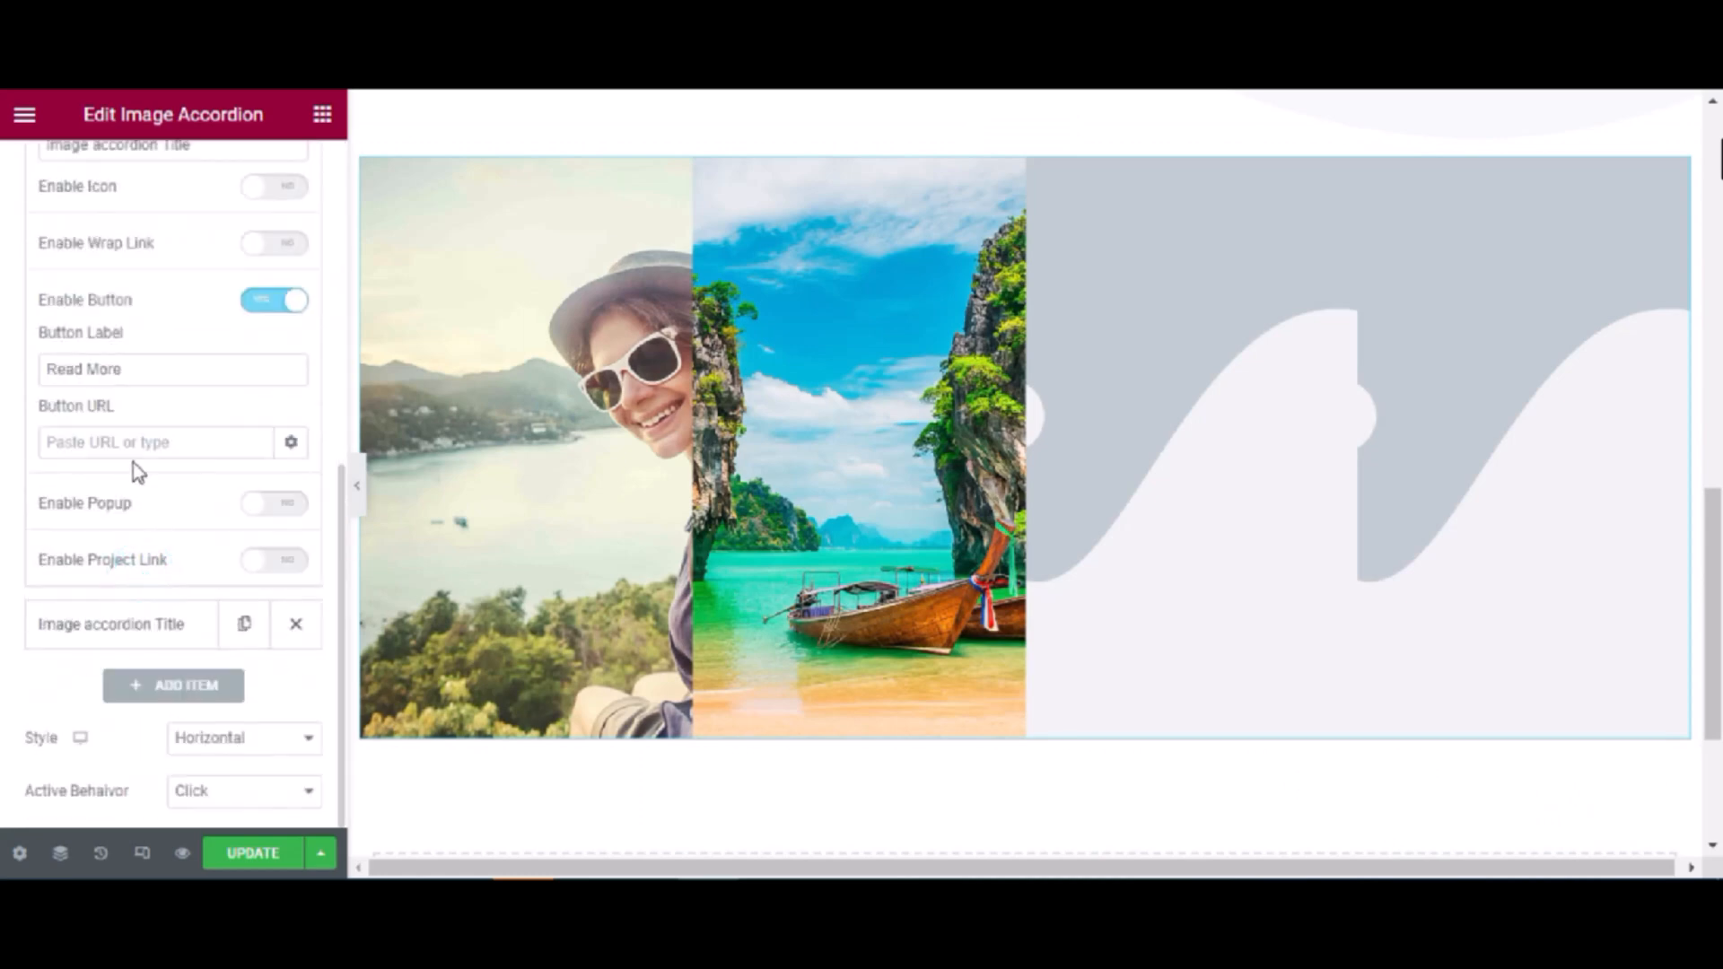
pyautogui.scroll(3)
pyautogui.write('3')
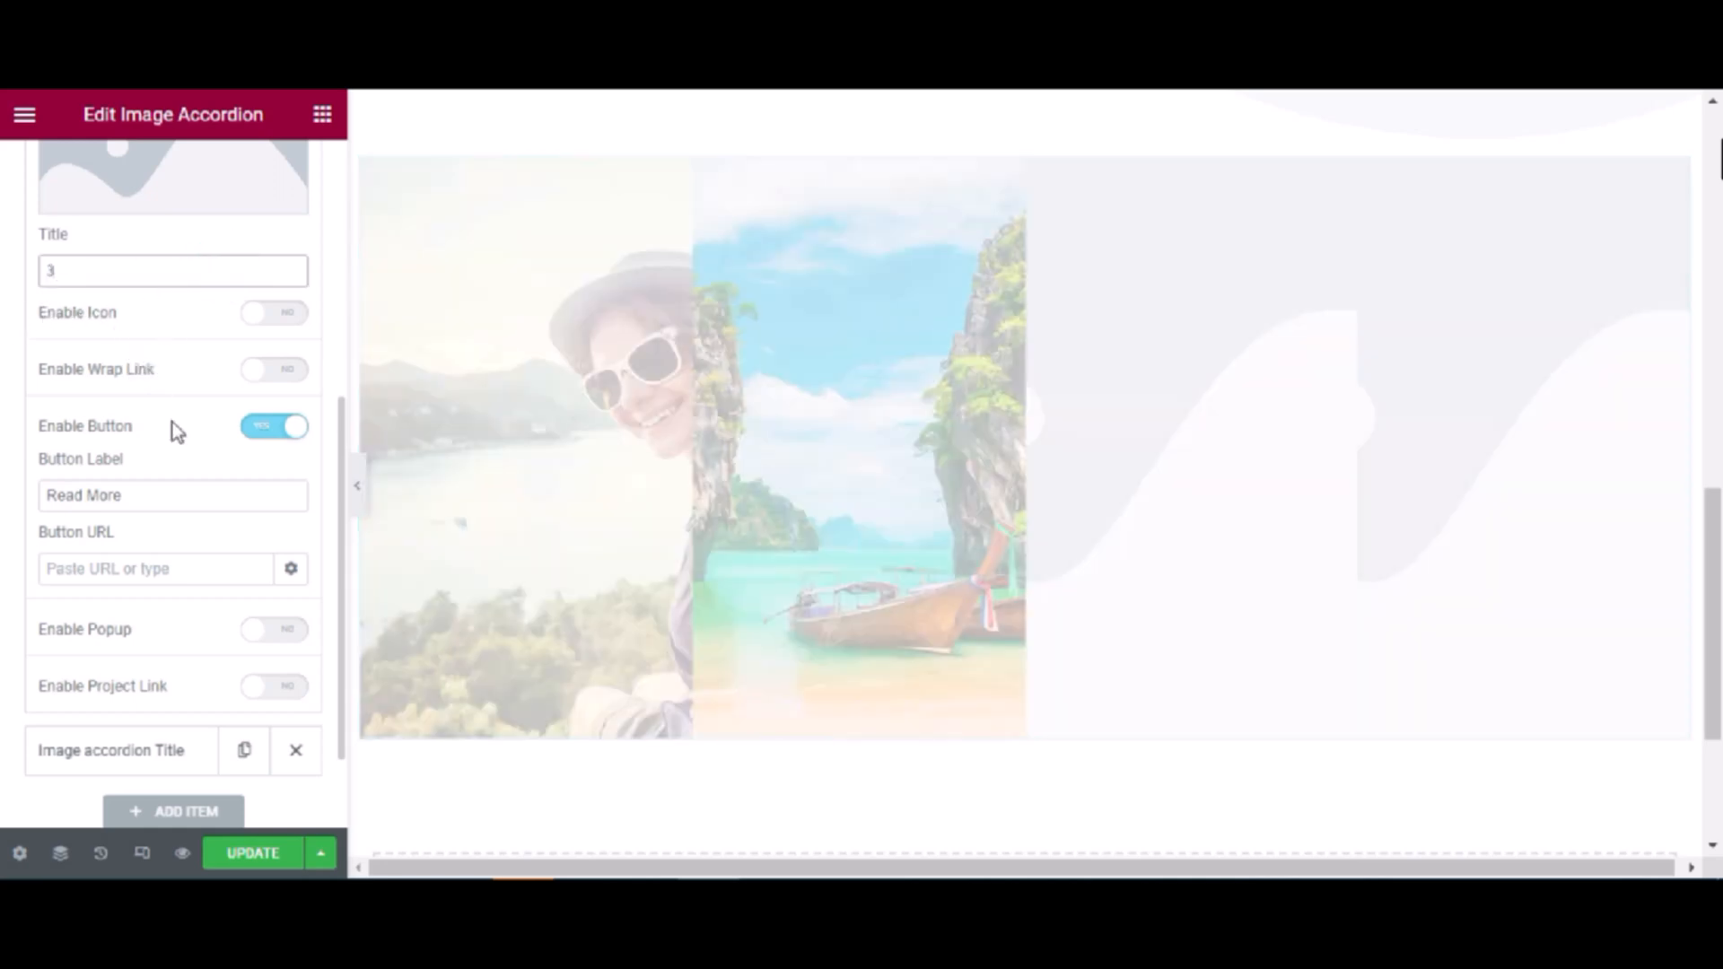
# Set item 3's background to the flower-crowned portrait, photography_1.jpg
pyautogui.click(143, 494)
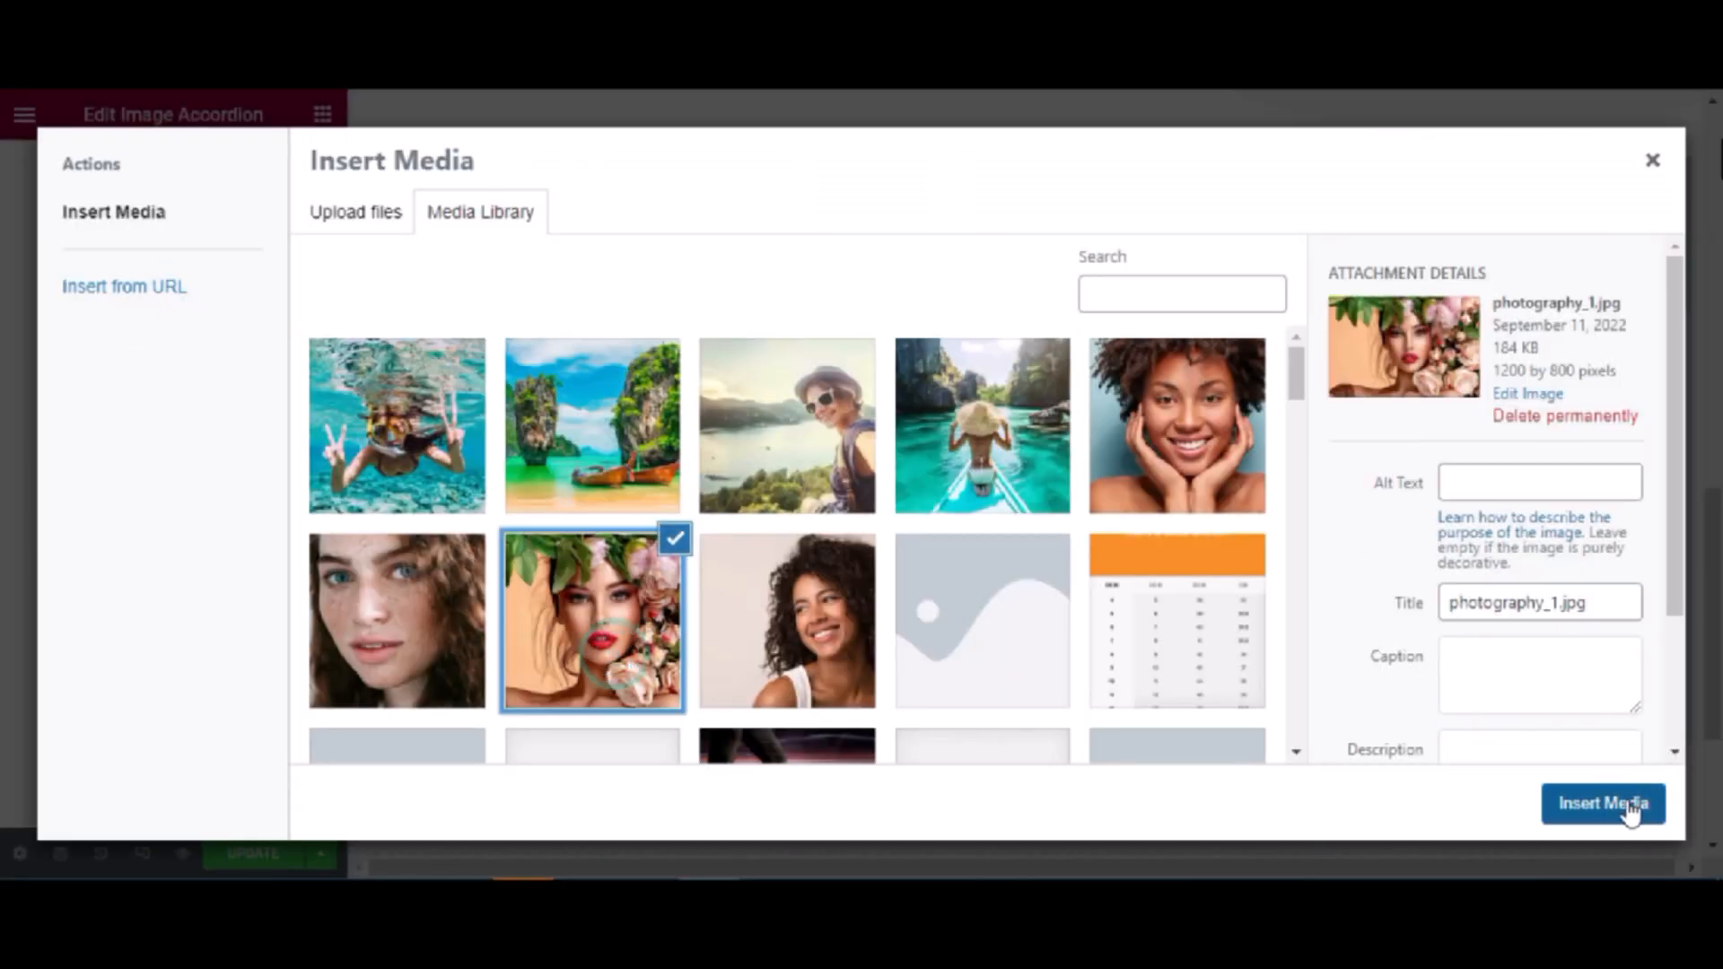
pyautogui.click(1601, 803)
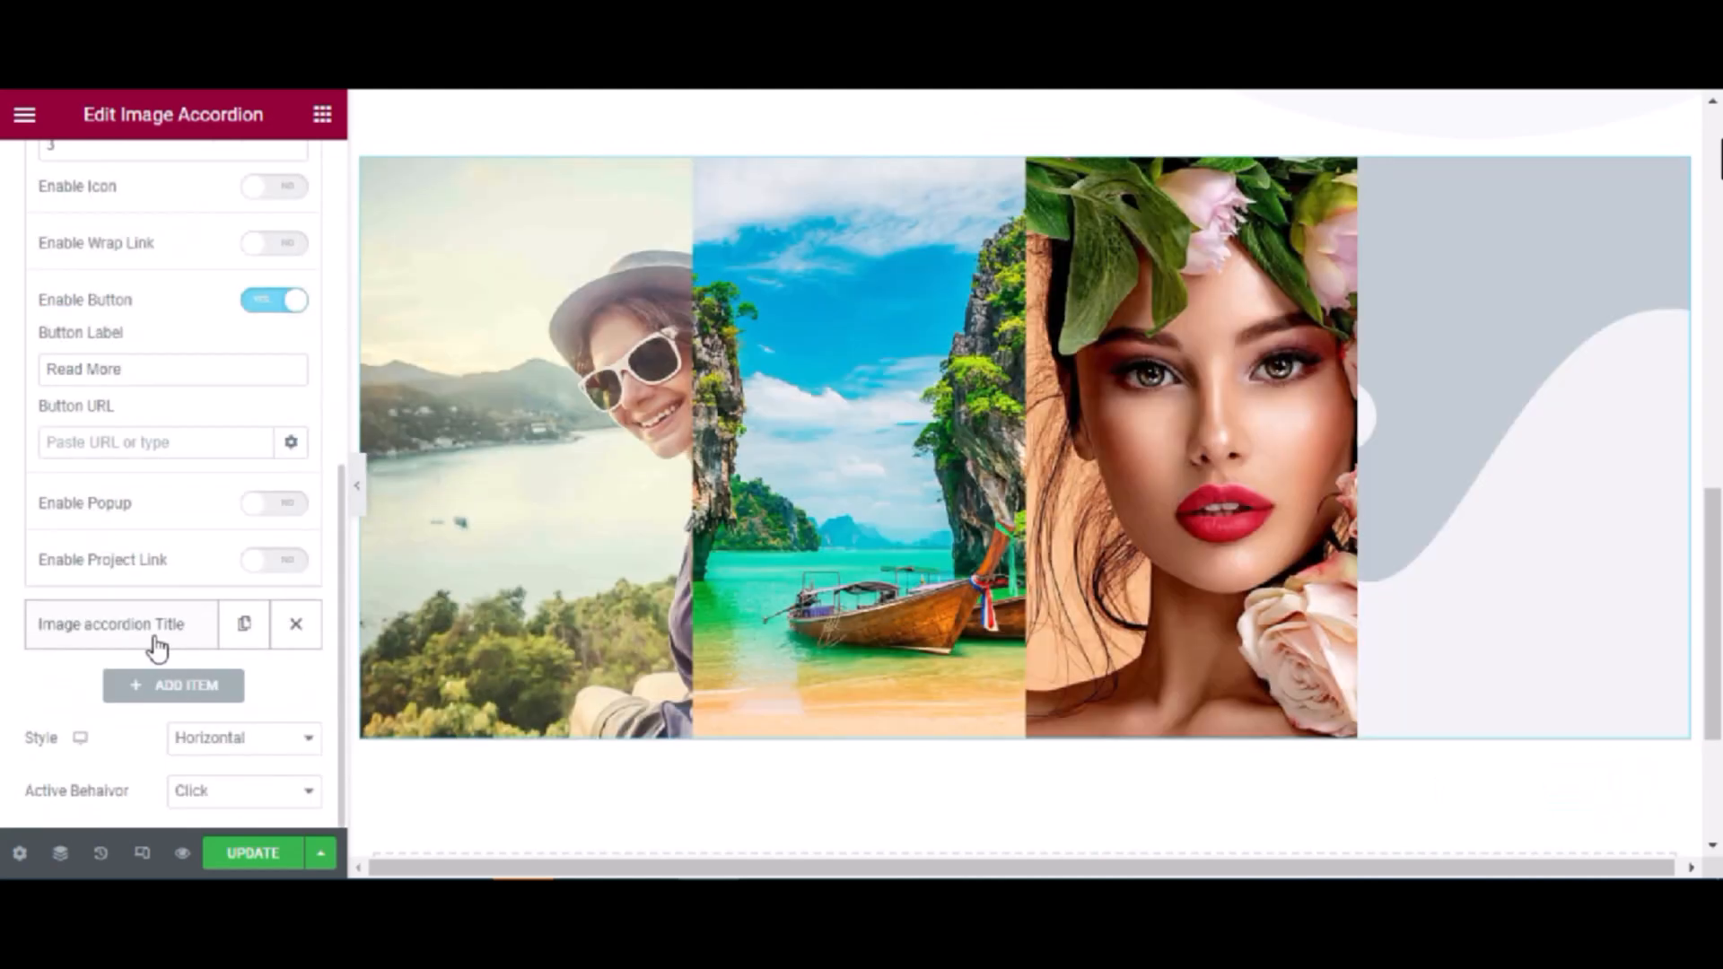
pyautogui.scroll(3)
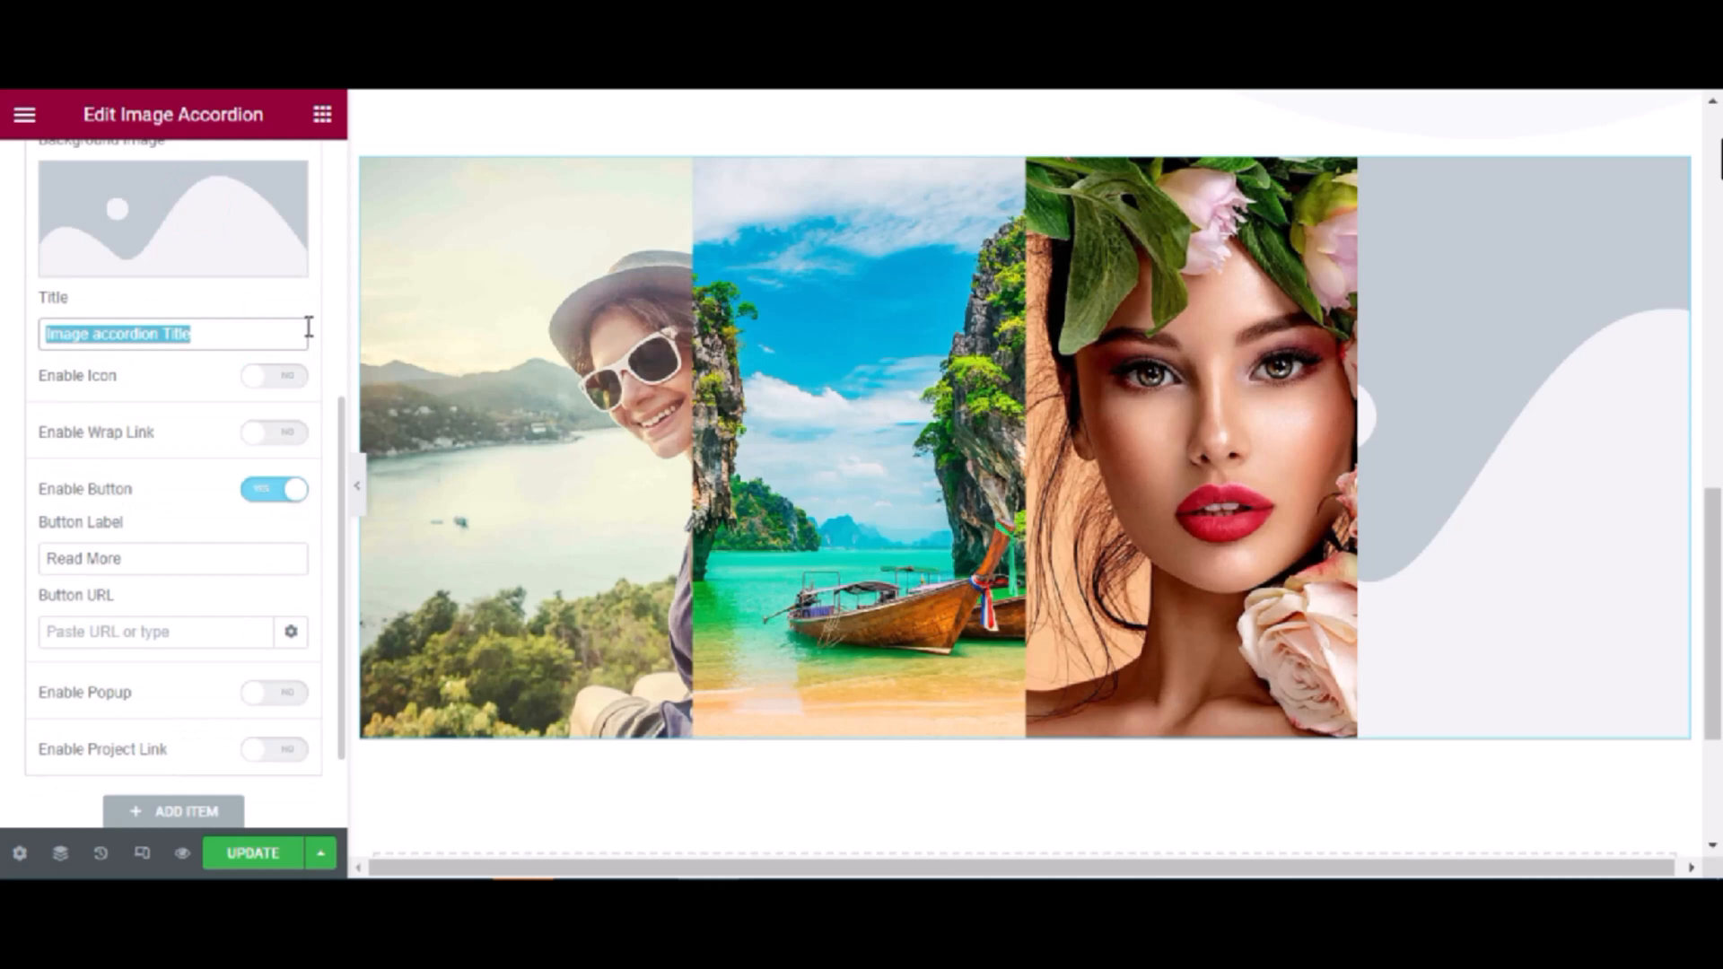
# Title item 4 '4' and give it the freckled portrait photography_2.jpg background
pyautogui.write('4')
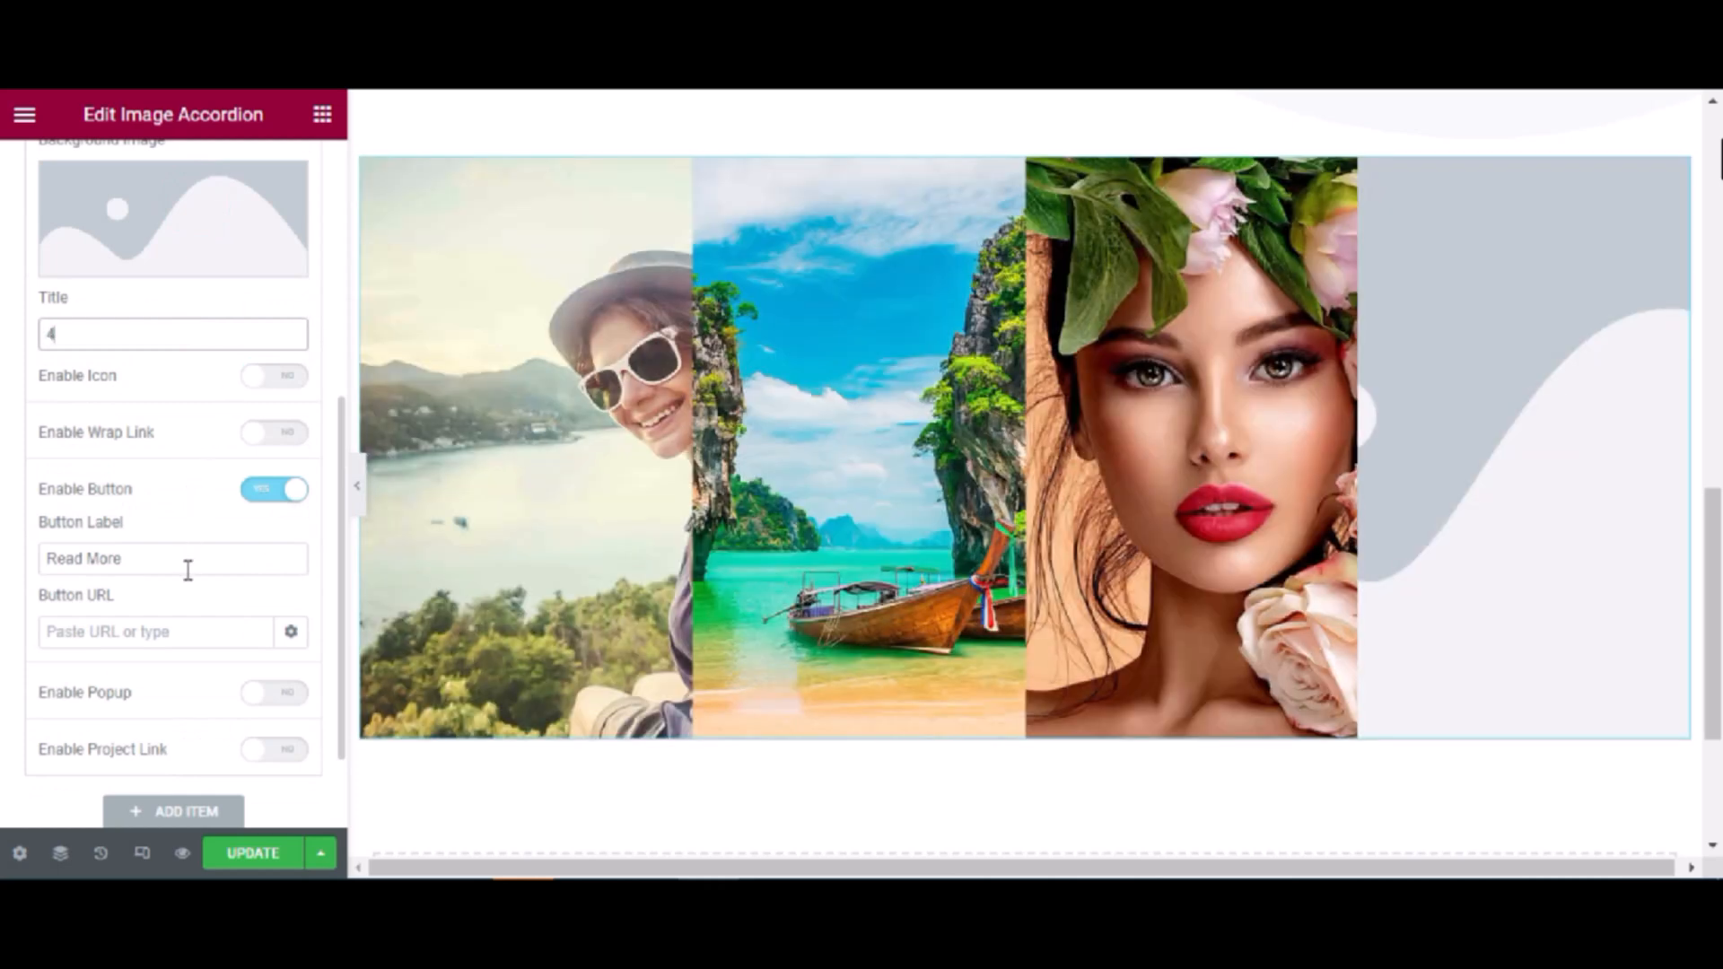
pyautogui.click(173, 558)
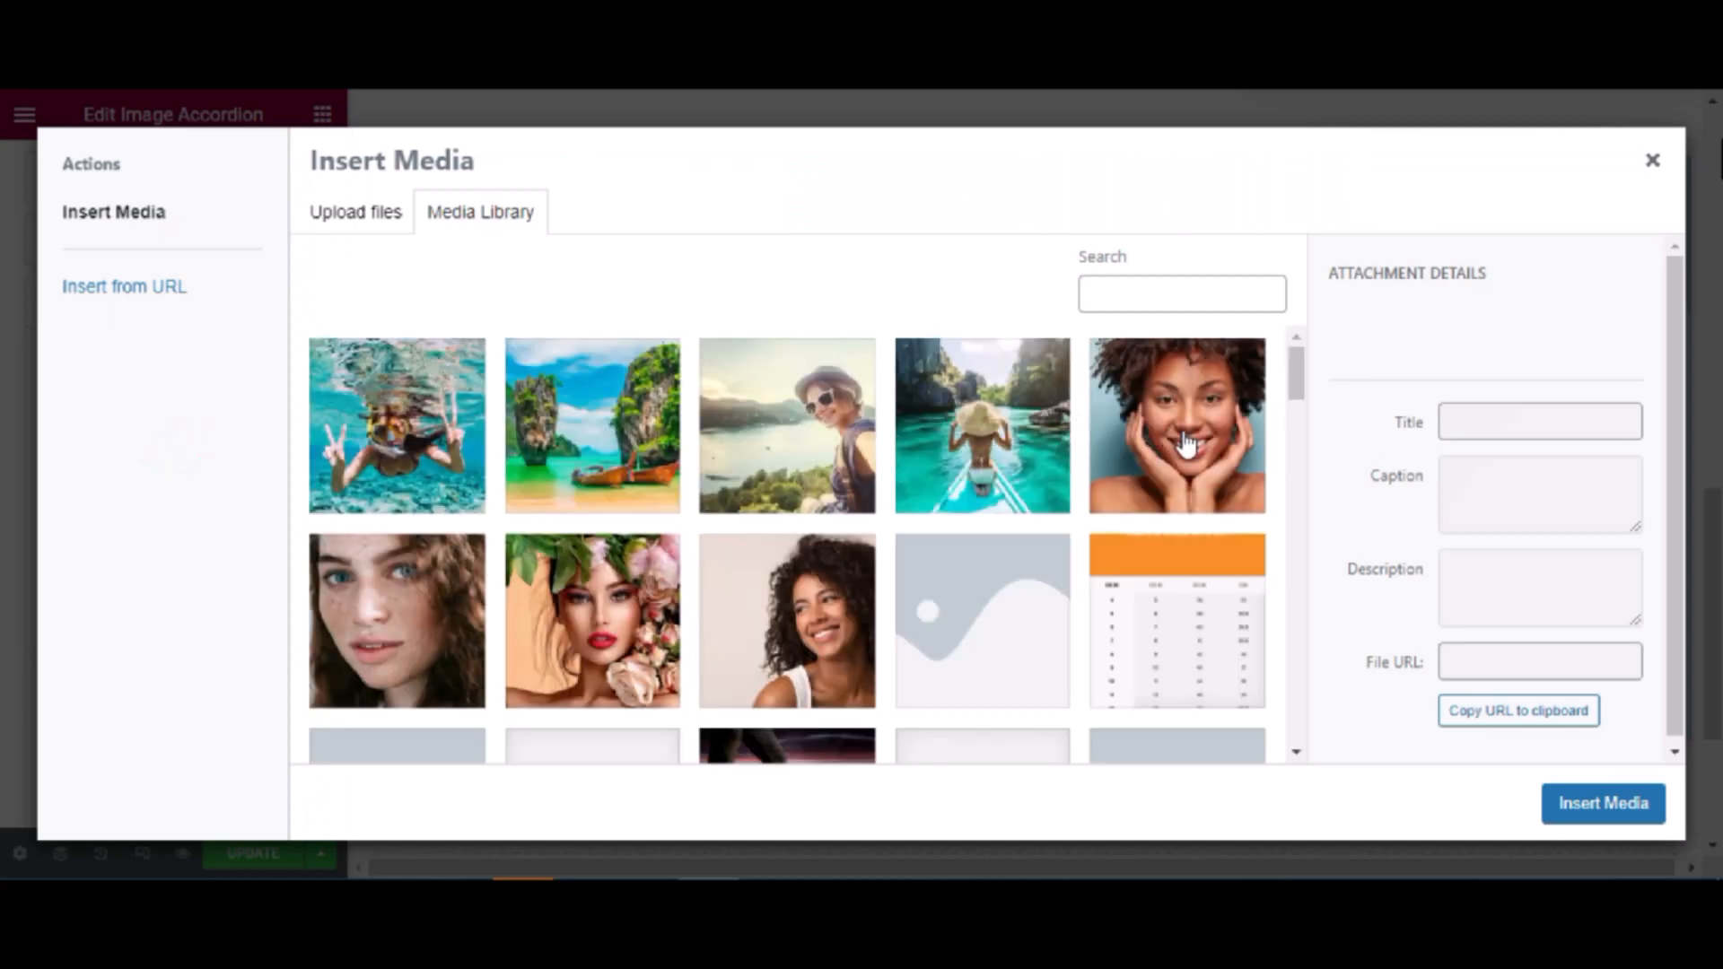
pyautogui.click(396, 620)
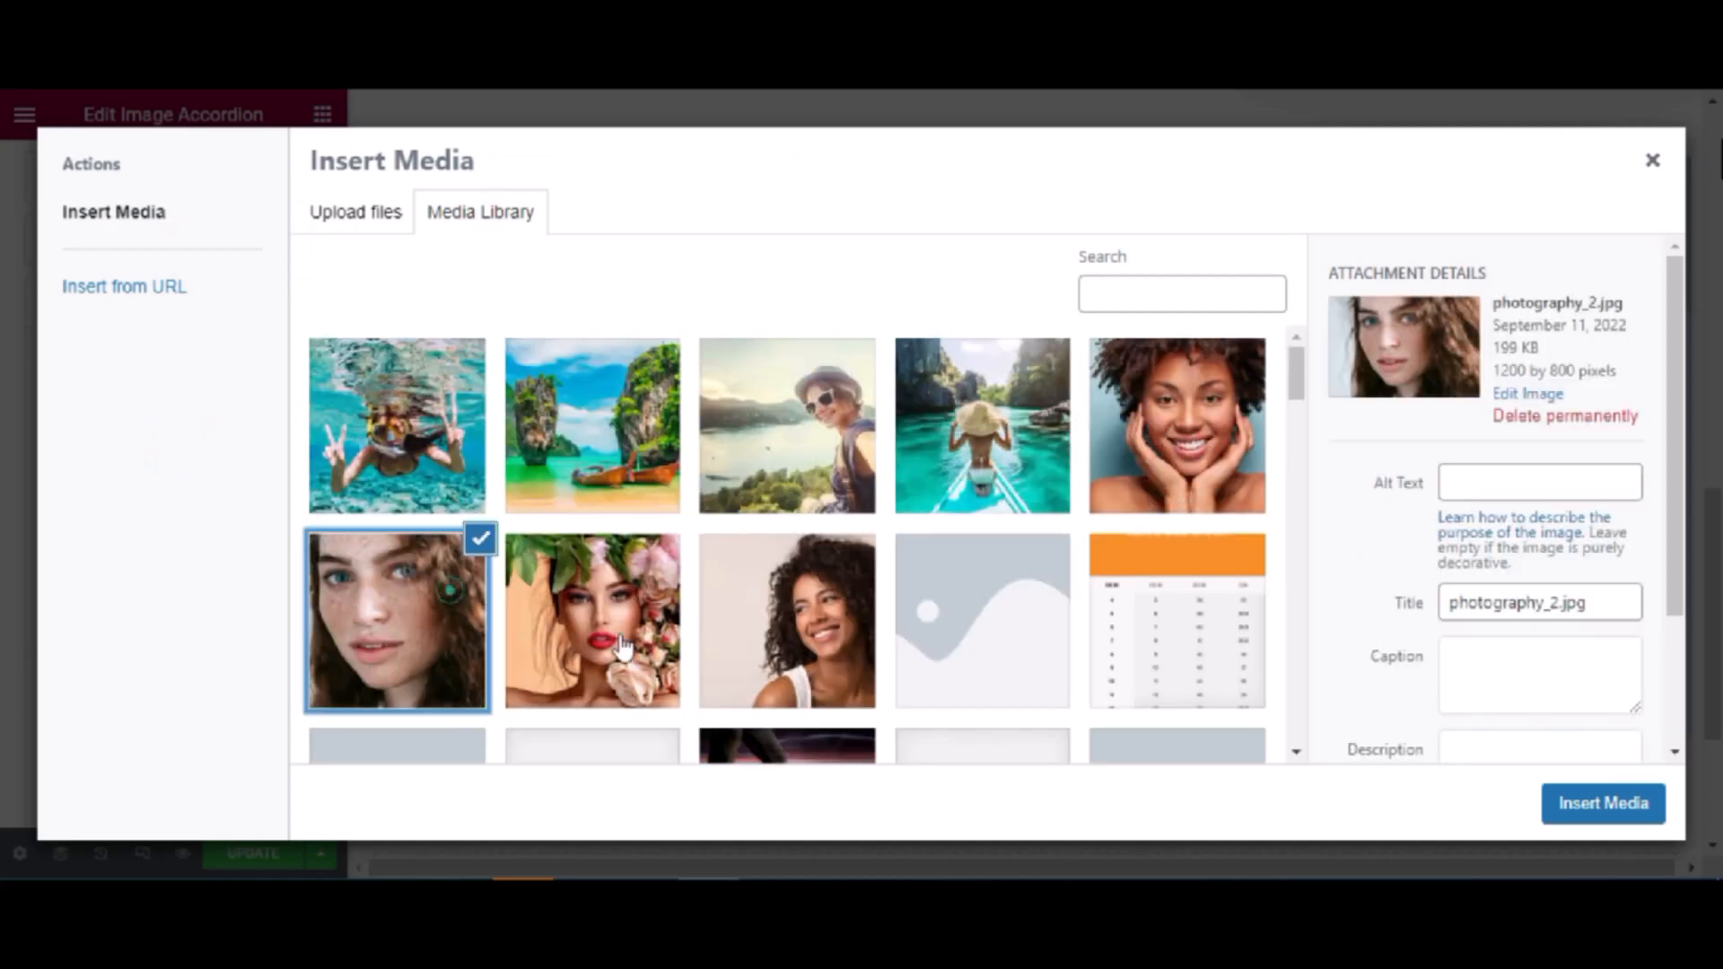
pyautogui.click(1602, 804)
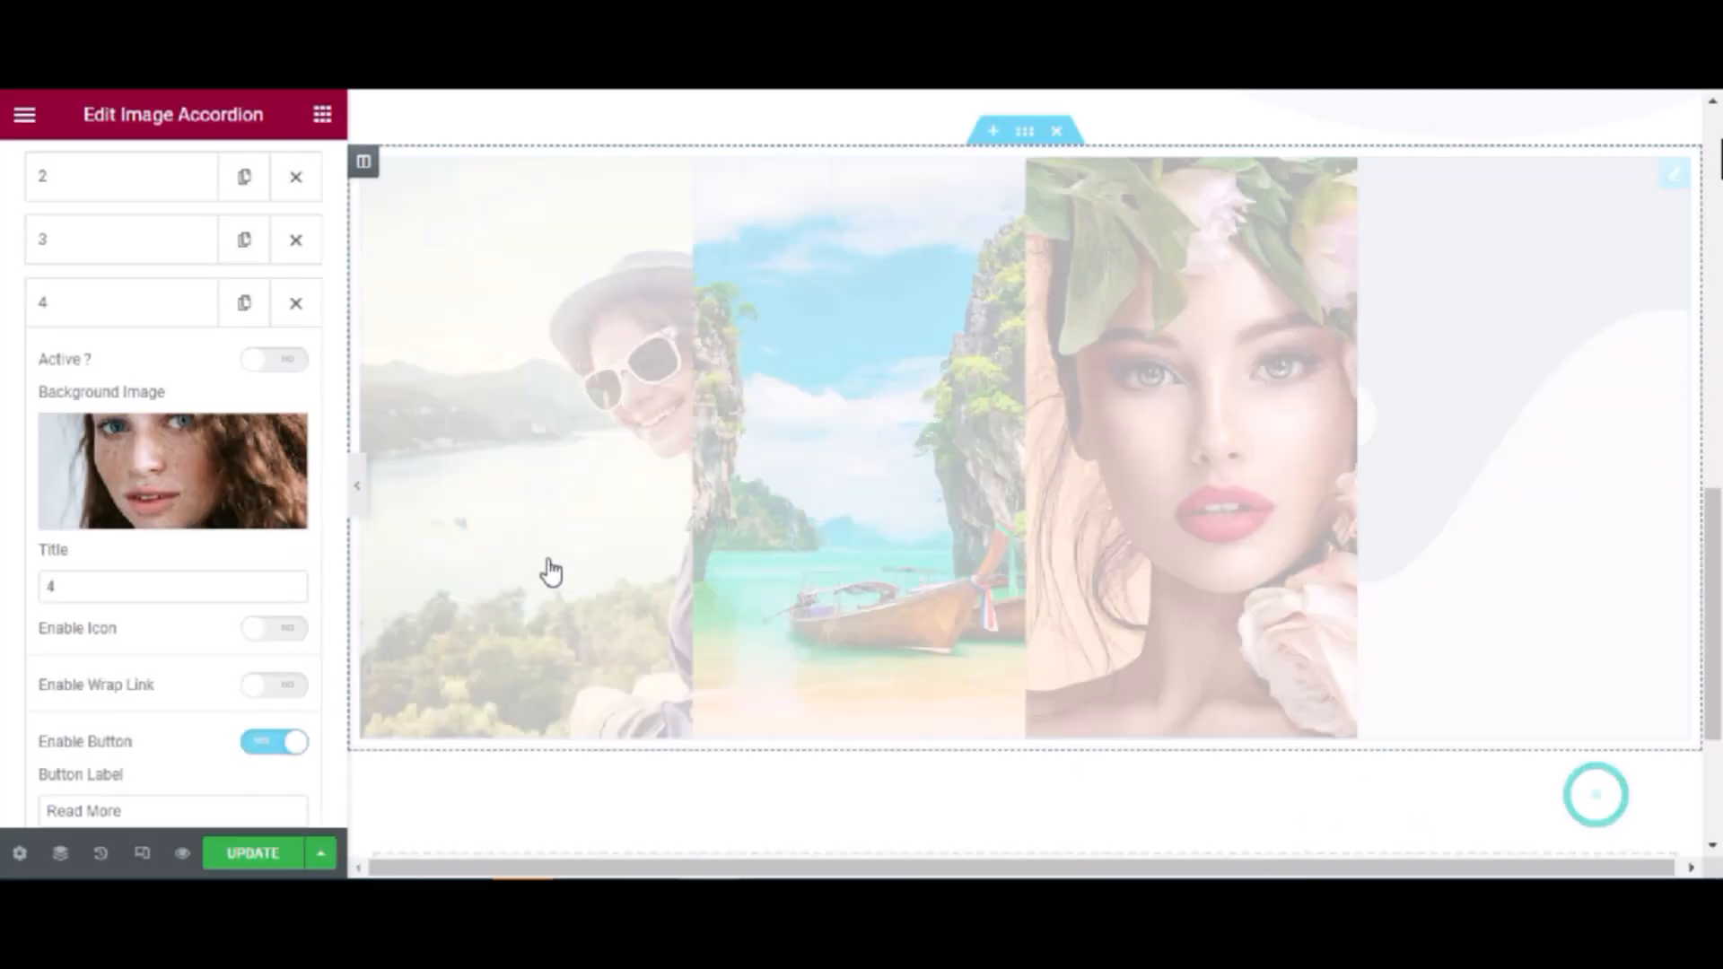
pyautogui.scroll(-3)
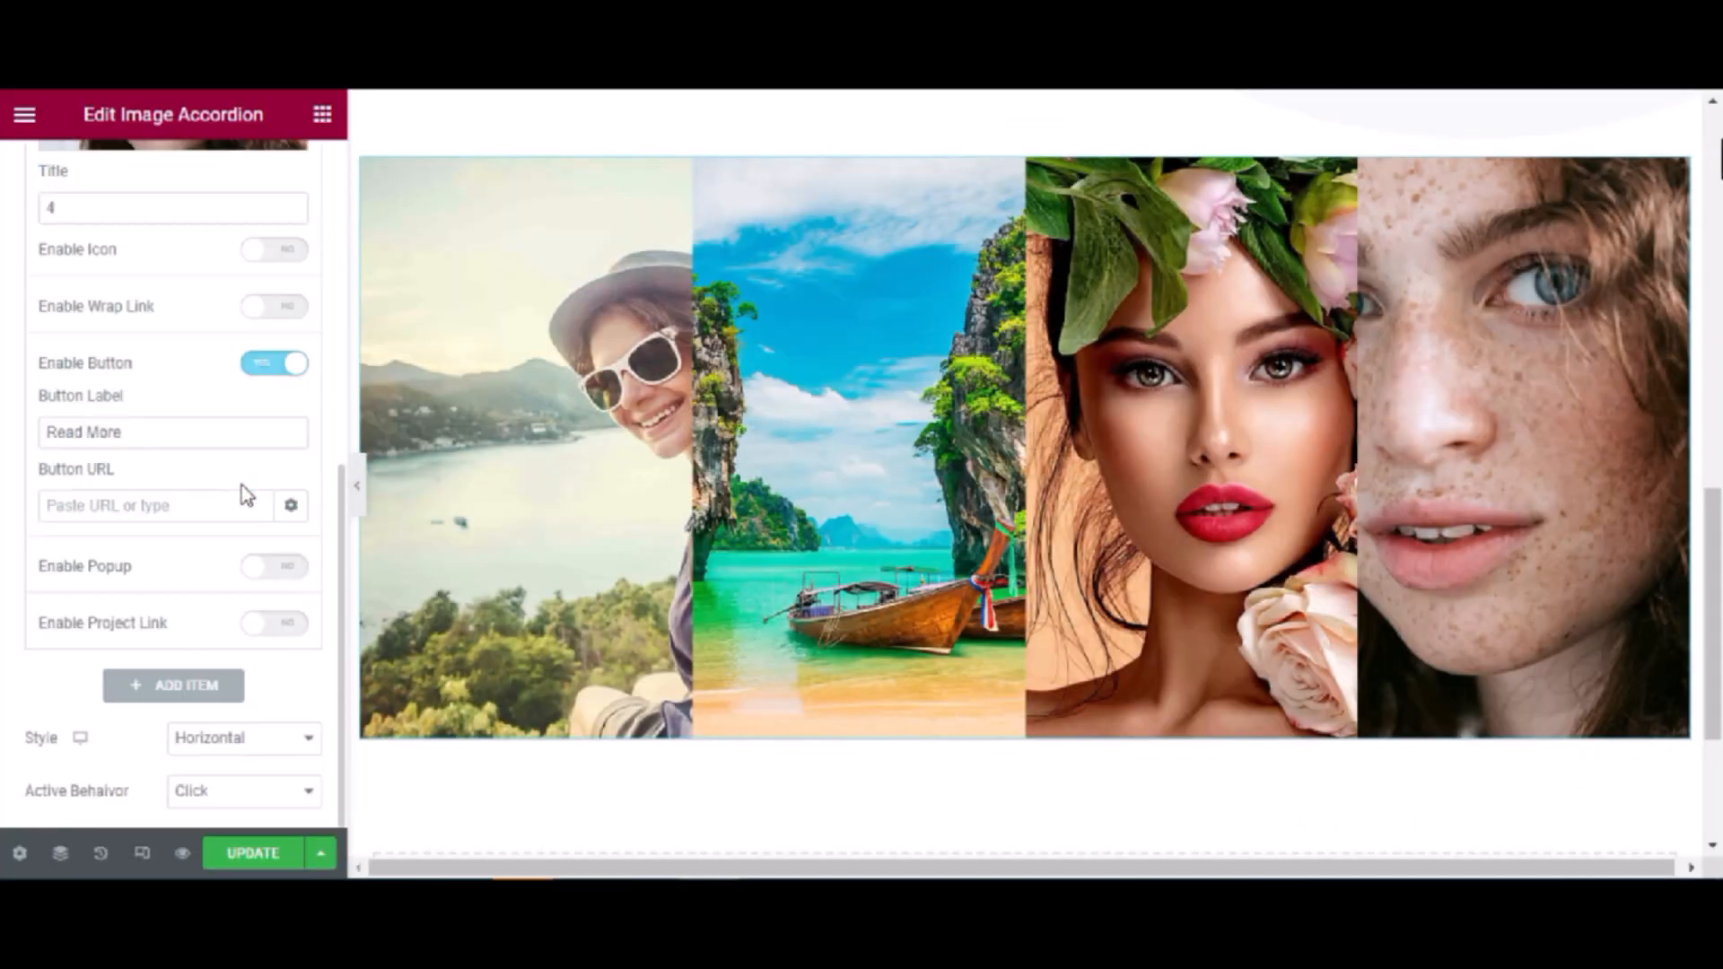
pyautogui.moveTo(203, 684)
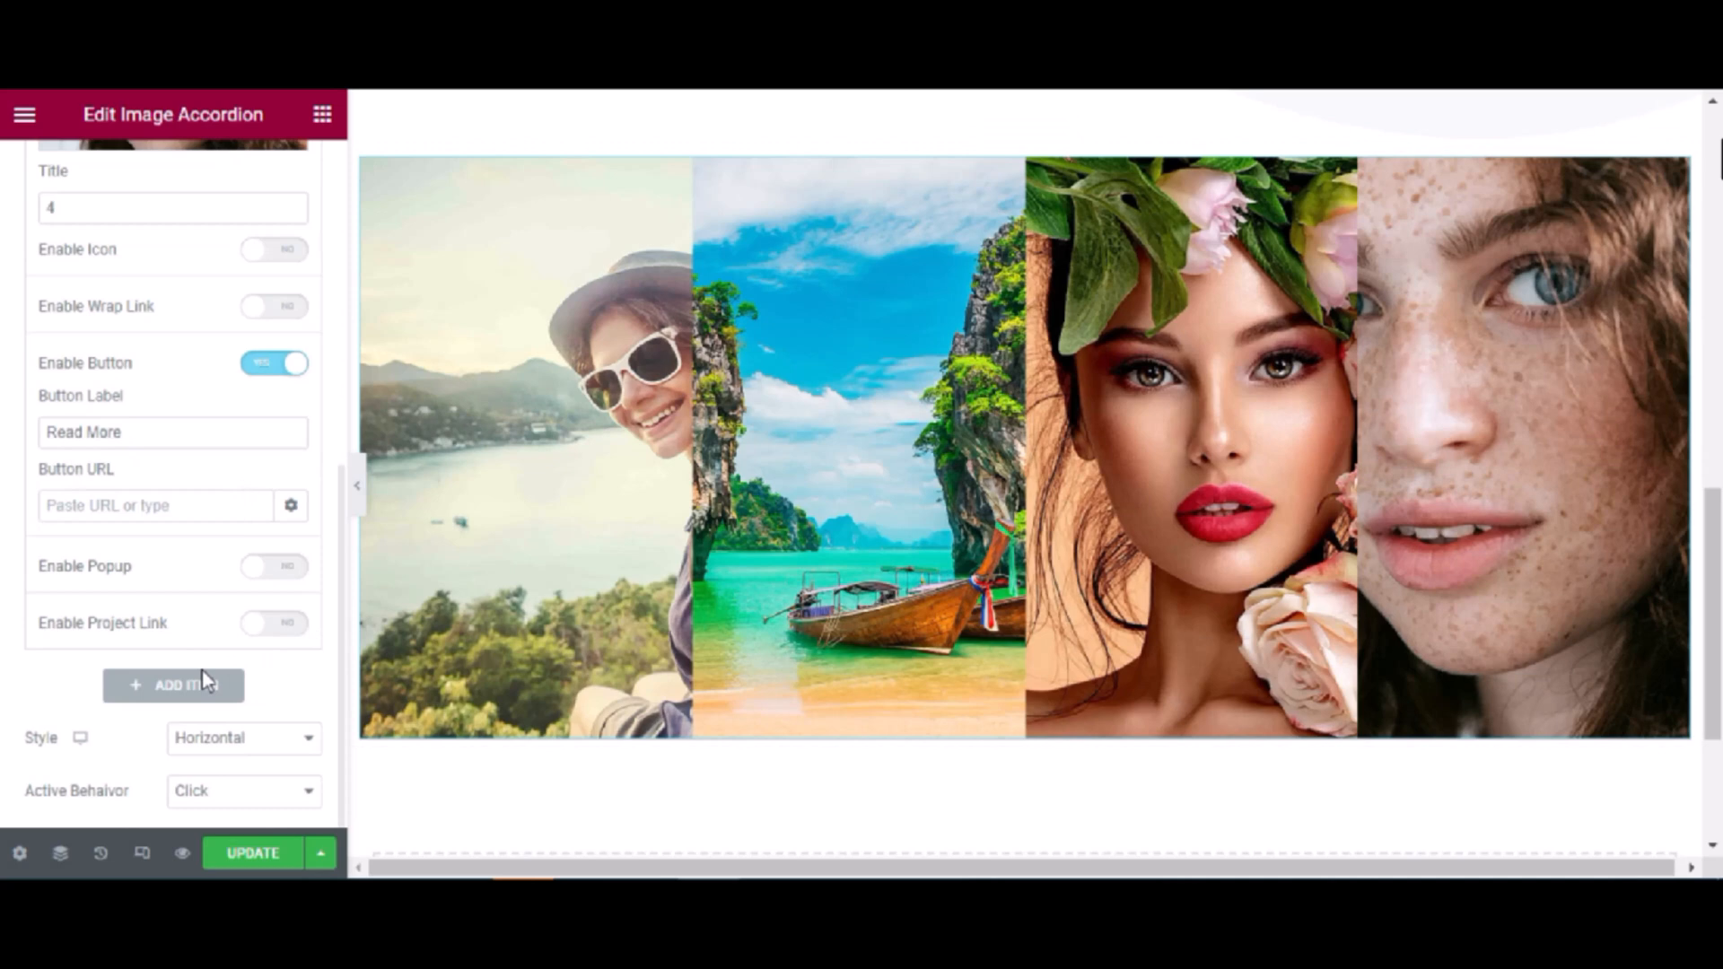
# Keep the item's Enable Button on with the Read More label
pyautogui.click(166, 432)
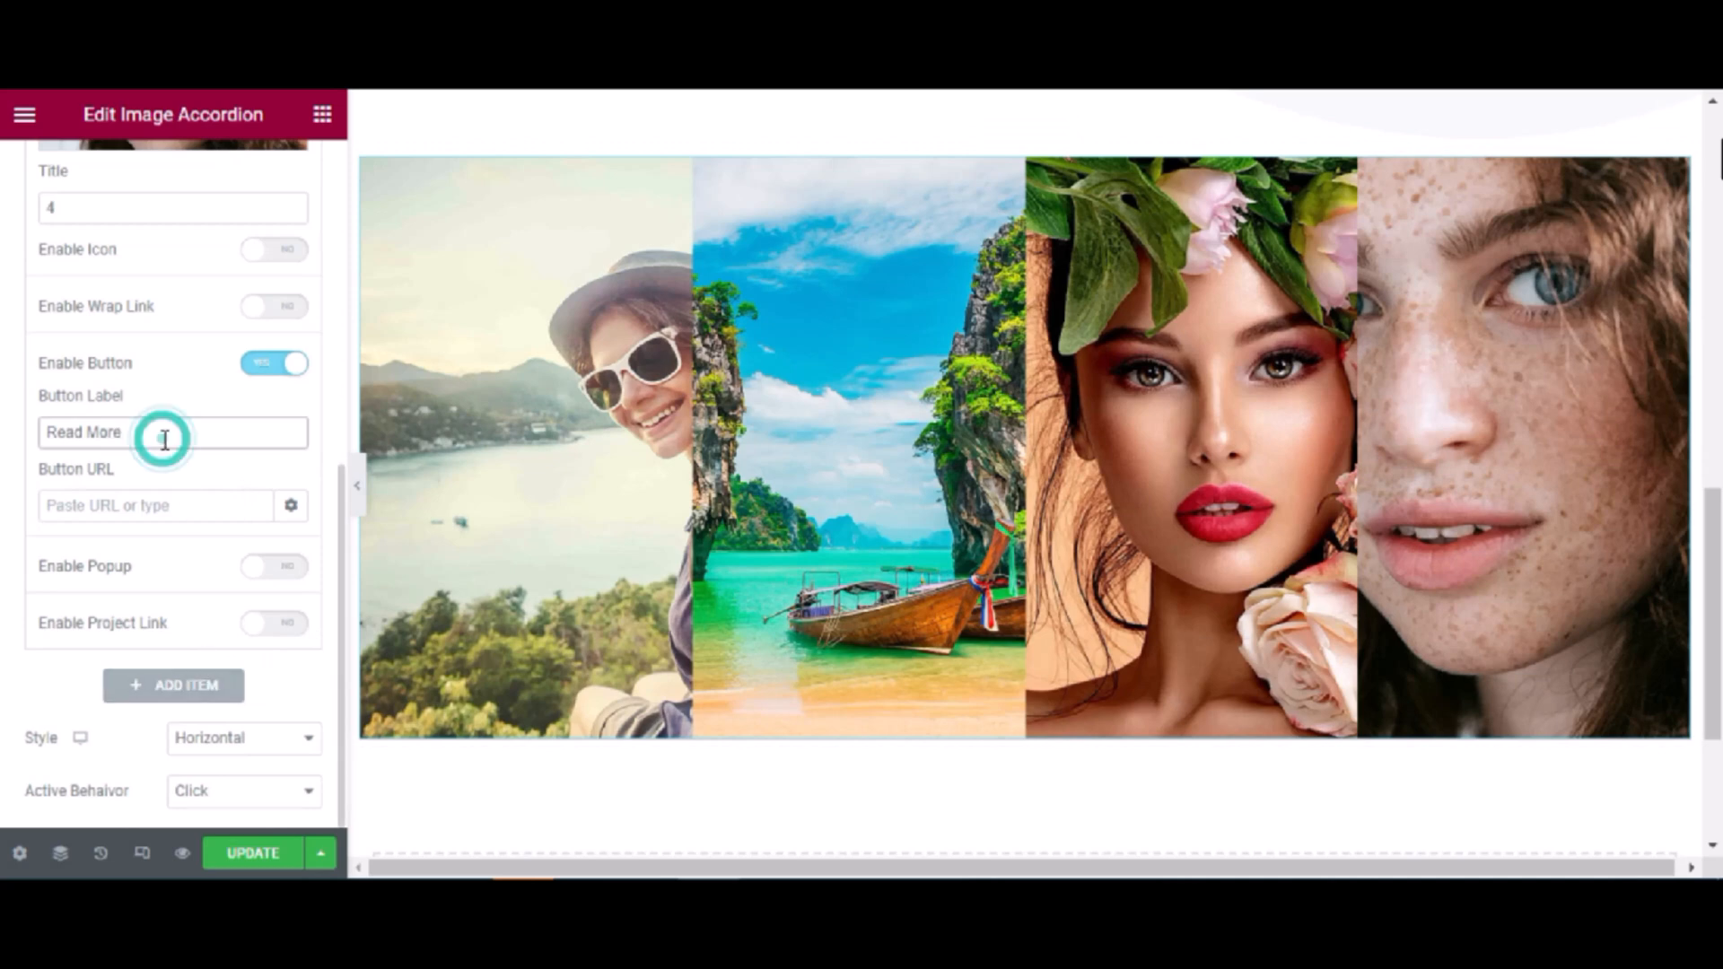
pyautogui.moveTo(215, 513)
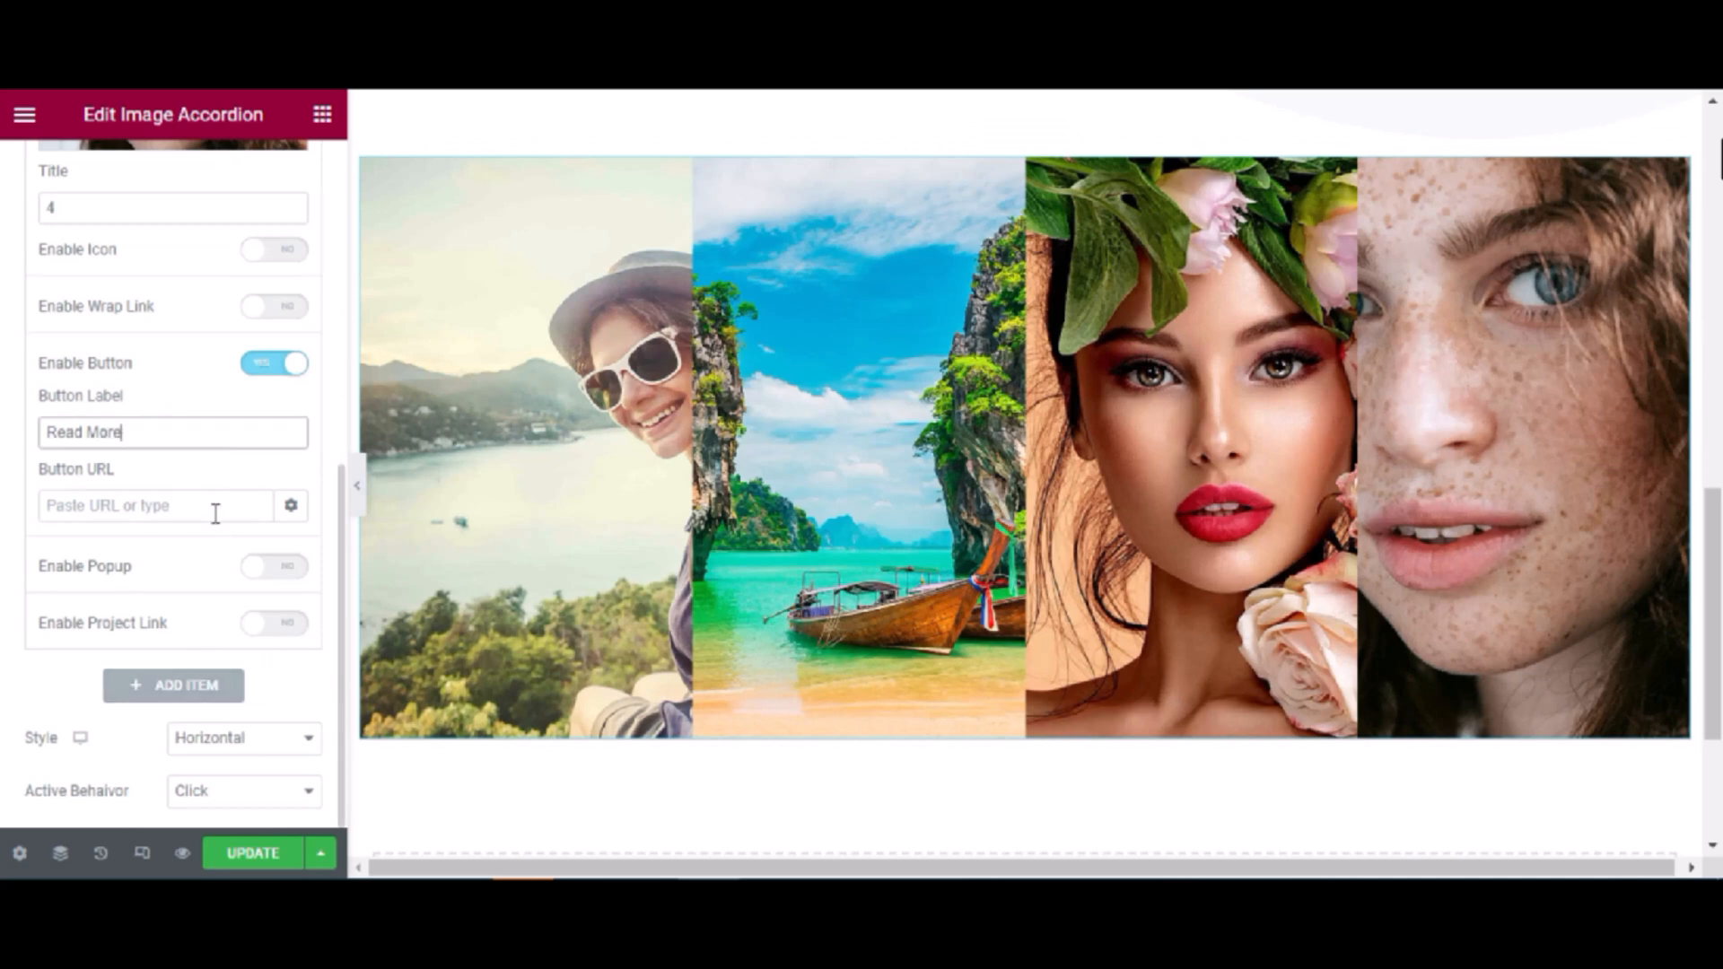
pyautogui.click(274, 363)
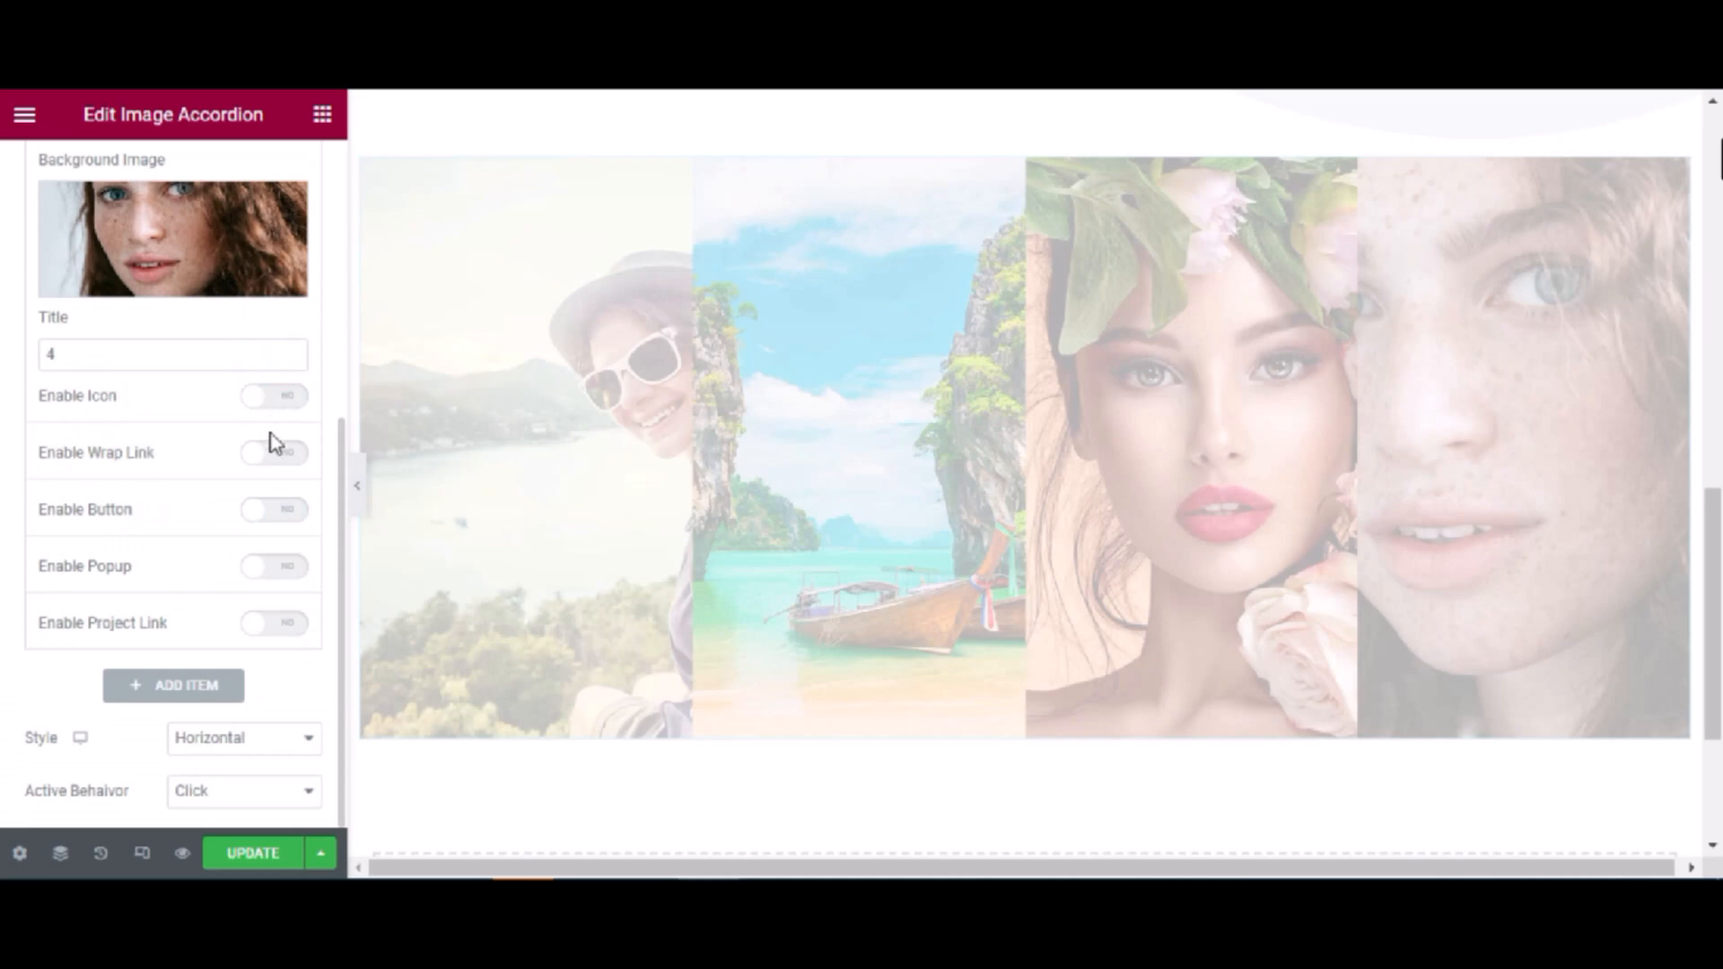
pyautogui.click(274, 509)
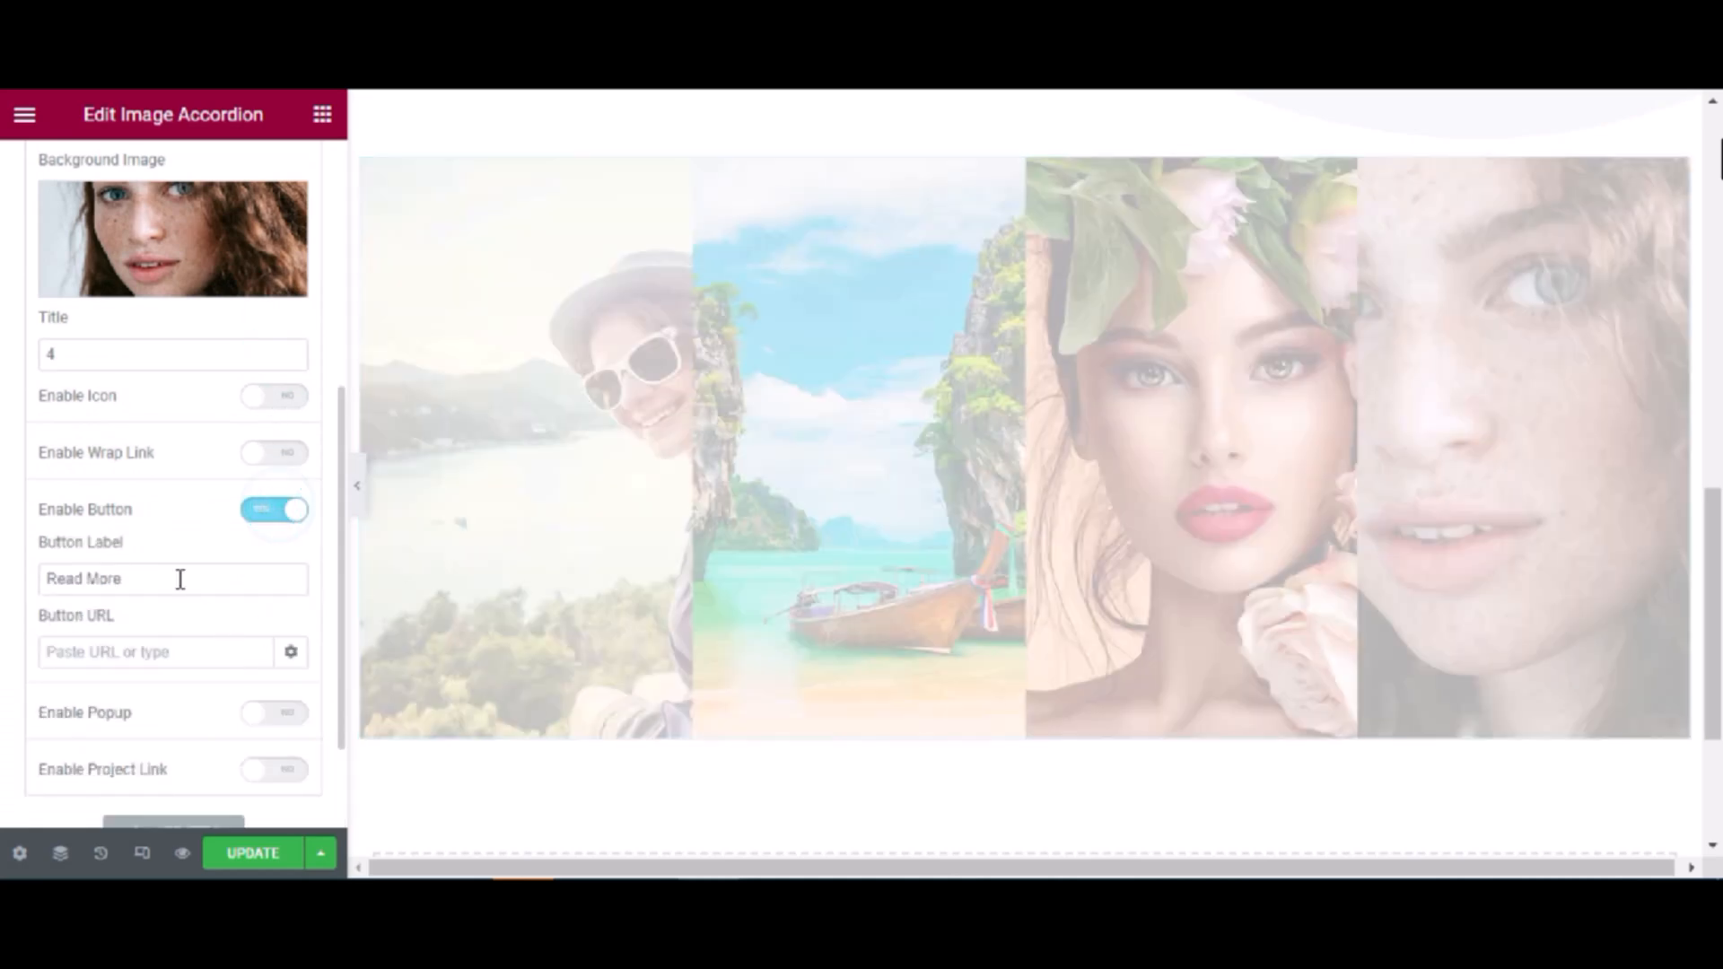
pyautogui.scroll(-3)
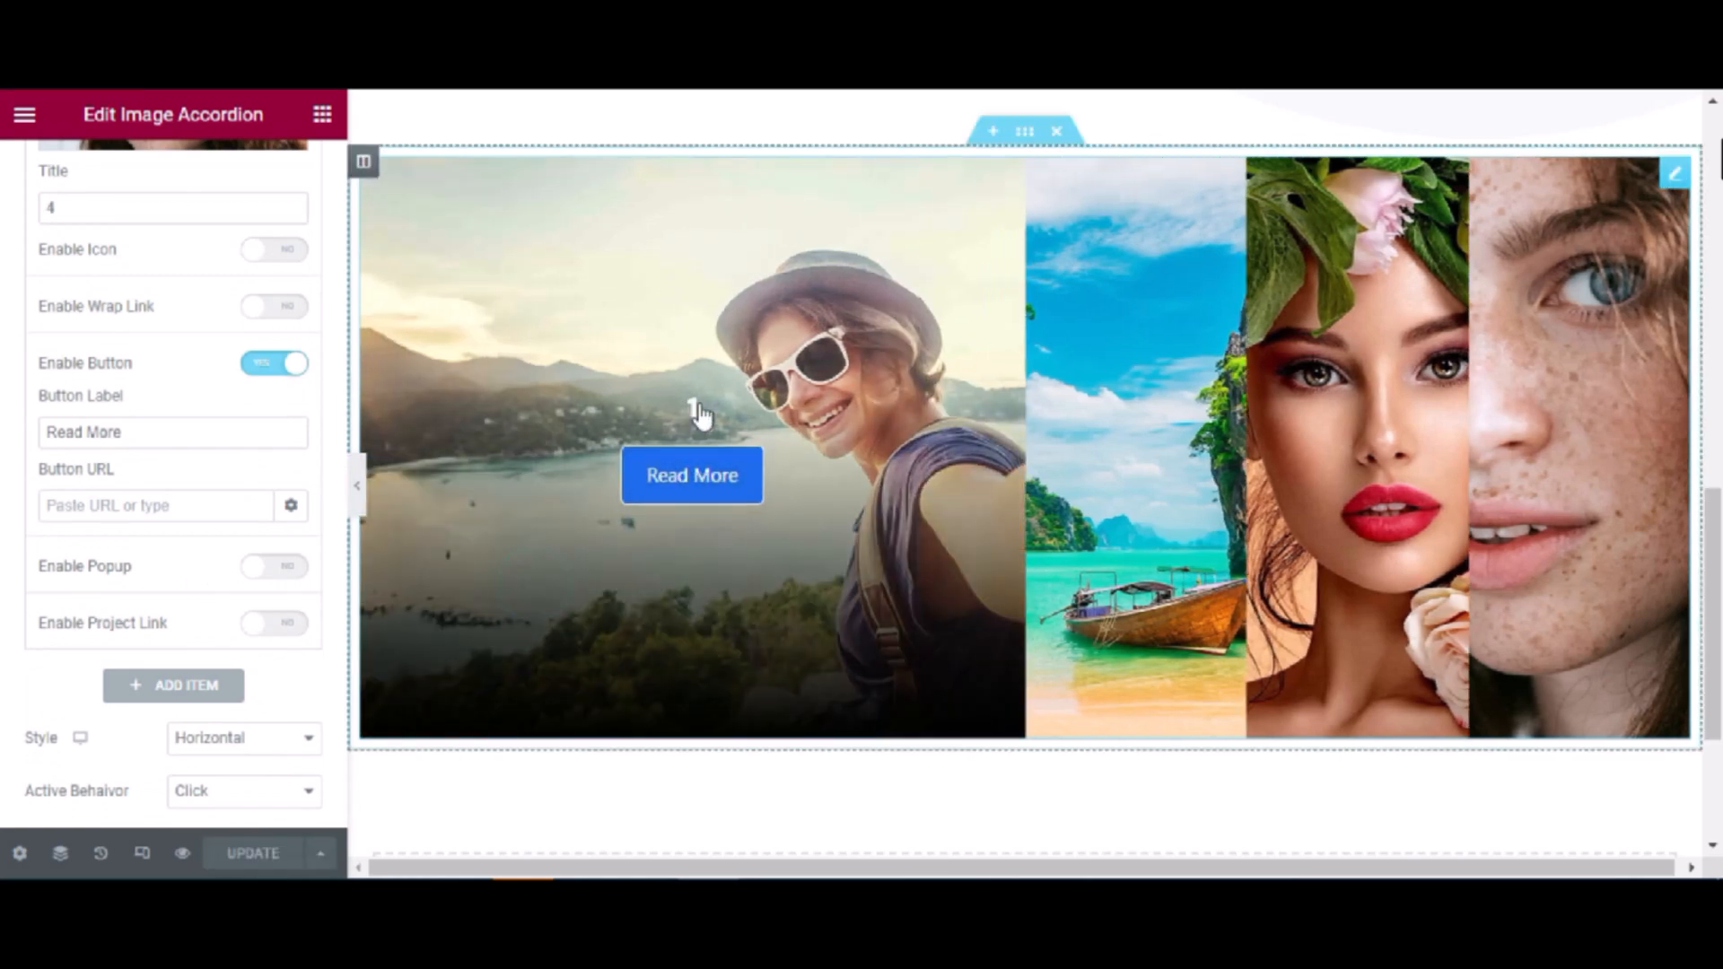
# Expand the freckled portrait panel to preview its Read More button, then scroll down
pyautogui.click(1138, 451)
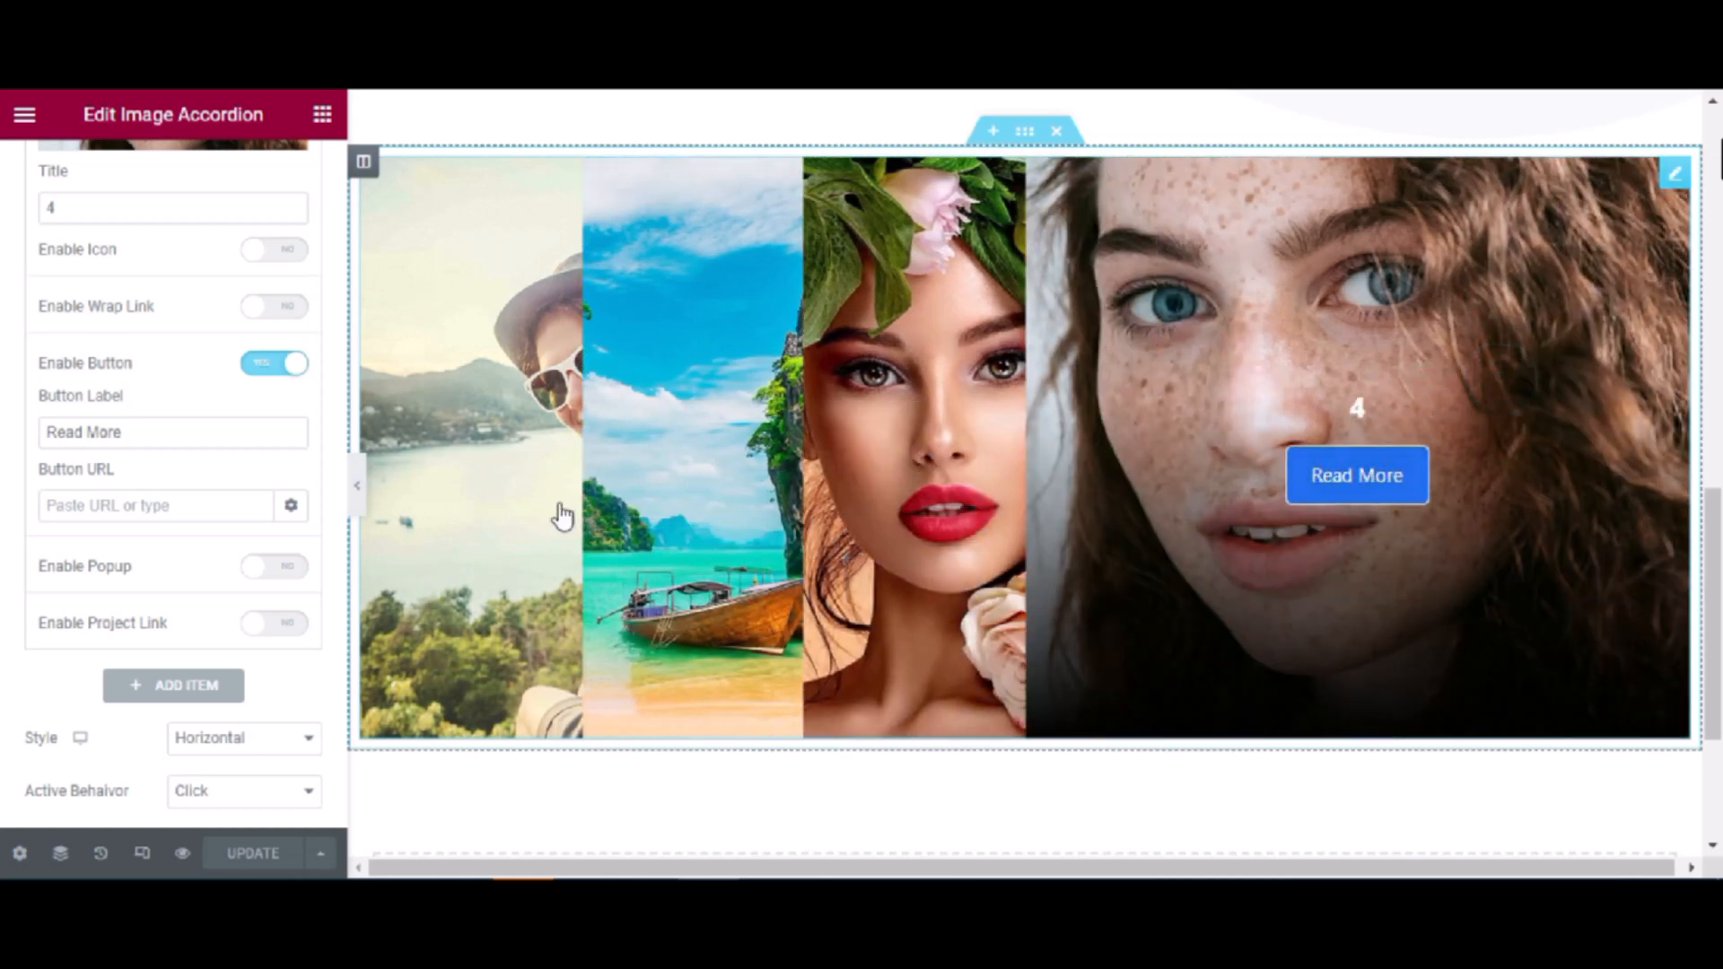
pyautogui.scroll(-3)
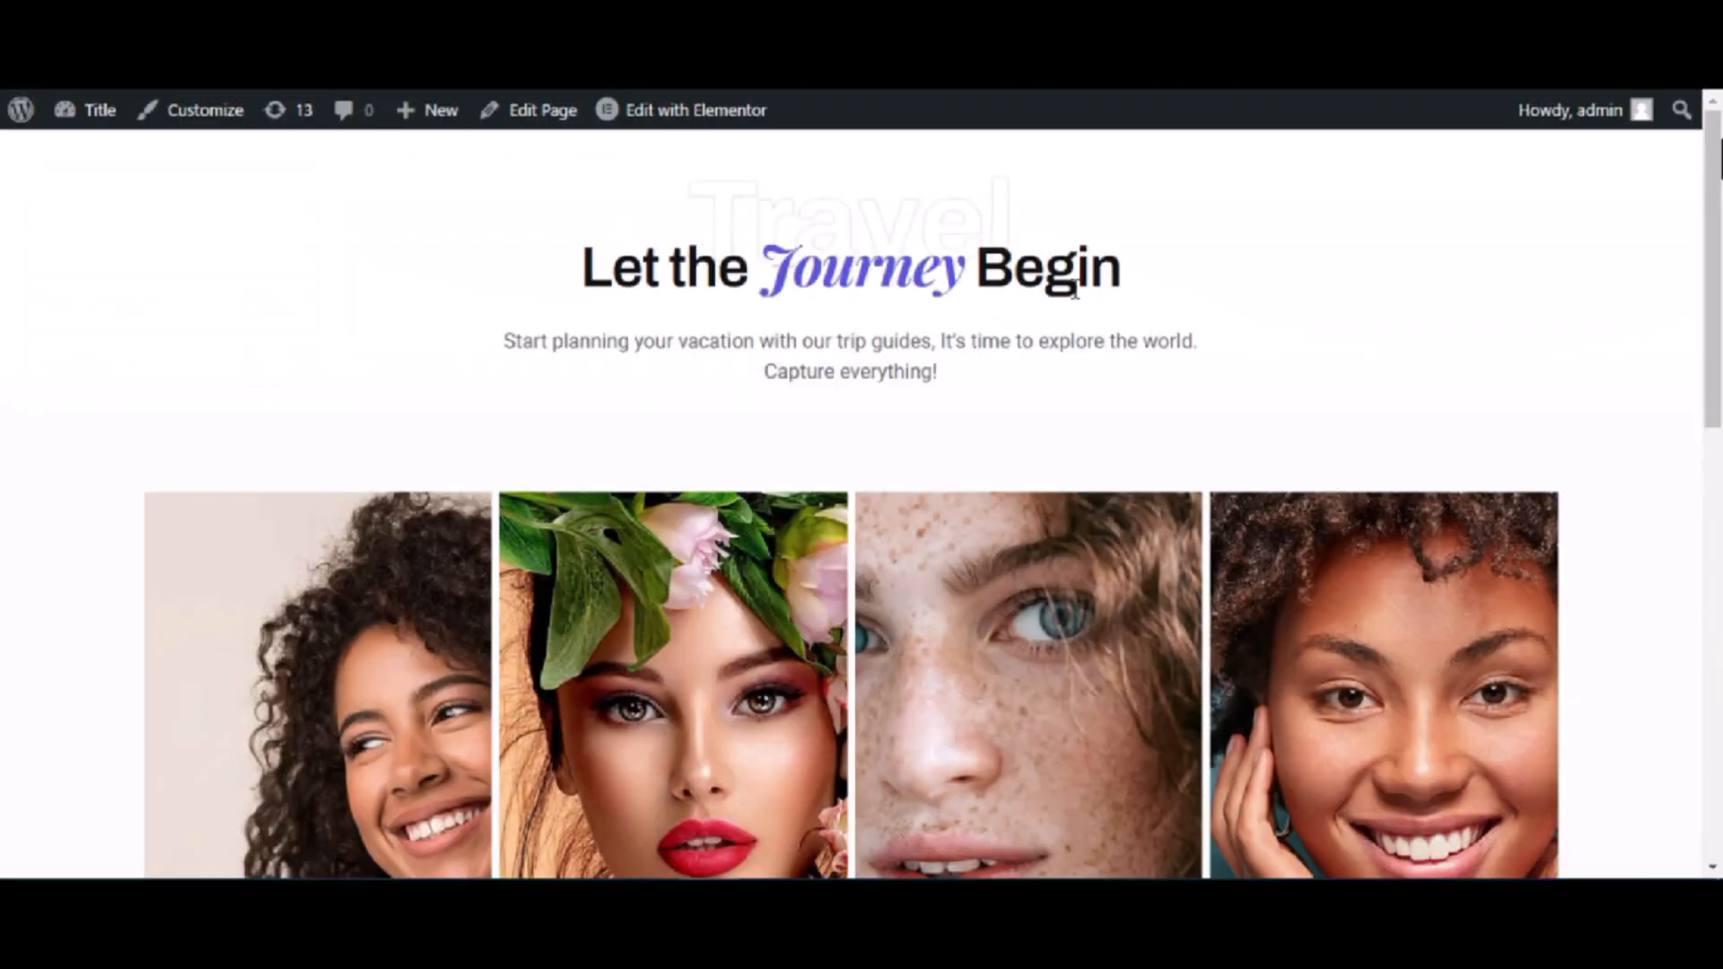
# Scroll the live page past the Journey accordion to the new four-image accordion
pyautogui.scroll(-3)
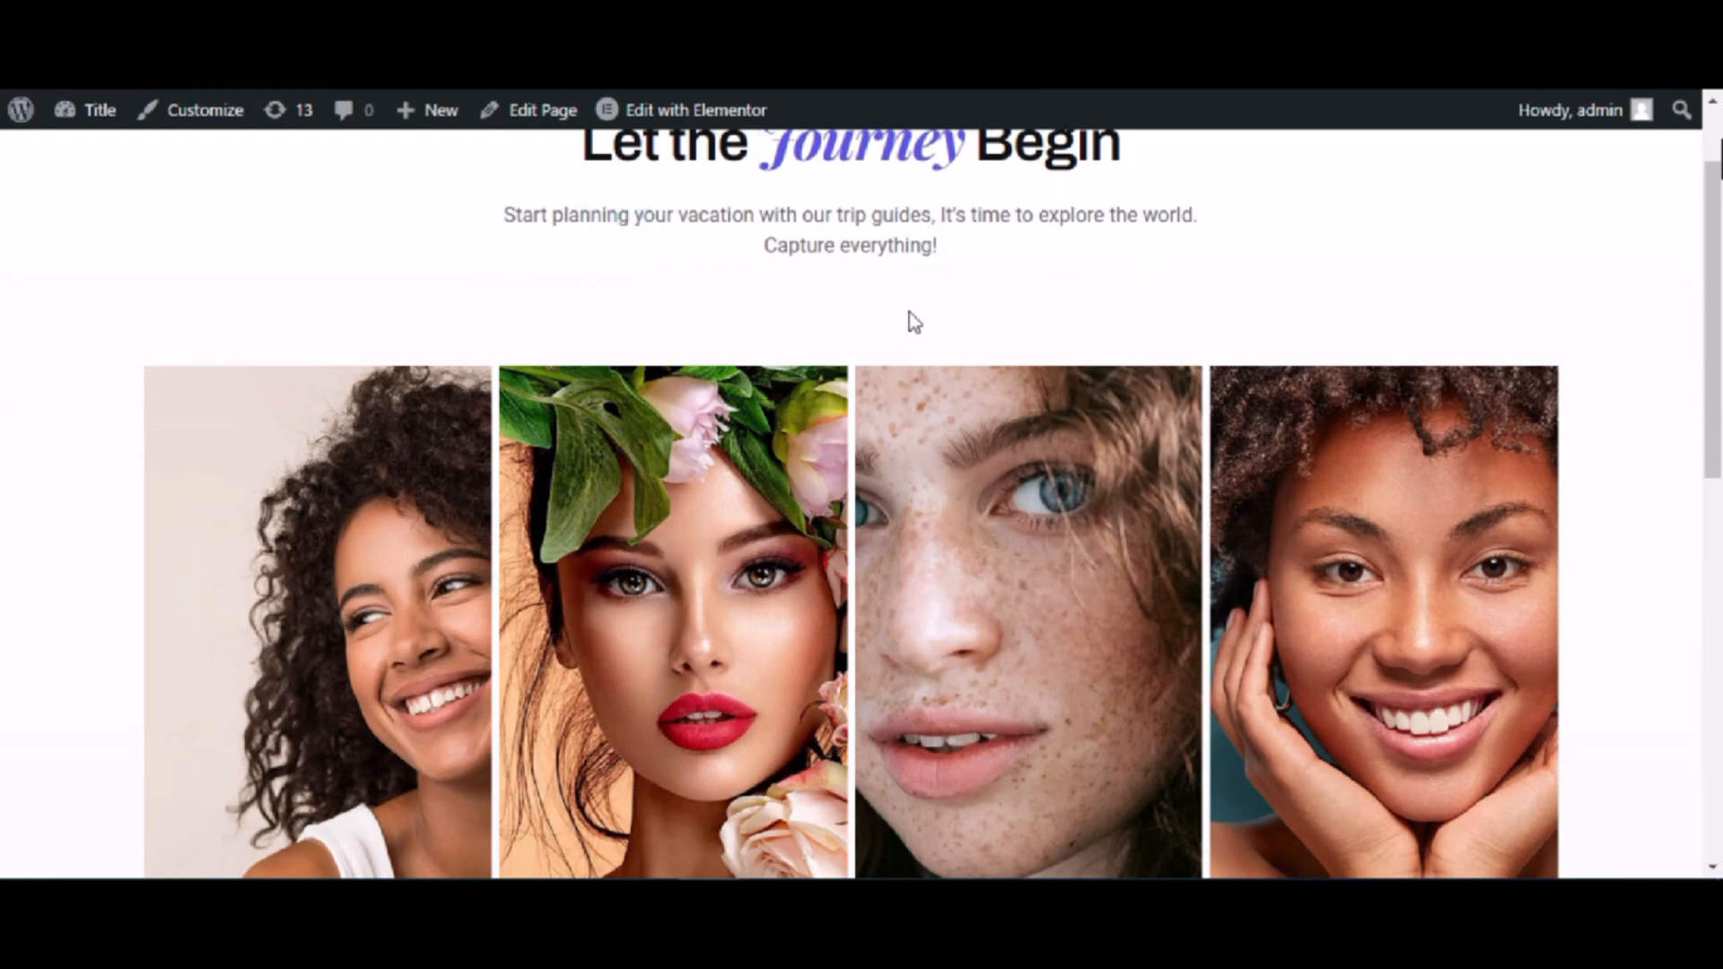
pyautogui.scroll(-3)
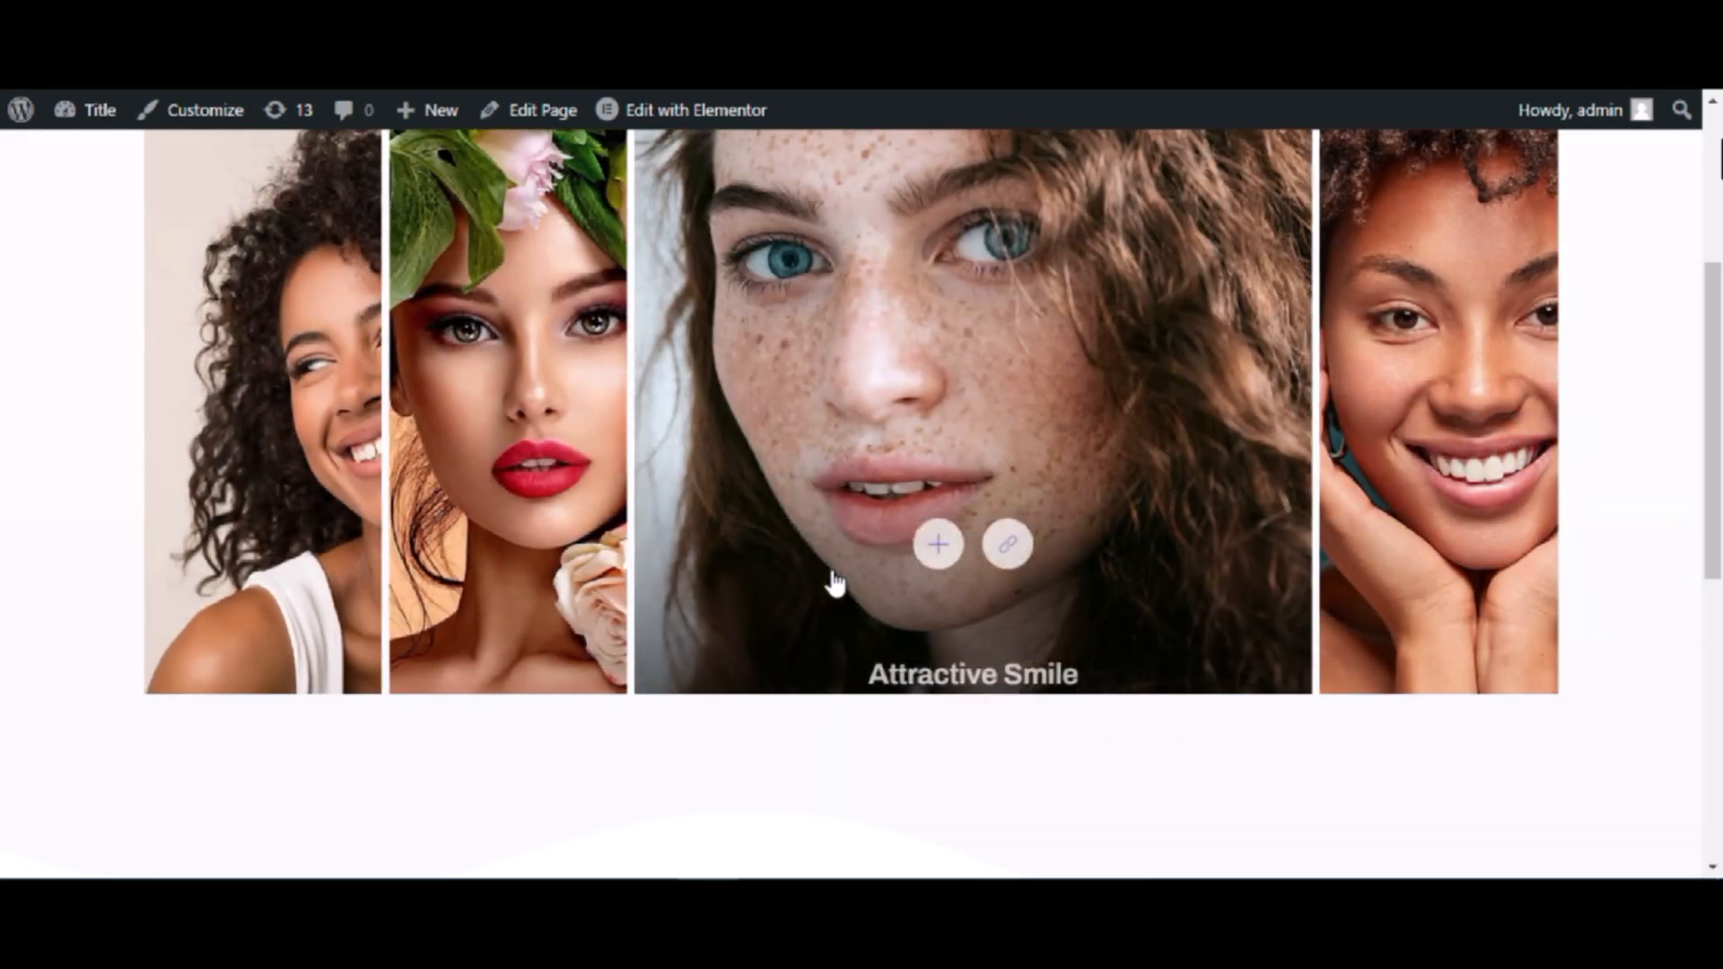
pyautogui.scroll(-3)
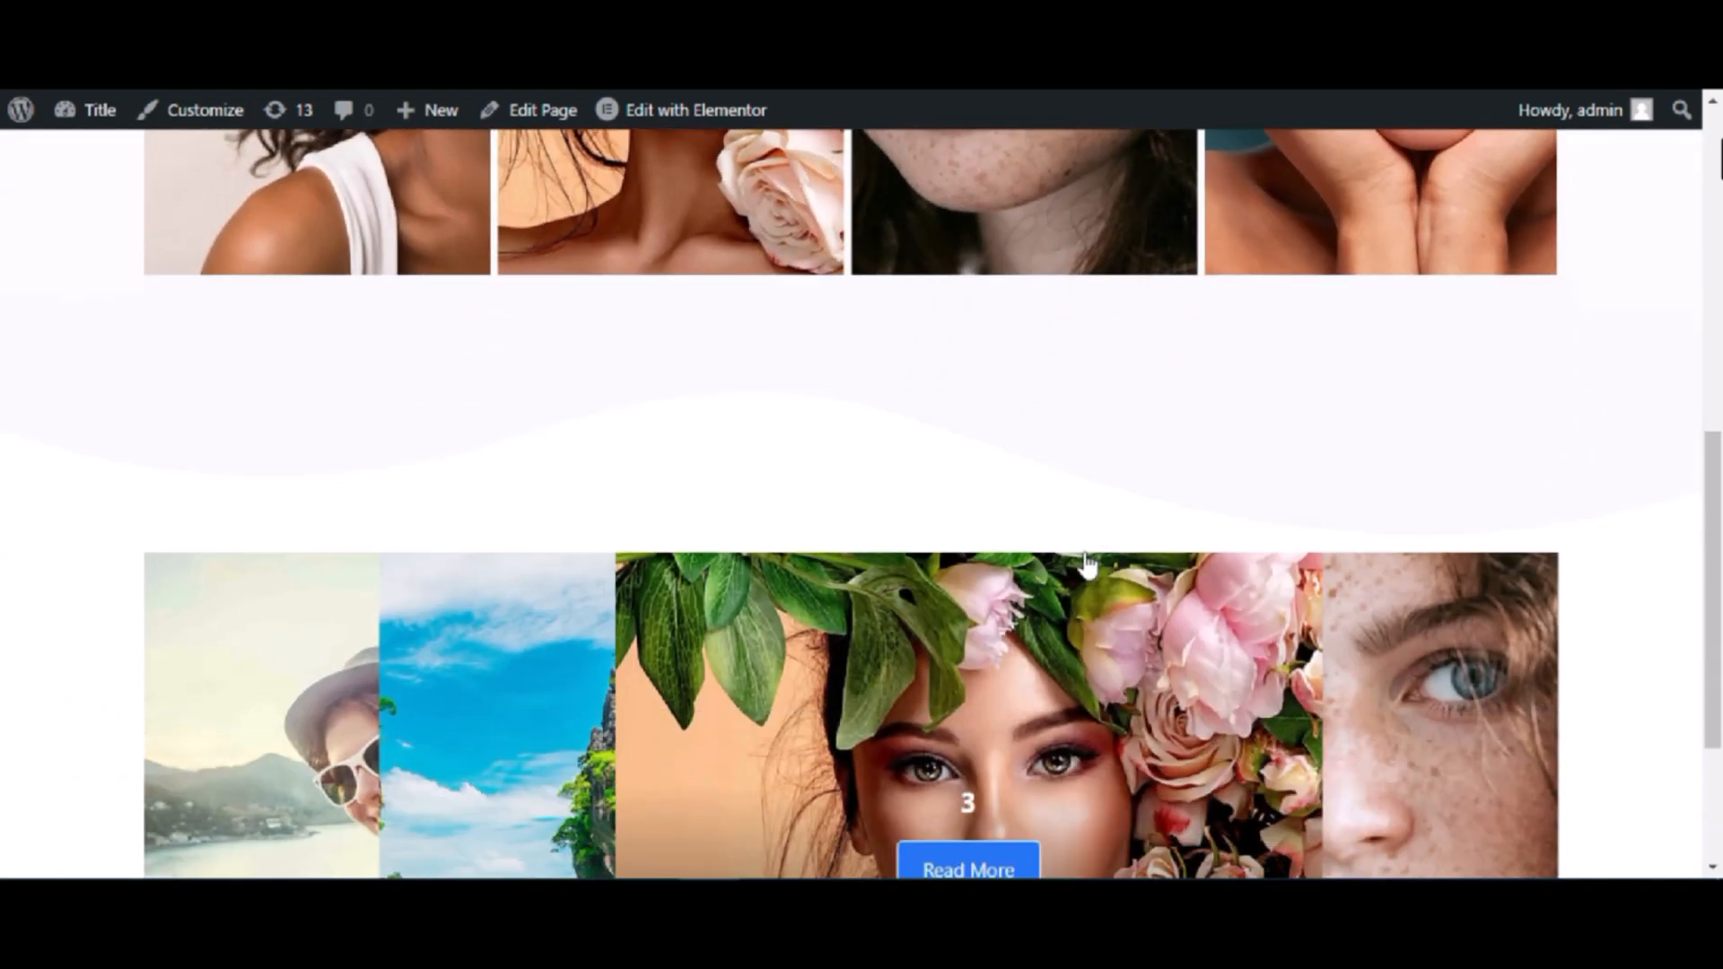
pyautogui.scroll(-3)
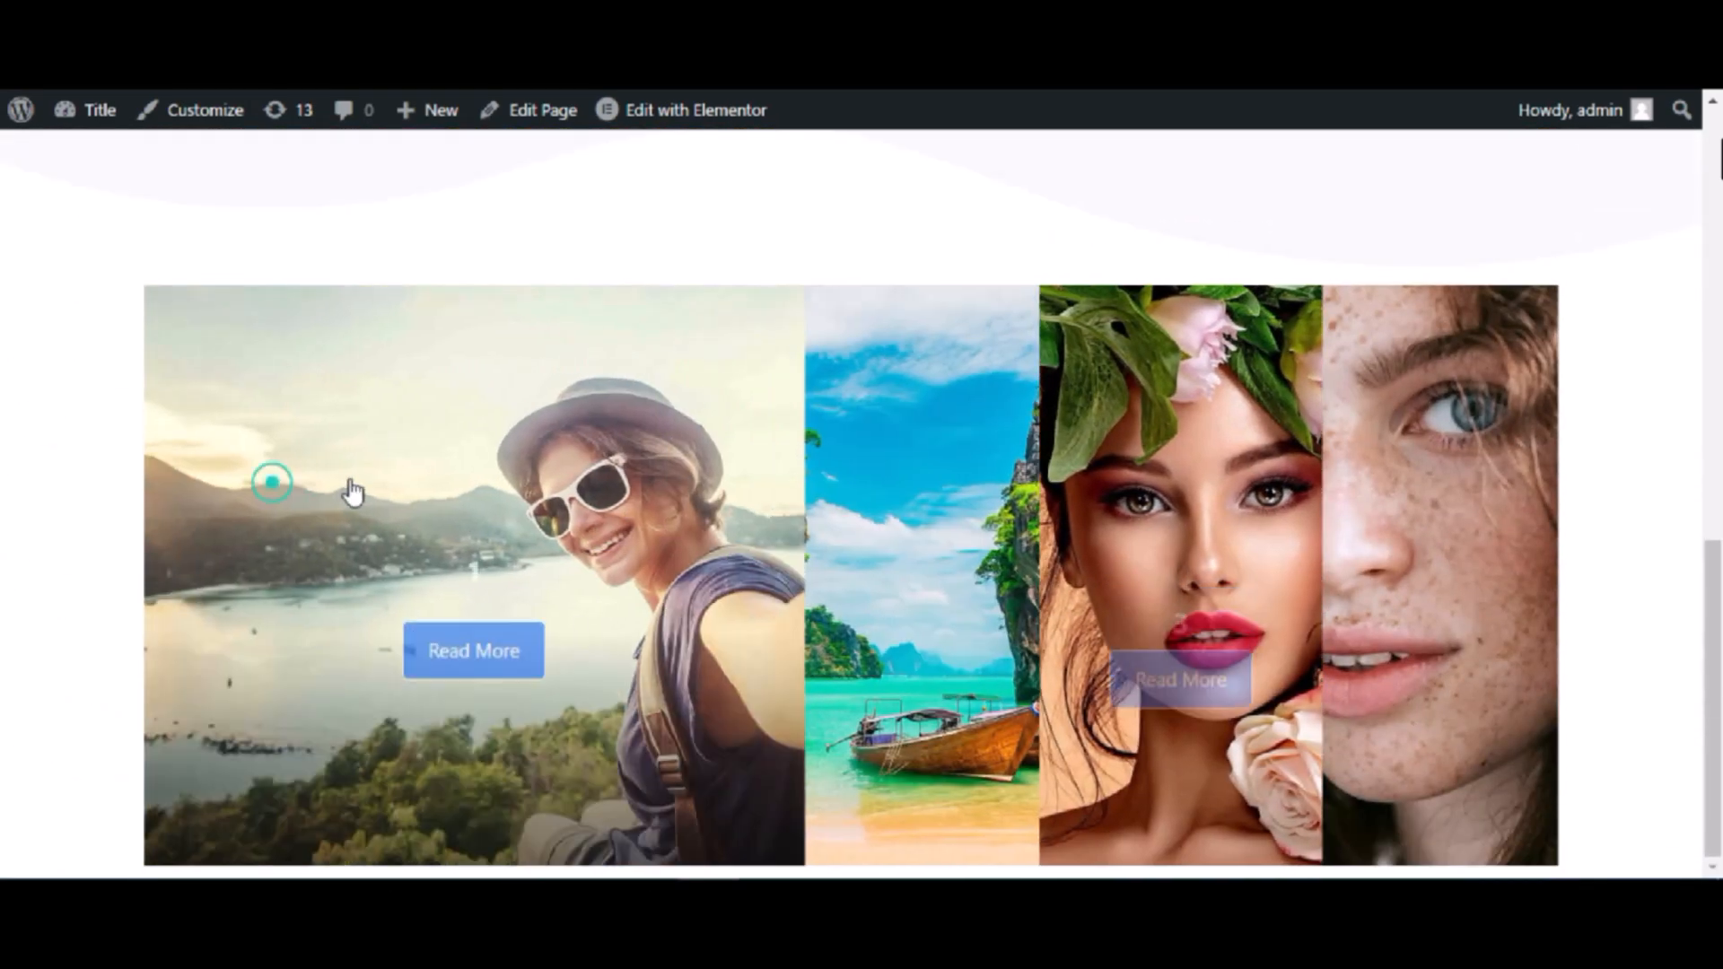